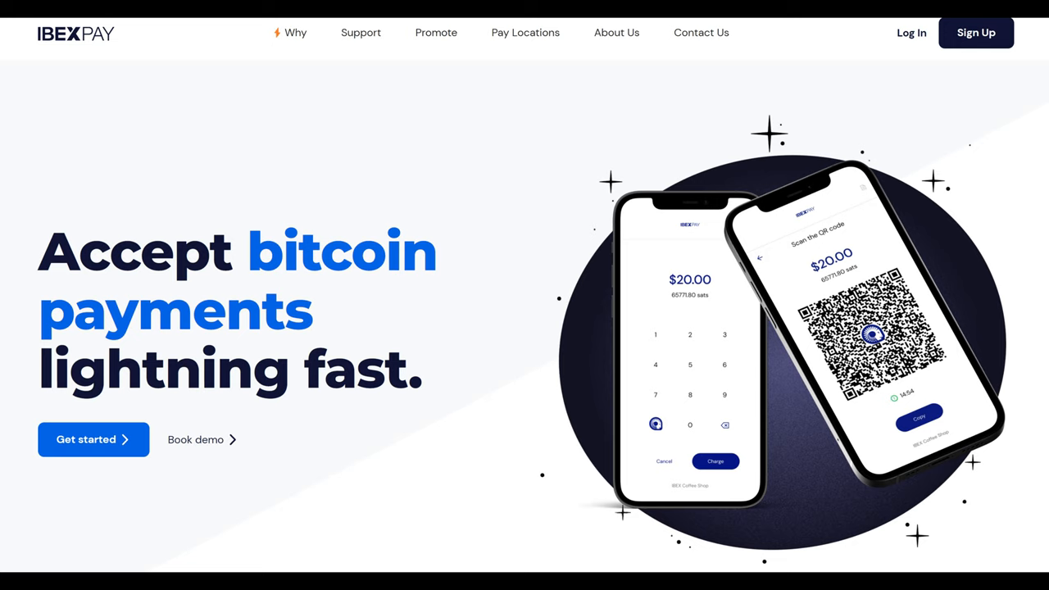
# - Sign up Rager Major's Shop as a merchant in the United States, accepting the terms
pyautogui.press('F11')
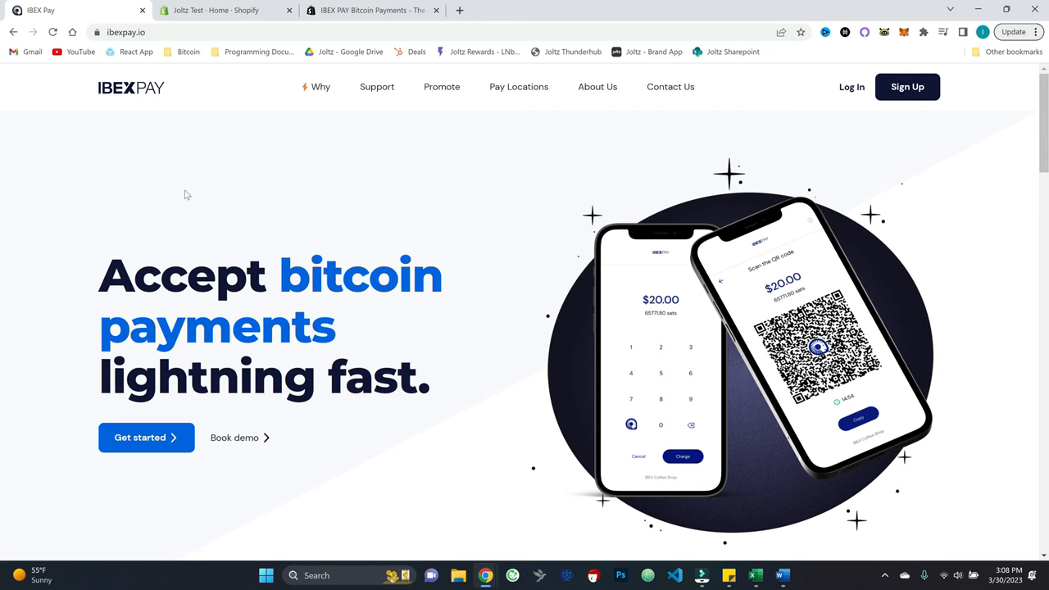
pyautogui.moveTo(157, 441)
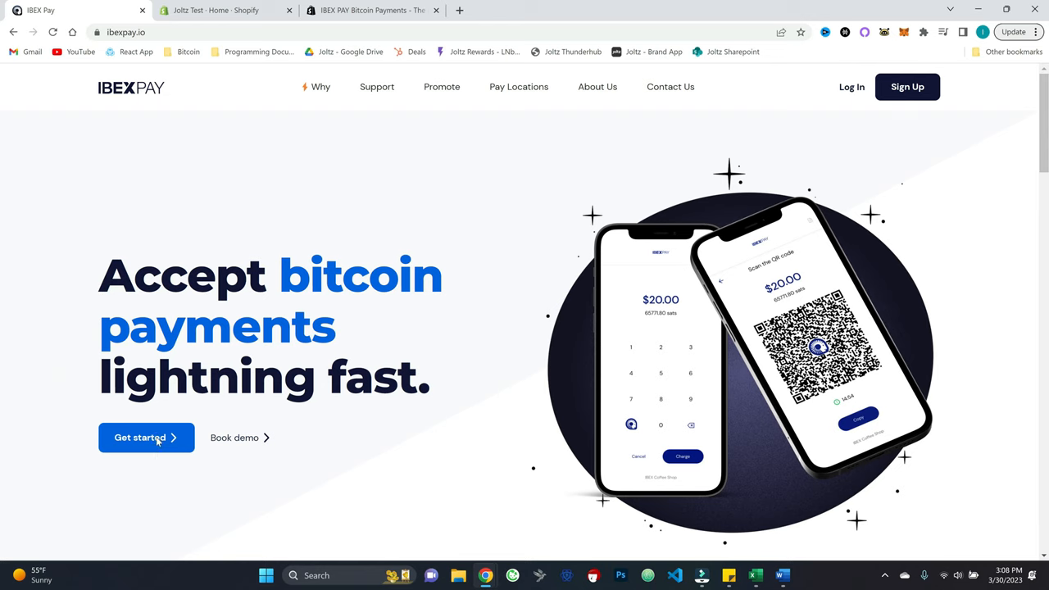
pyautogui.click(140, 437)
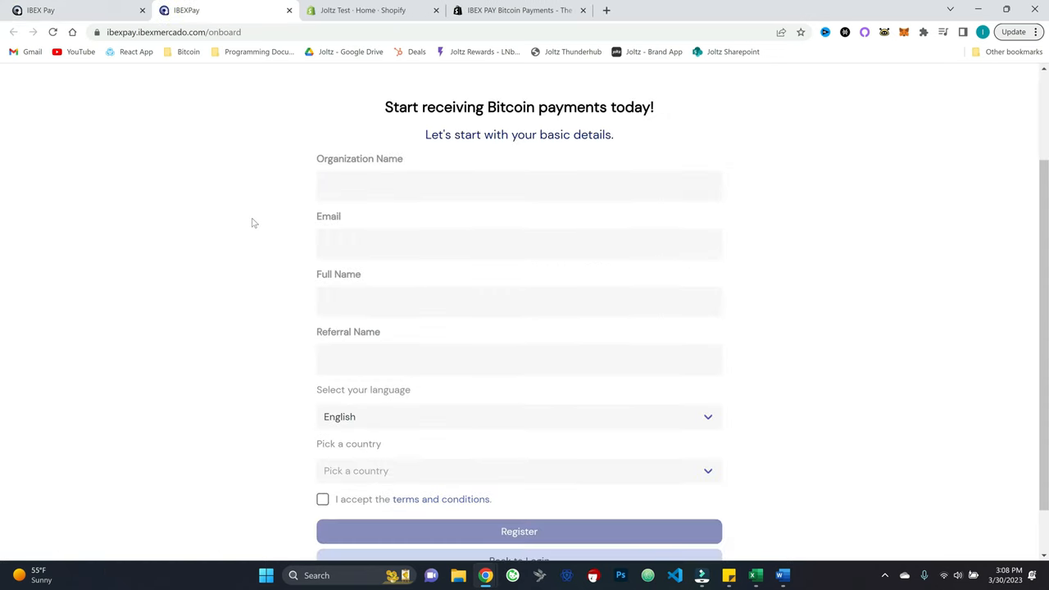
pyautogui.moveTo(280, 266)
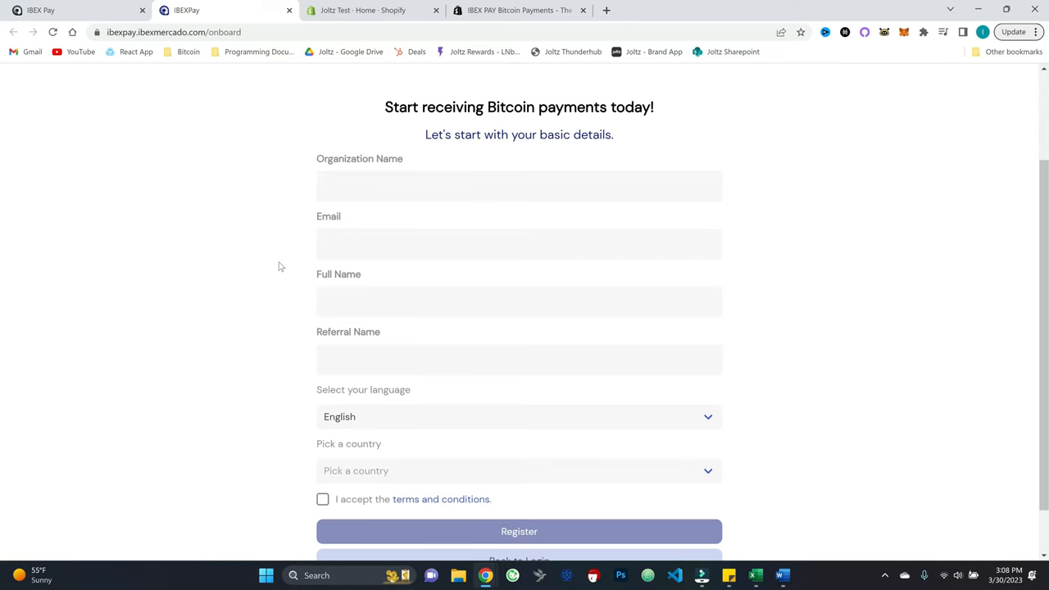
pyautogui.click(518, 302)
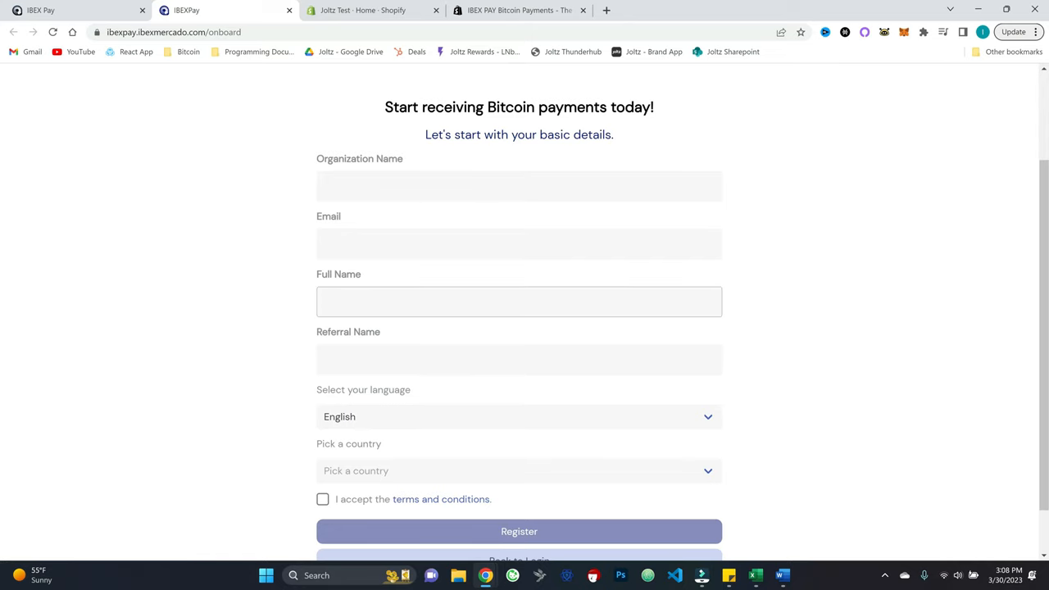
pyautogui.moveTo(280, 277)
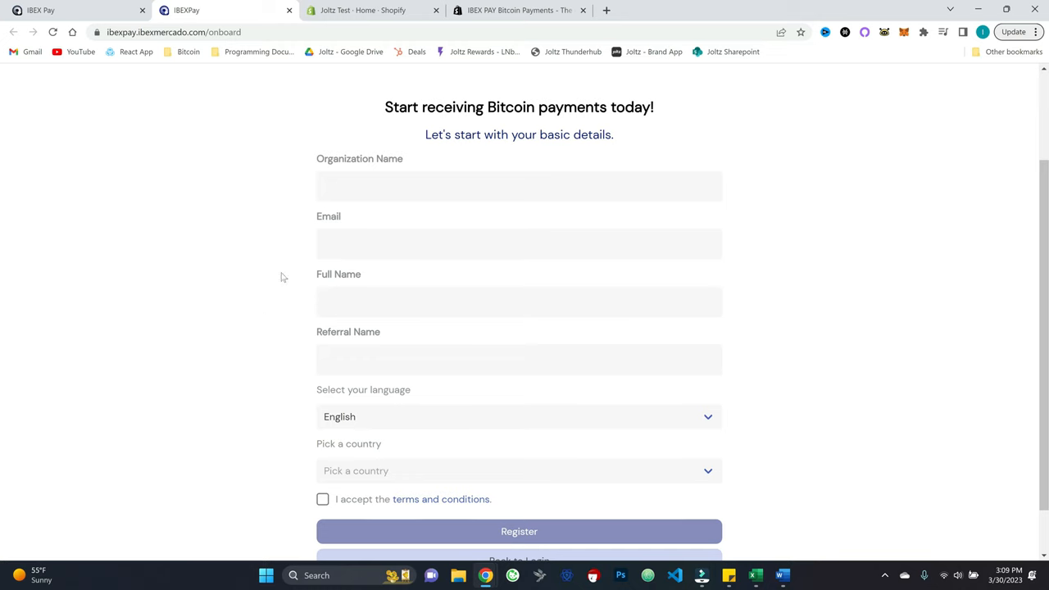
pyautogui.moveTo(208, 252)
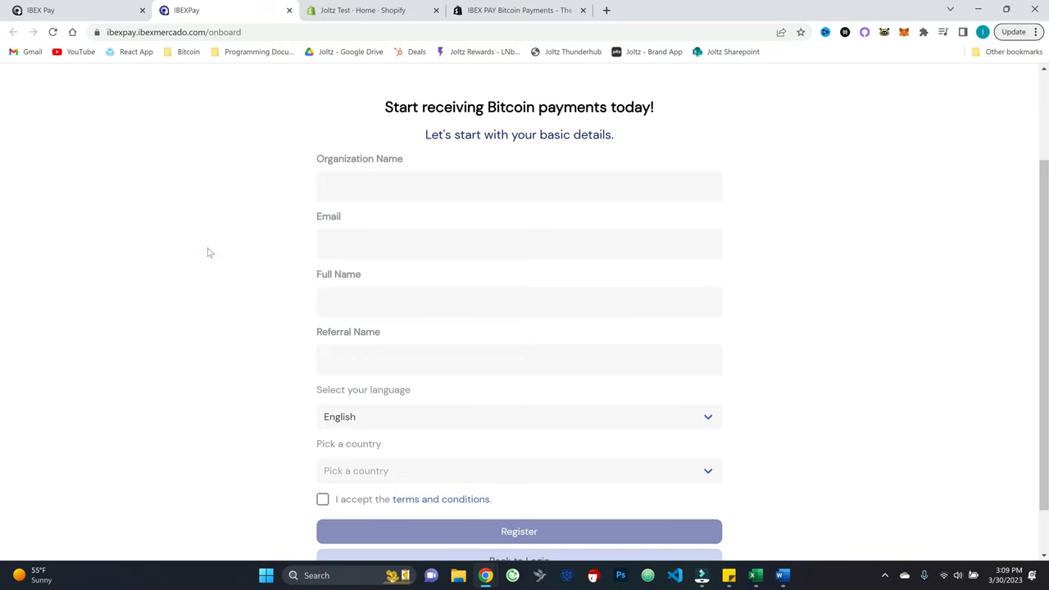
pyautogui.click(519, 470)
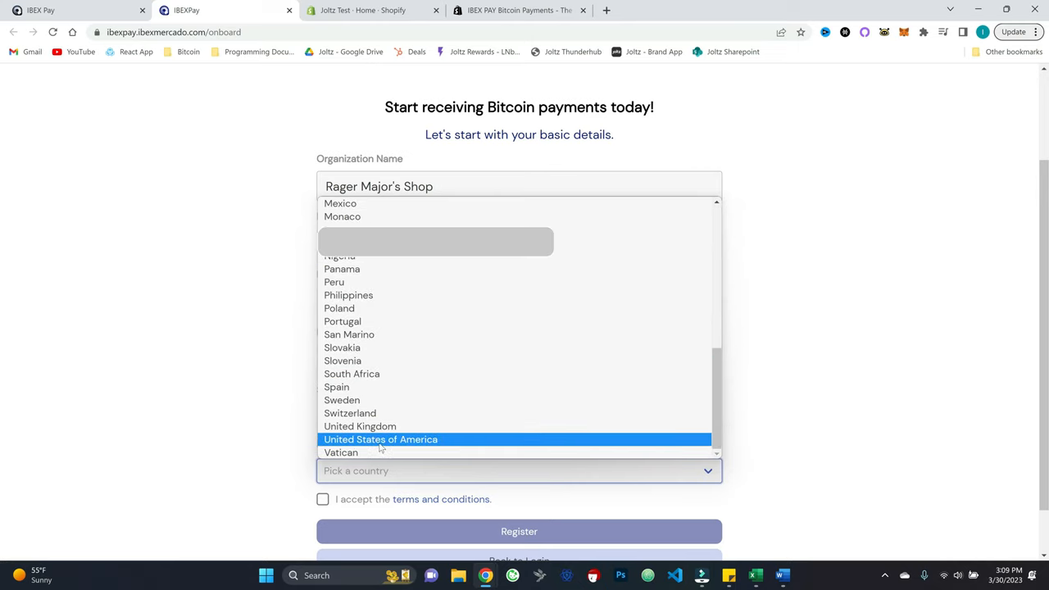
pyautogui.click(380, 439)
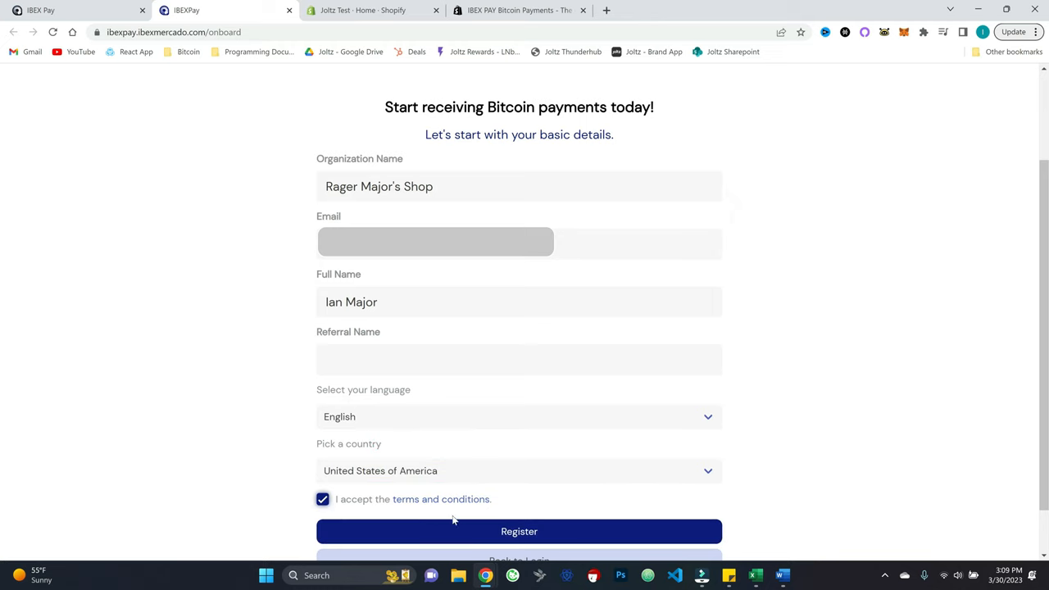
pyautogui.click(518, 531)
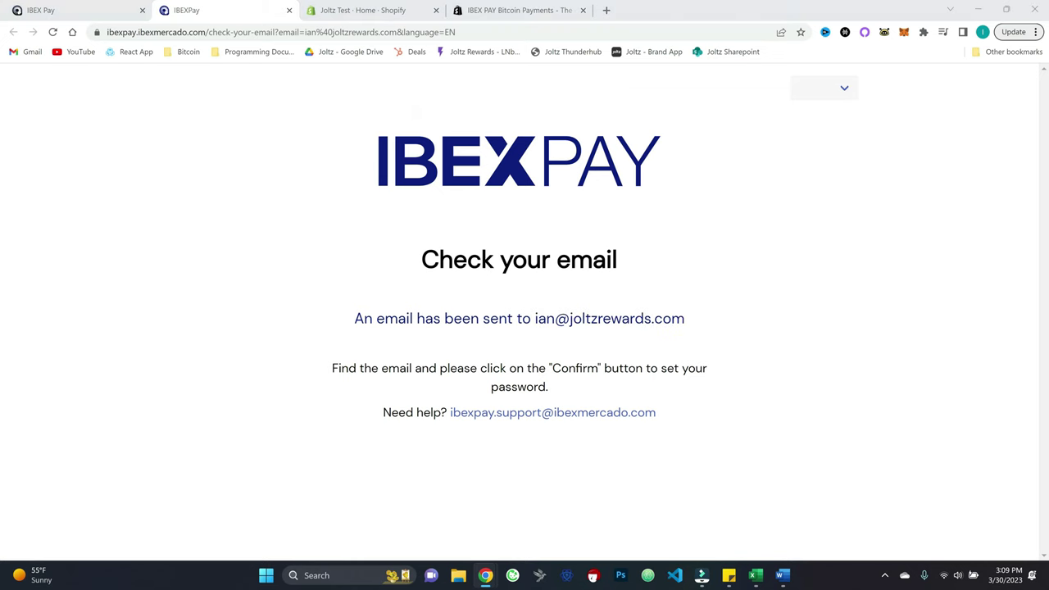
# - Confirm the Welcome to IBEX PAY email and set the account password
pyautogui.click(369, 10)
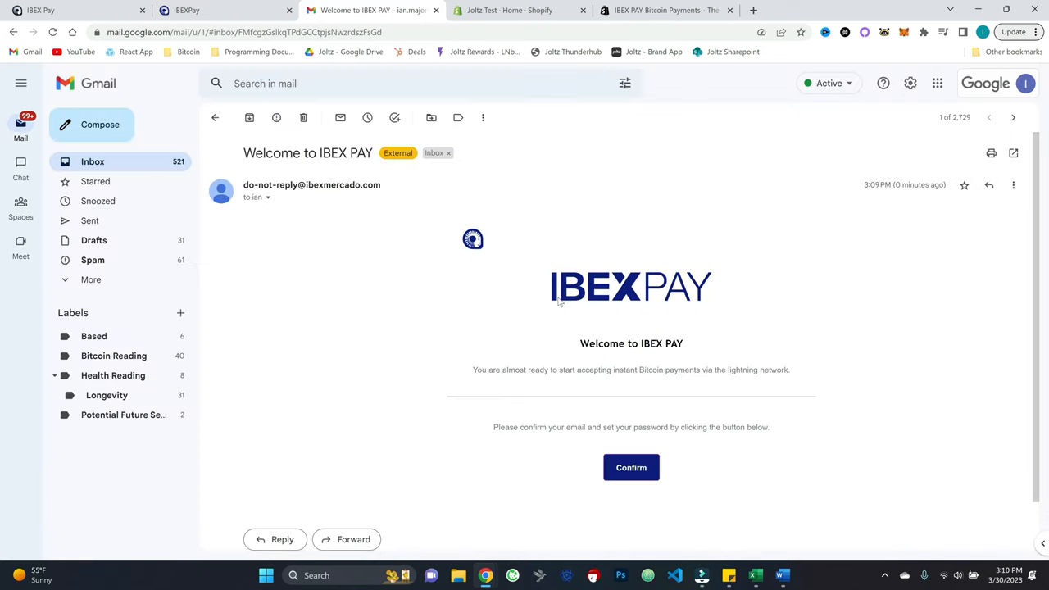
pyautogui.moveTo(630, 467)
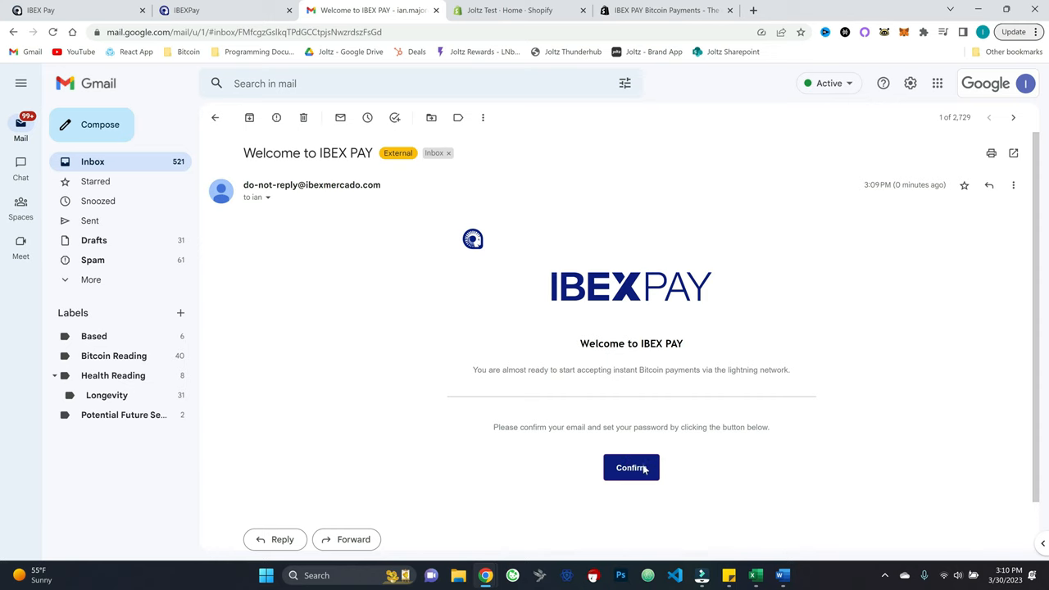
pyautogui.click(631, 467)
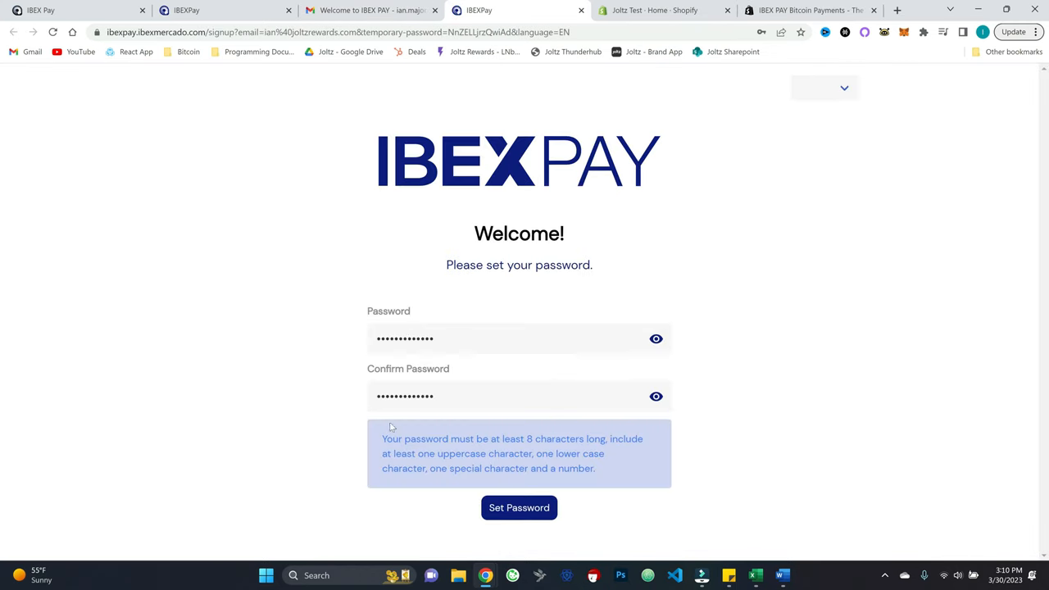
pyautogui.click(519, 507)
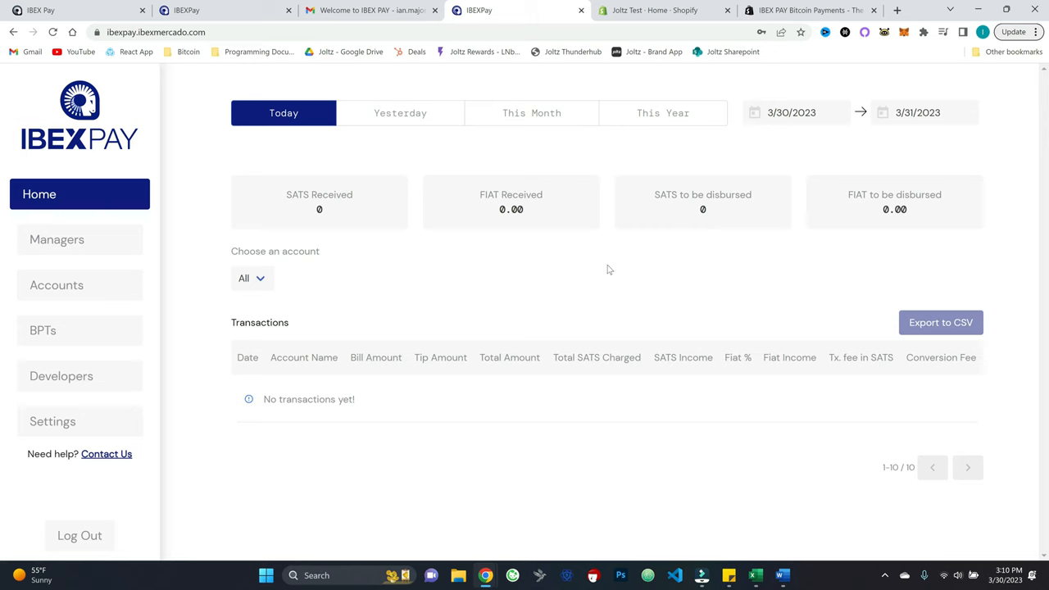
pyautogui.moveTo(578, 270)
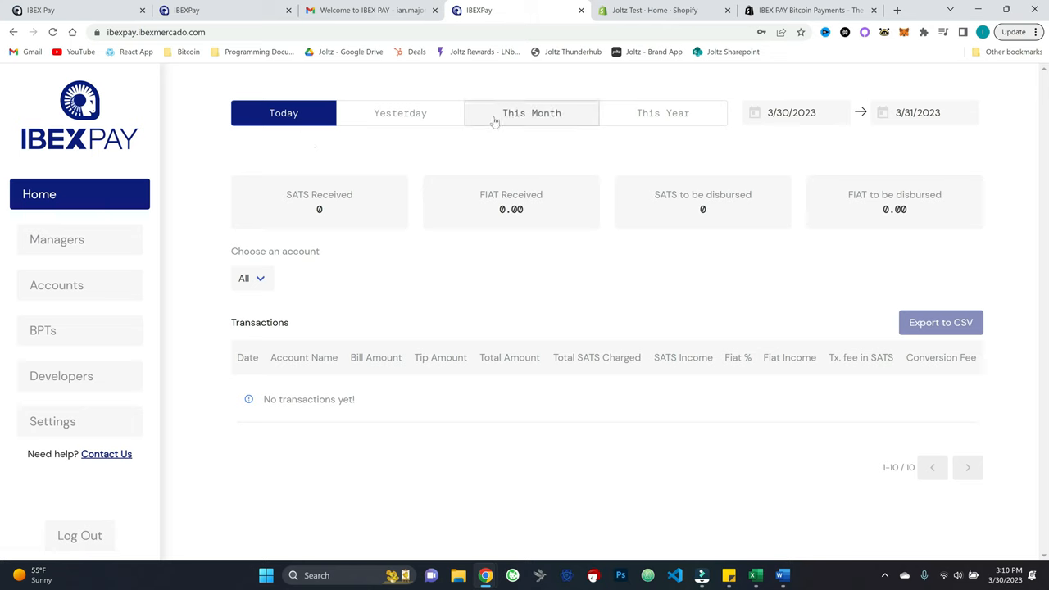
pyautogui.moveTo(858, 112)
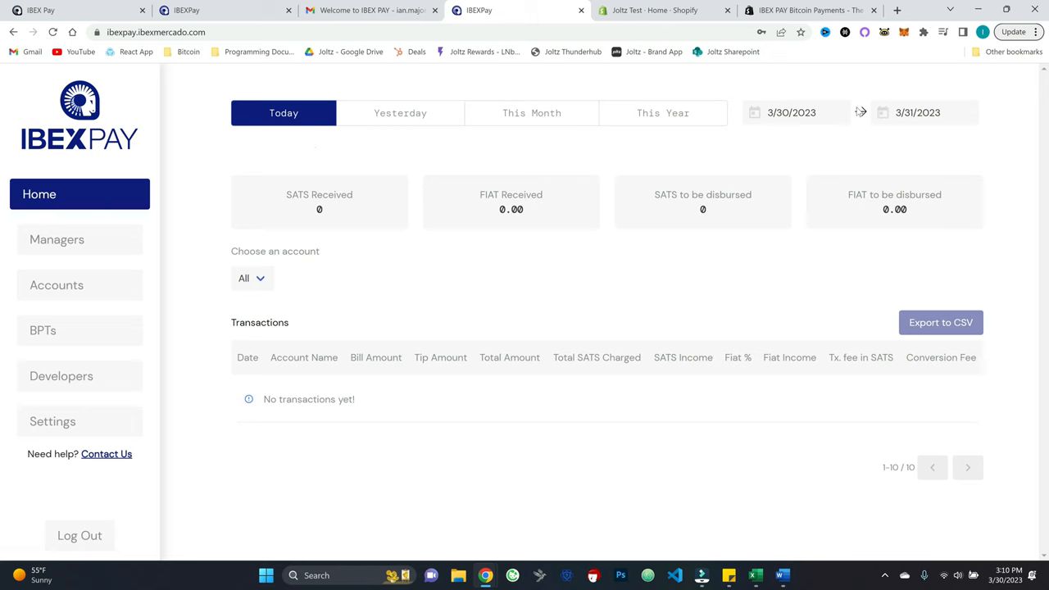
pyautogui.moveTo(533, 258)
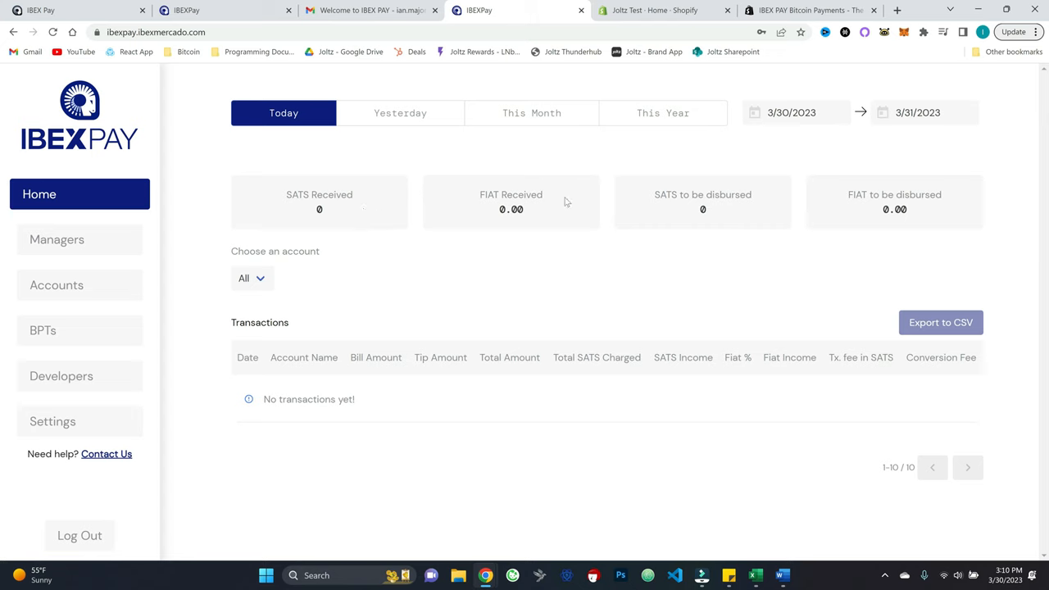
pyautogui.moveTo(706, 163)
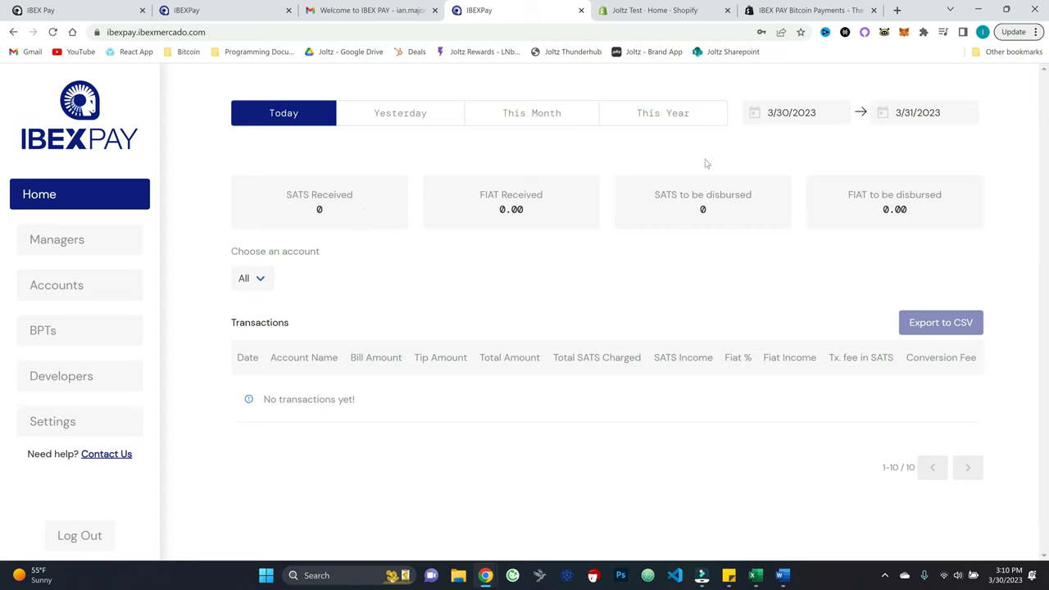
pyautogui.moveTo(888, 373)
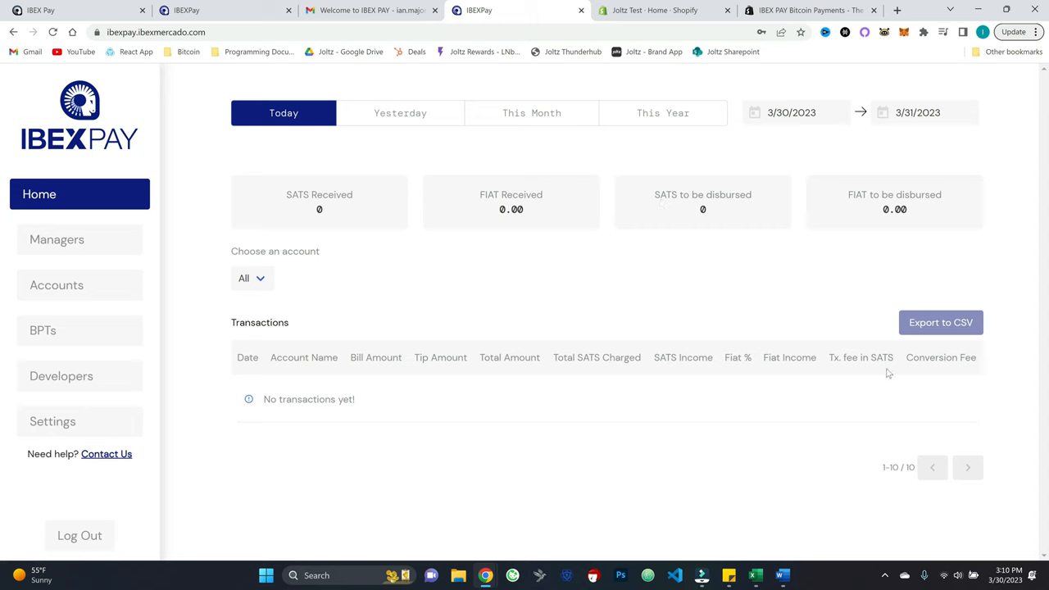
pyautogui.moveTo(340, 280)
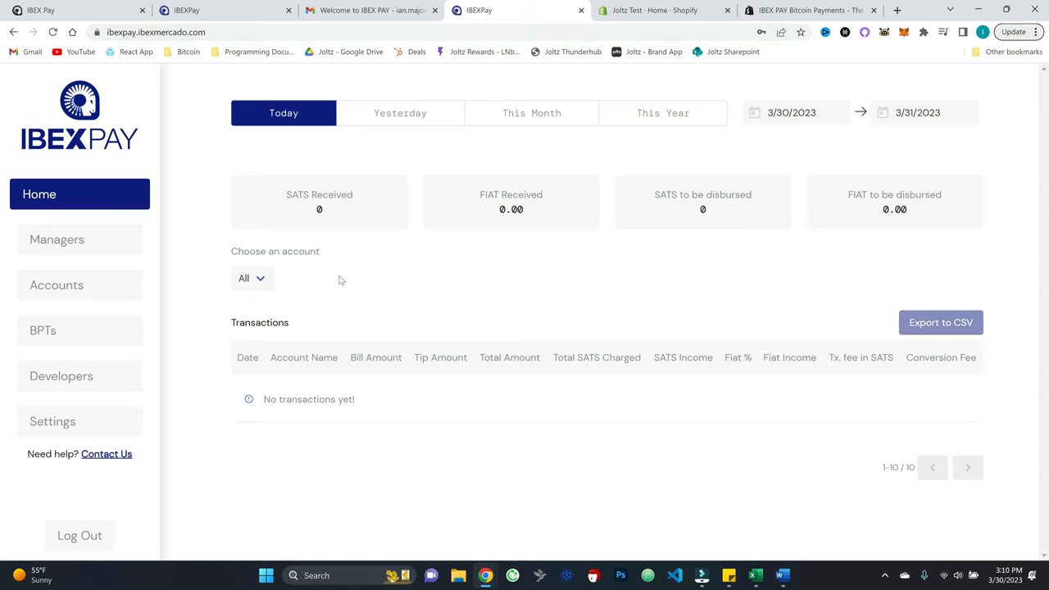
pyautogui.moveTo(906, 340)
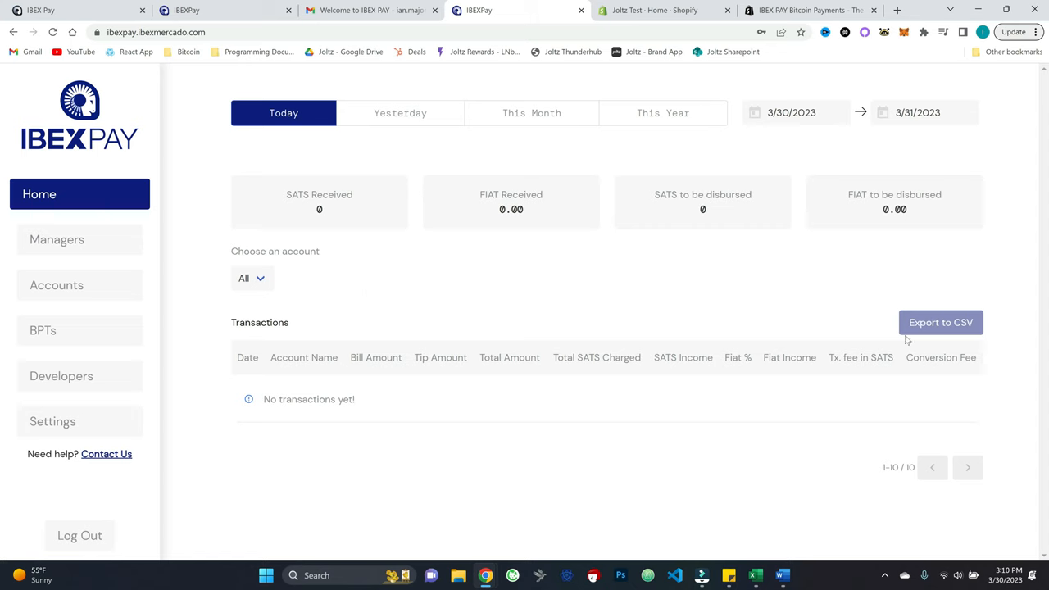
pyautogui.moveTo(559, 317)
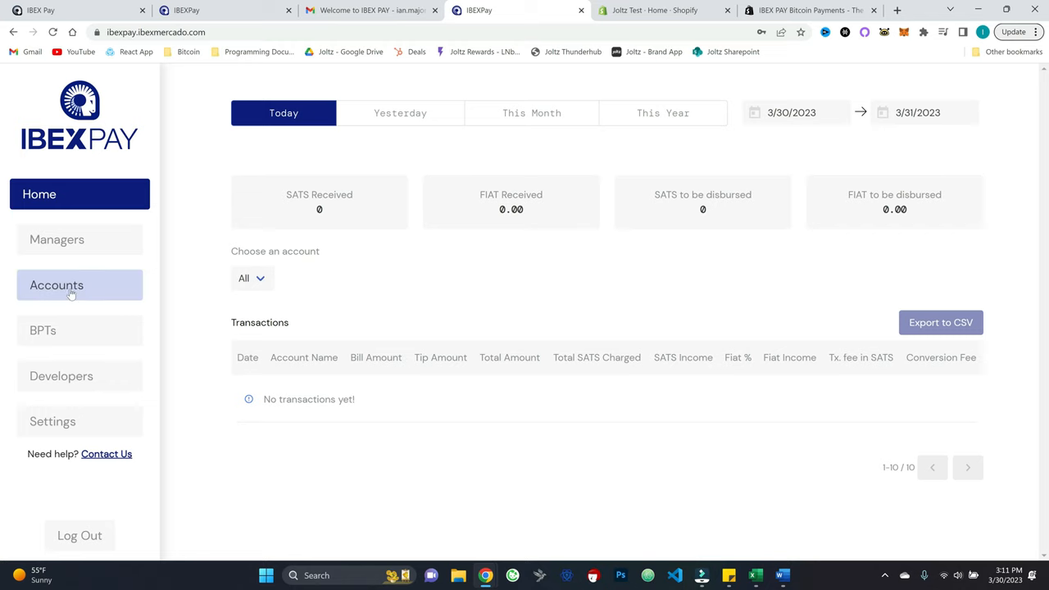
# - Create a merchant account named 'Rager Major's Shop' on the Accounts page
pyautogui.click(57, 285)
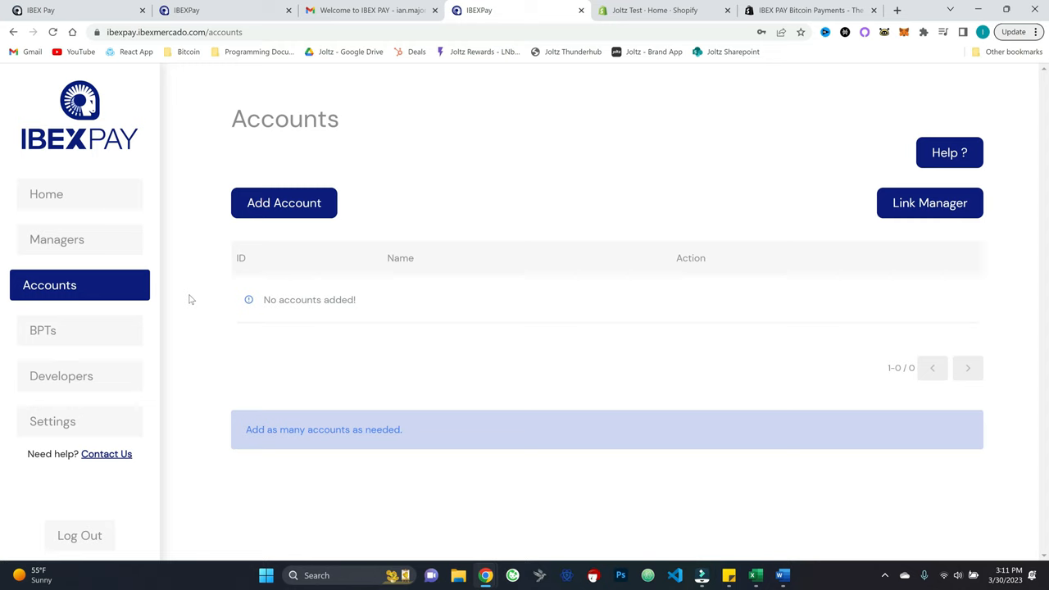
pyautogui.moveTo(389, 345)
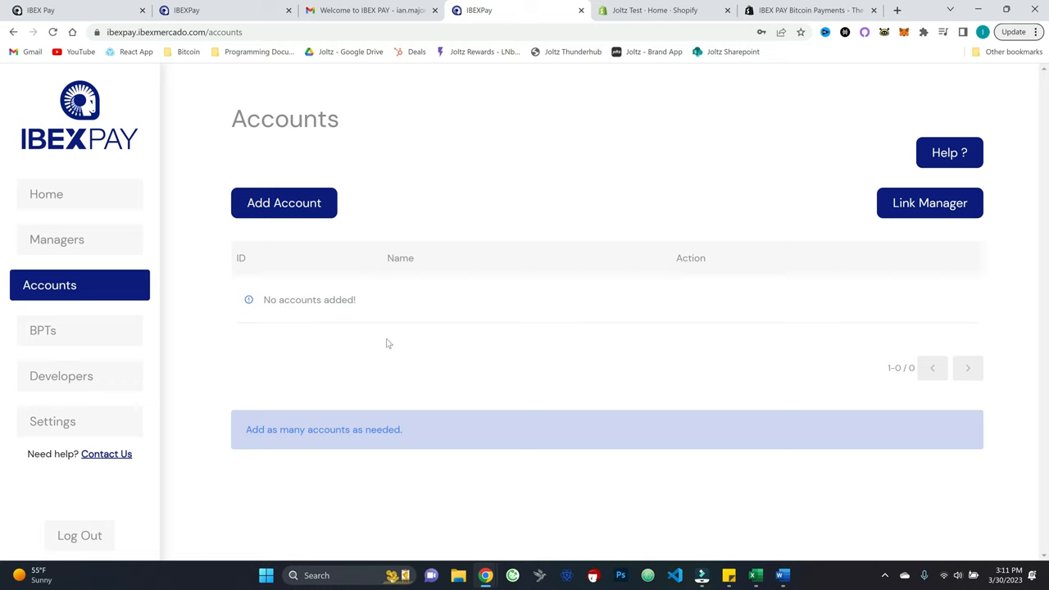
pyautogui.moveTo(385, 218)
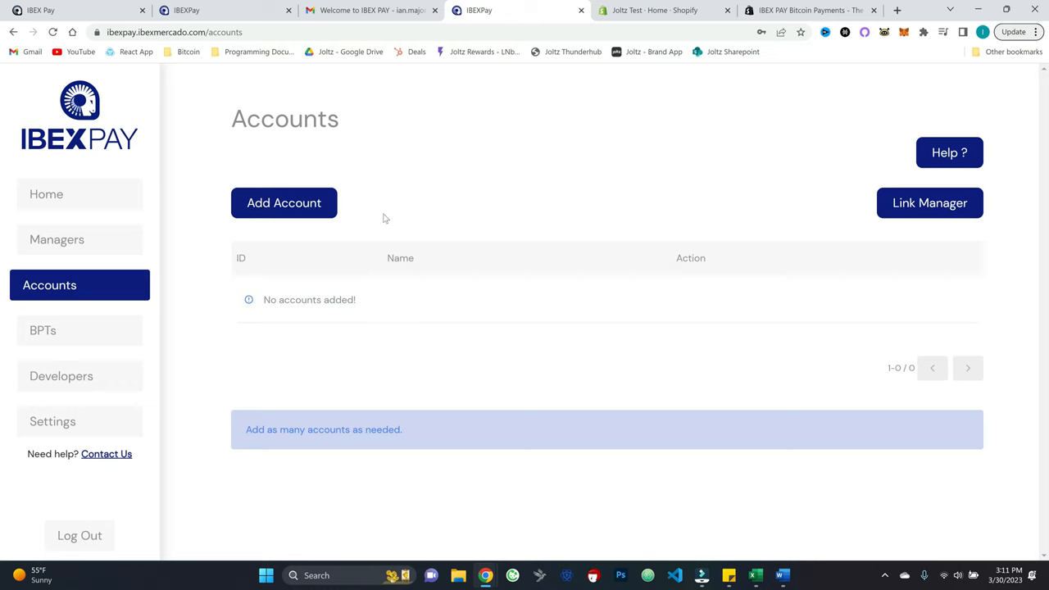
pyautogui.moveTo(380, 354)
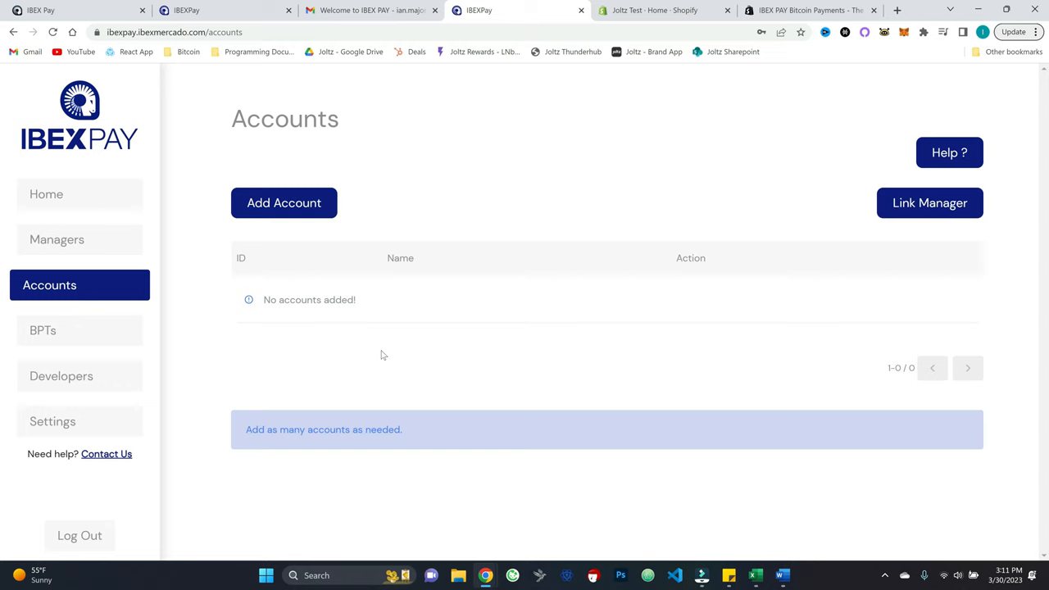
pyautogui.moveTo(468, 225)
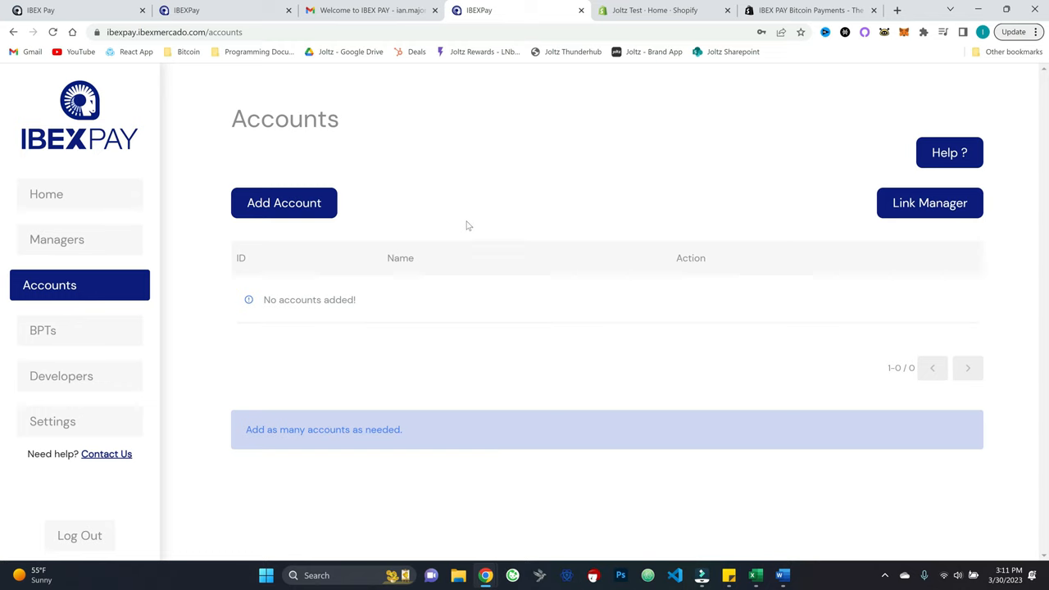
pyautogui.click(284, 202)
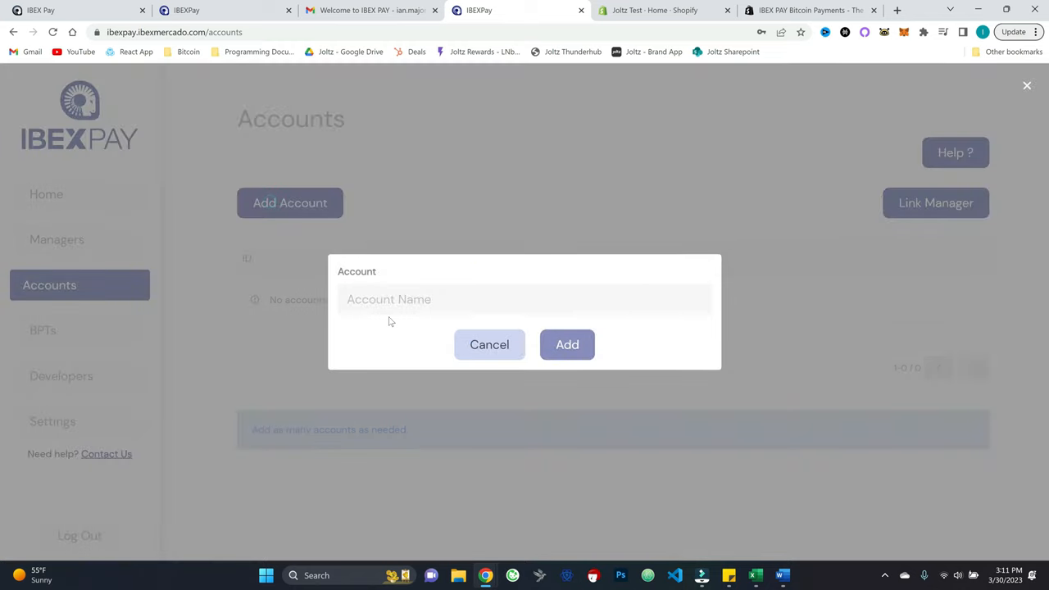
pyautogui.write("Rager Major's Shop")
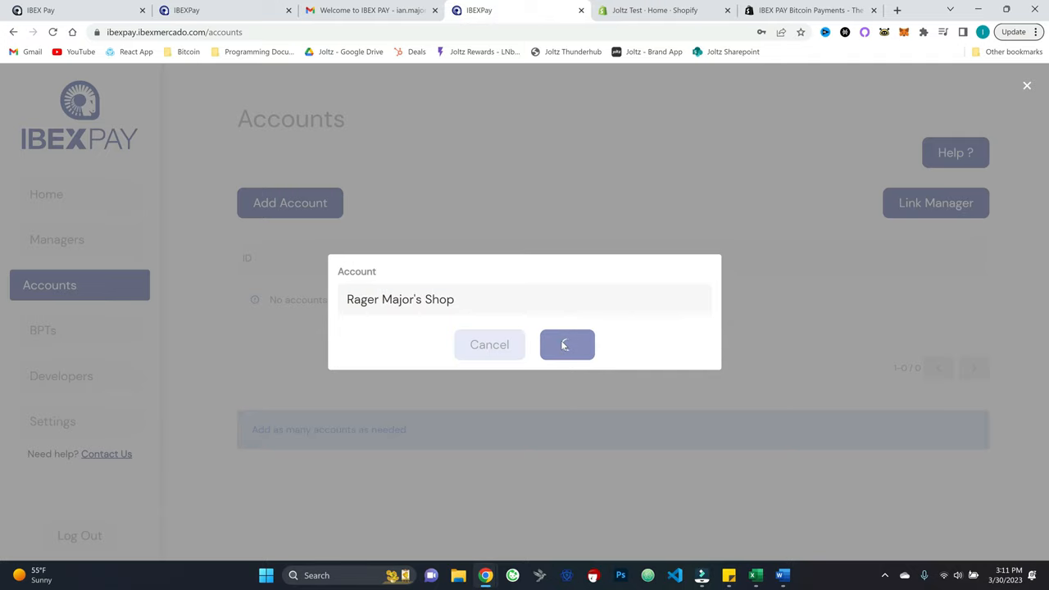
pyautogui.click(567, 344)
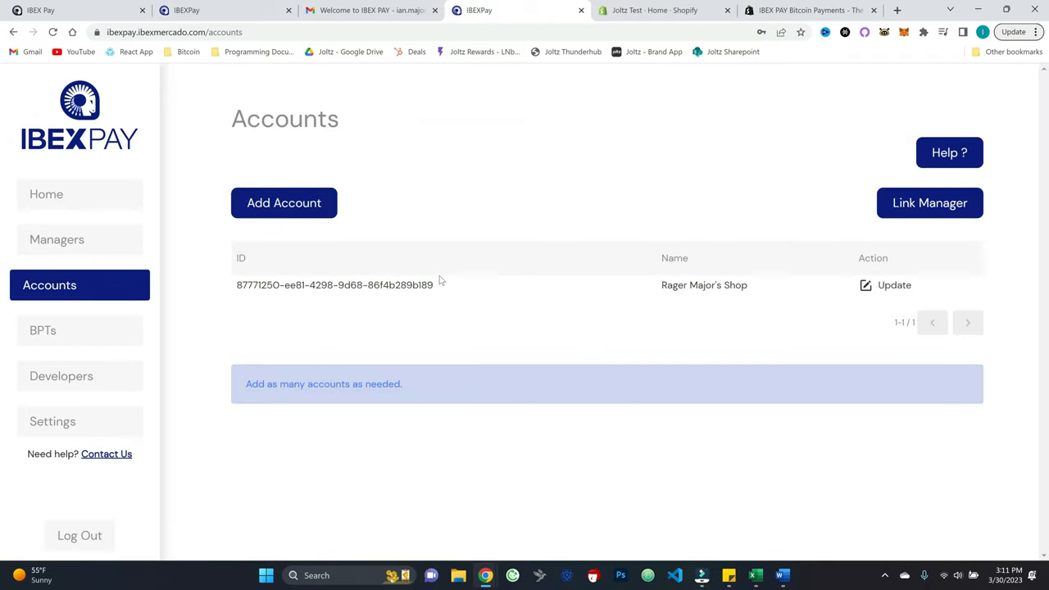
pyautogui.moveTo(80, 239)
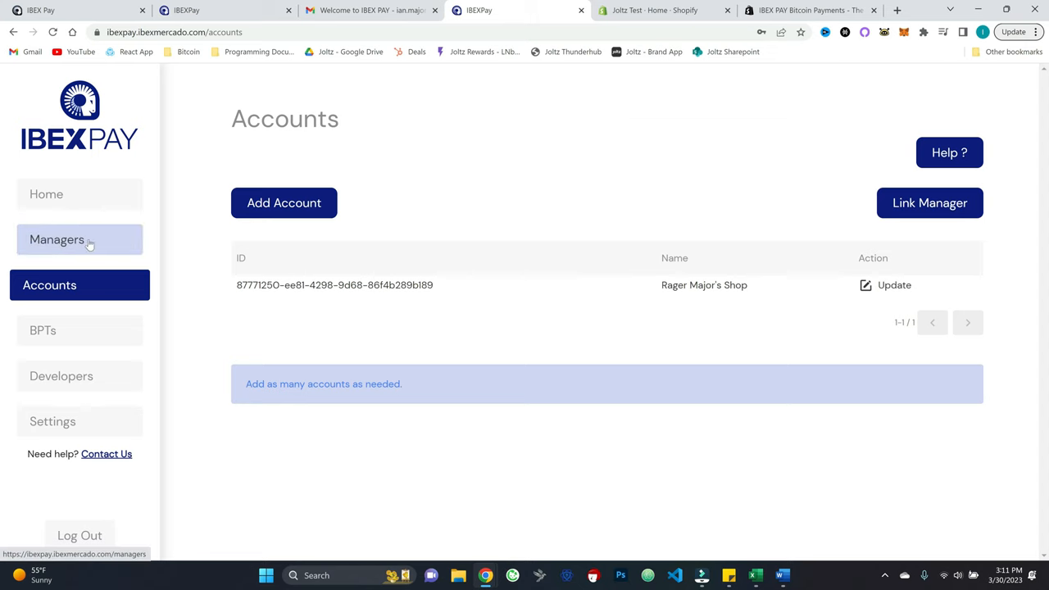
# - Open Managers, start adding a Manager-role person, then cancel without adding
pyautogui.click(57, 239)
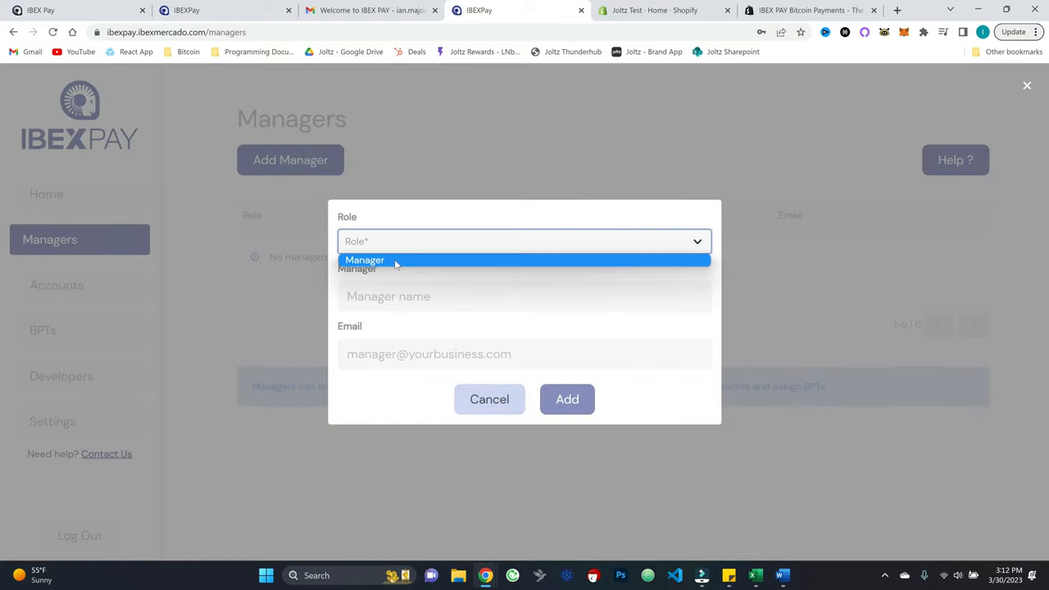
pyautogui.click(364, 260)
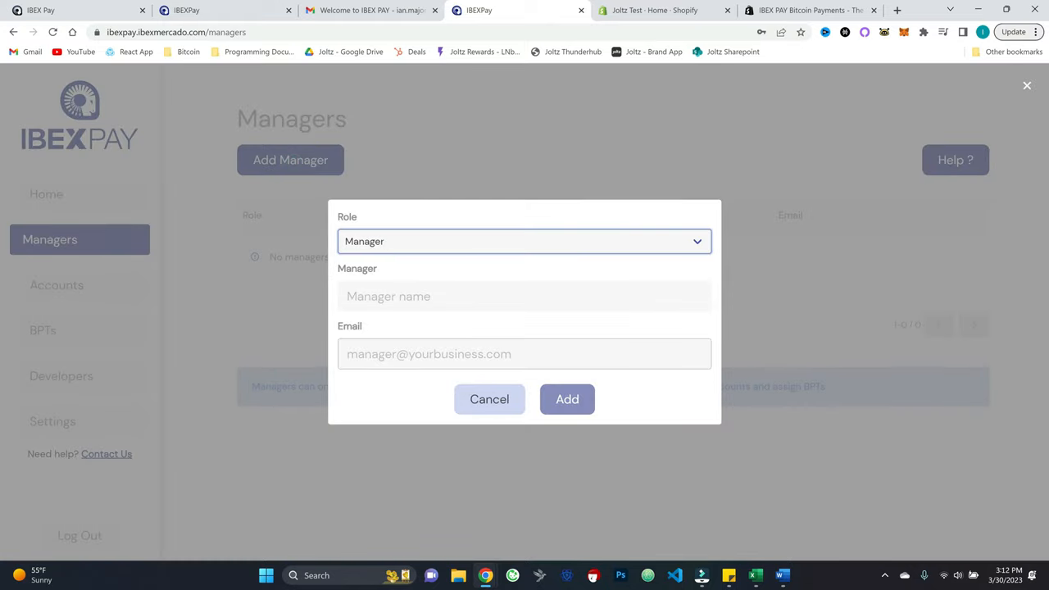
pyautogui.click(489, 399)
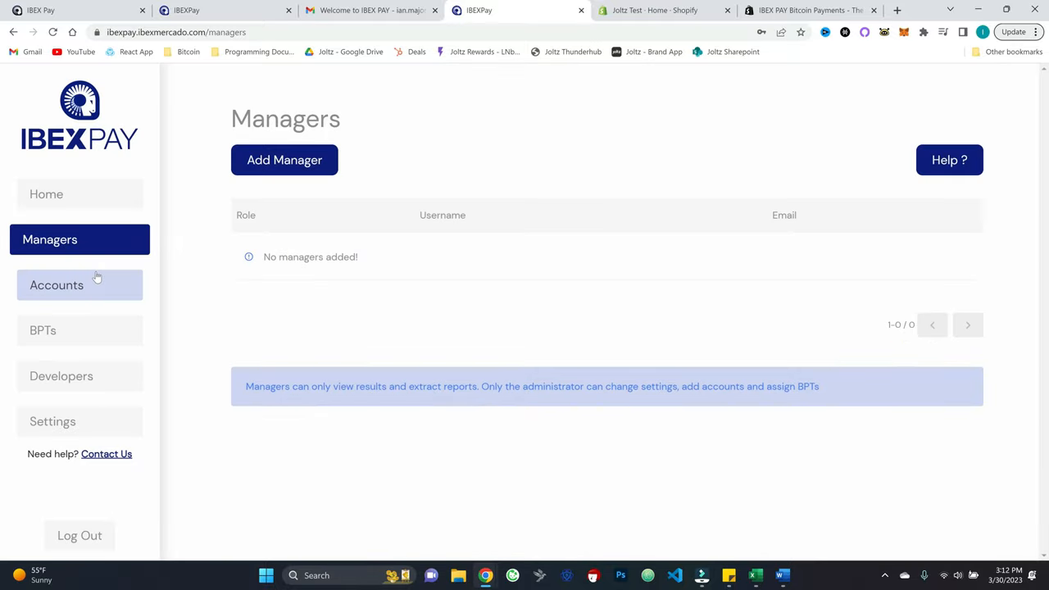
# - Return to the Accounts page showing Rager Major's Shop
pyautogui.click(56, 284)
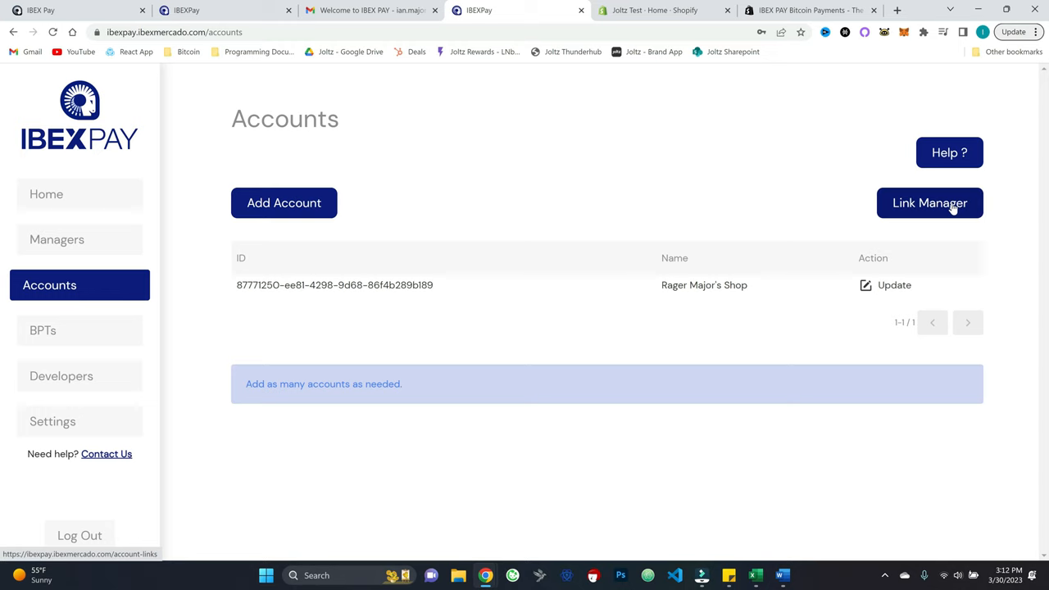
pyautogui.moveTo(872, 228)
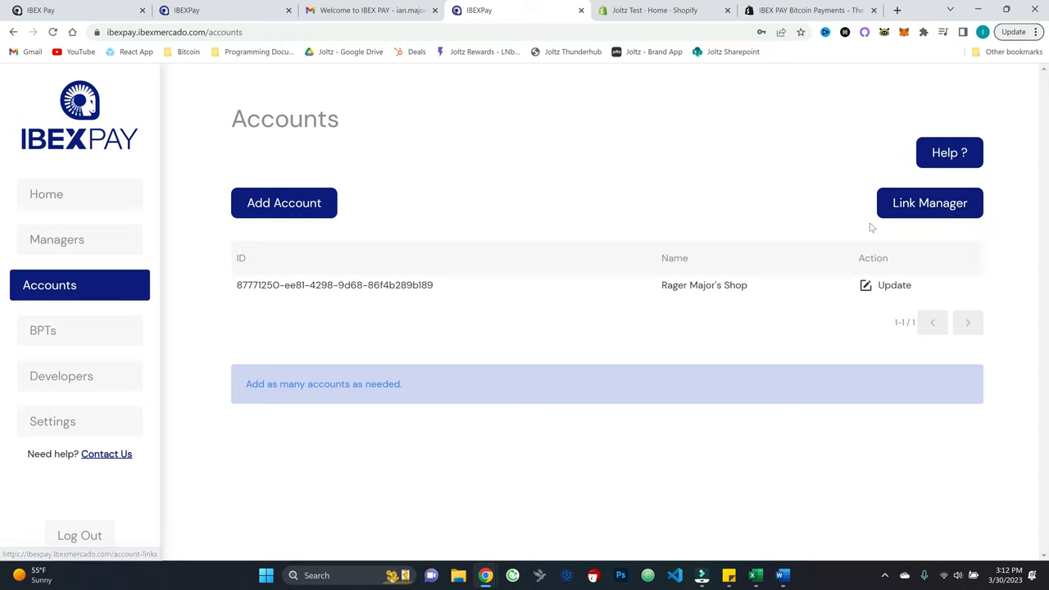
pyautogui.moveTo(79, 330)
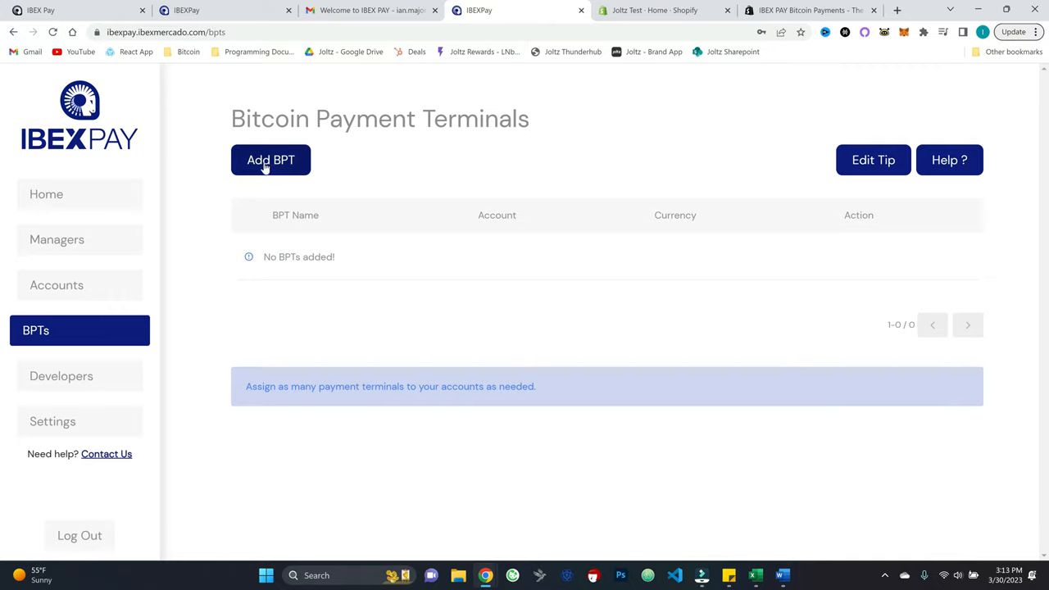
# - Create BPT 'Payment Terminal 1' for Rager Major's Shop charging in USD
pyautogui.click(271, 159)
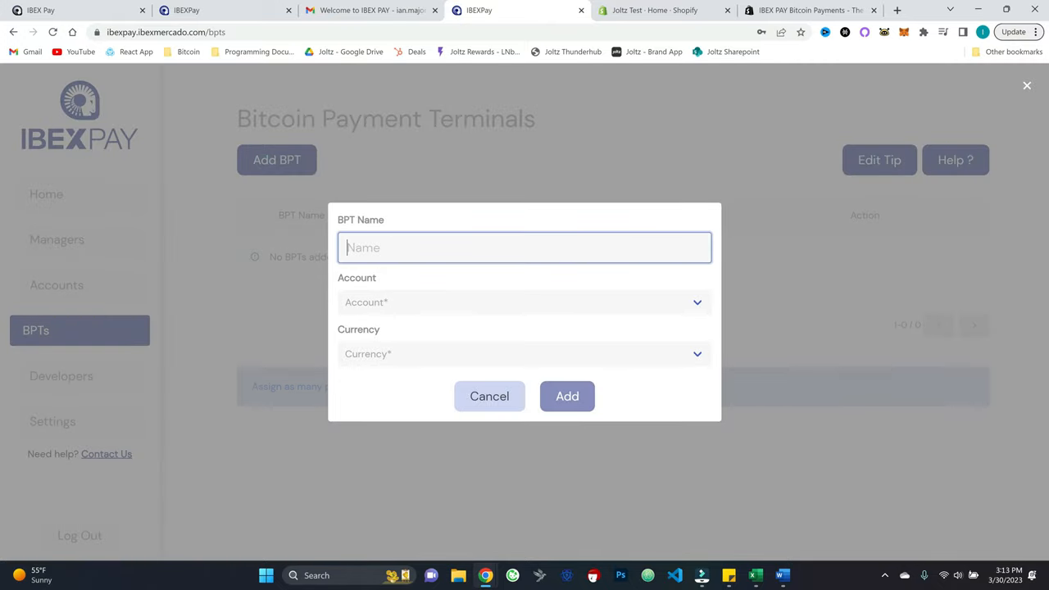
pyautogui.write('Payment Terminal 1')
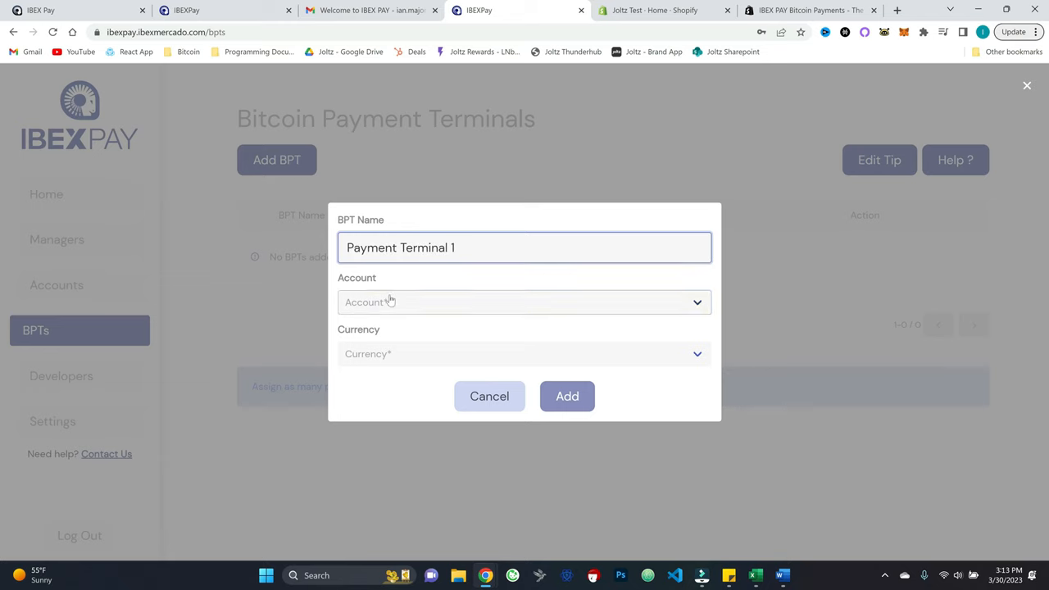
pyautogui.click(523, 302)
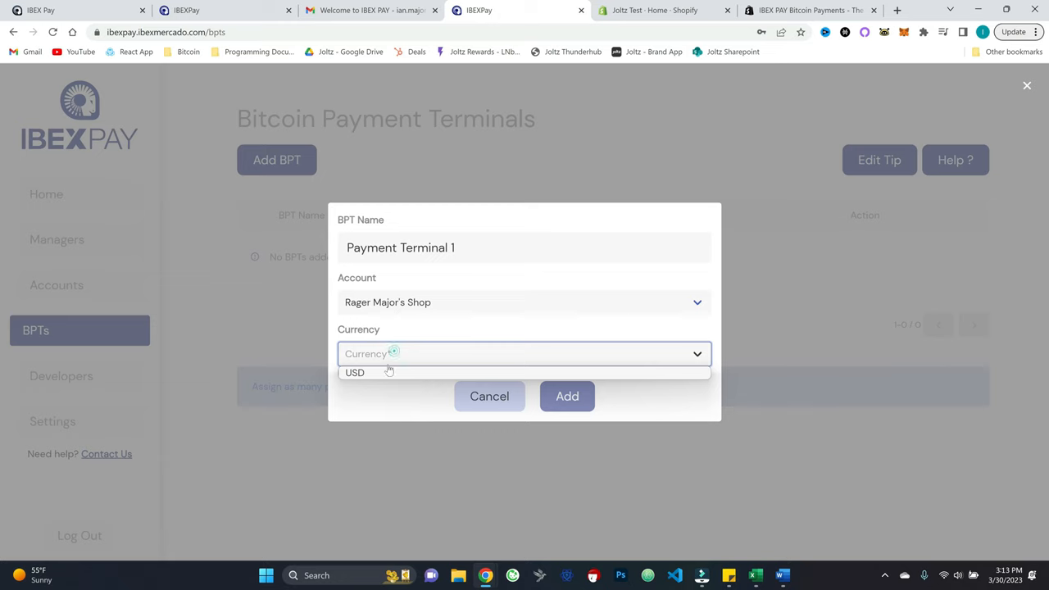
pyautogui.click(355, 372)
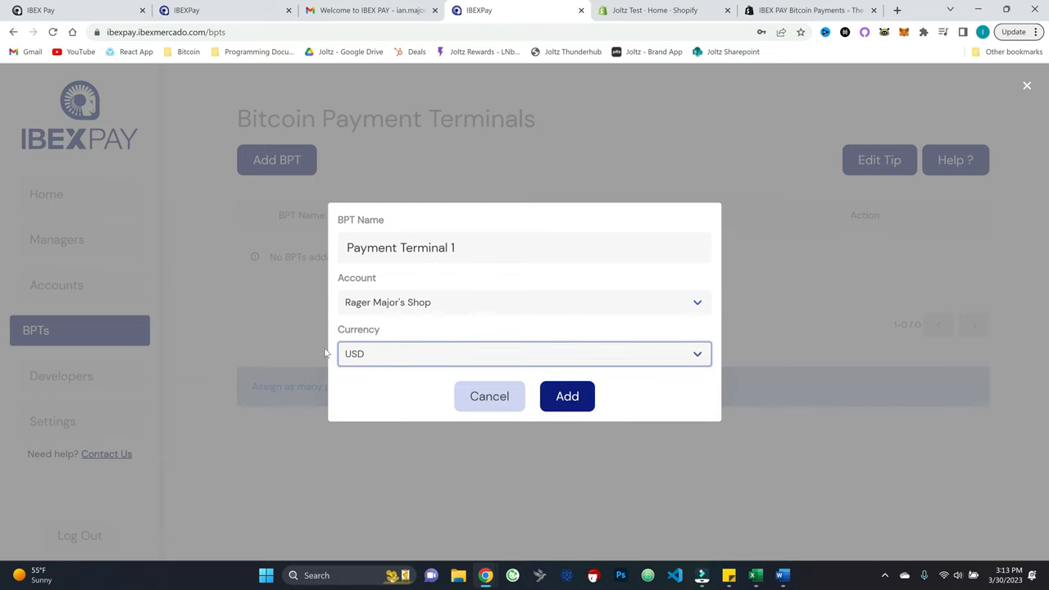
pyautogui.moveTo(567, 396)
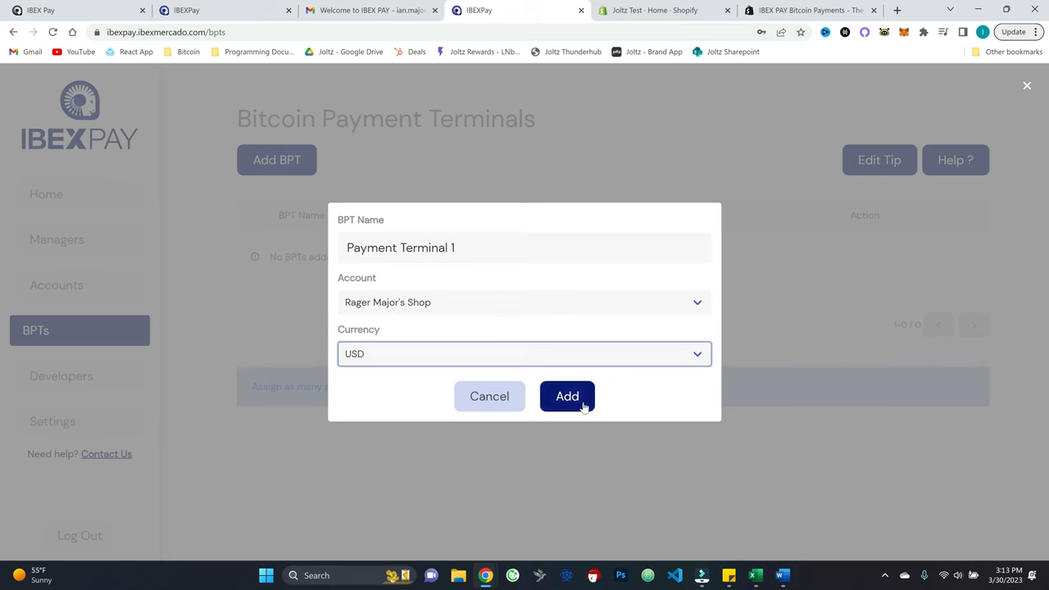
pyautogui.click(567, 396)
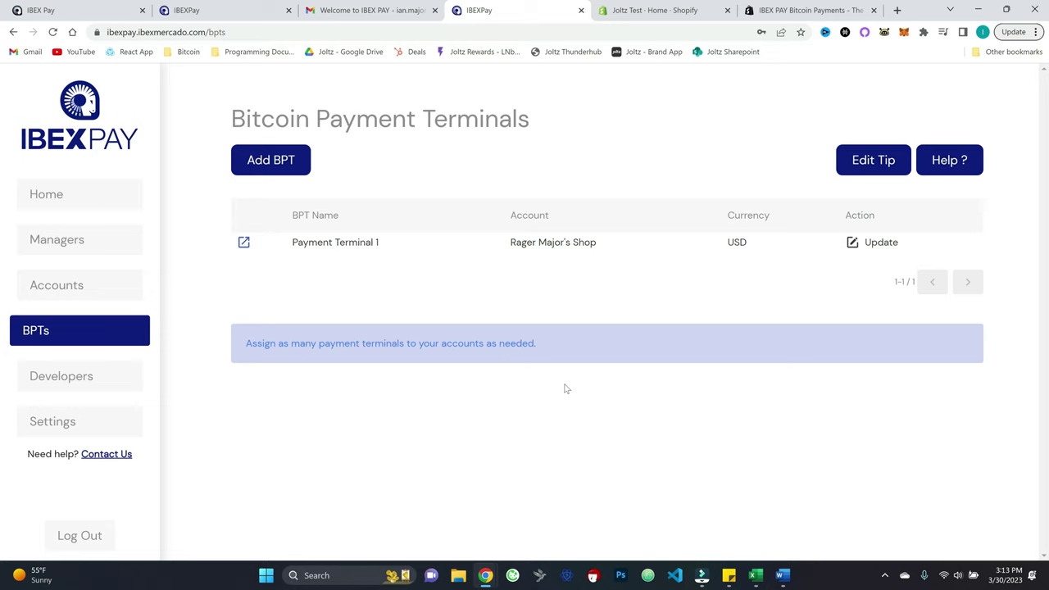
pyautogui.moveTo(267, 247)
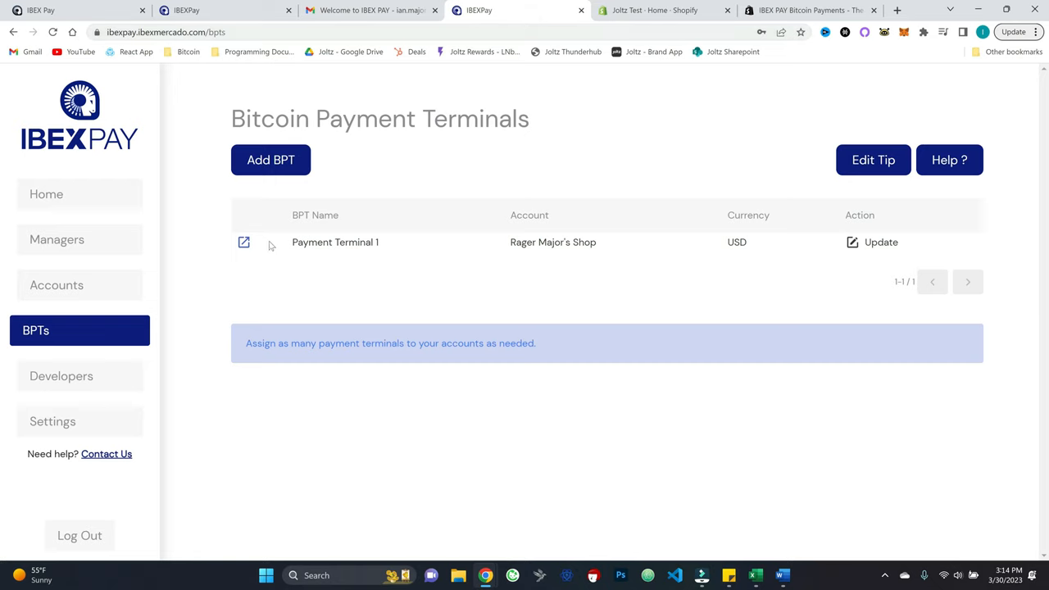
pyautogui.moveTo(366, 291)
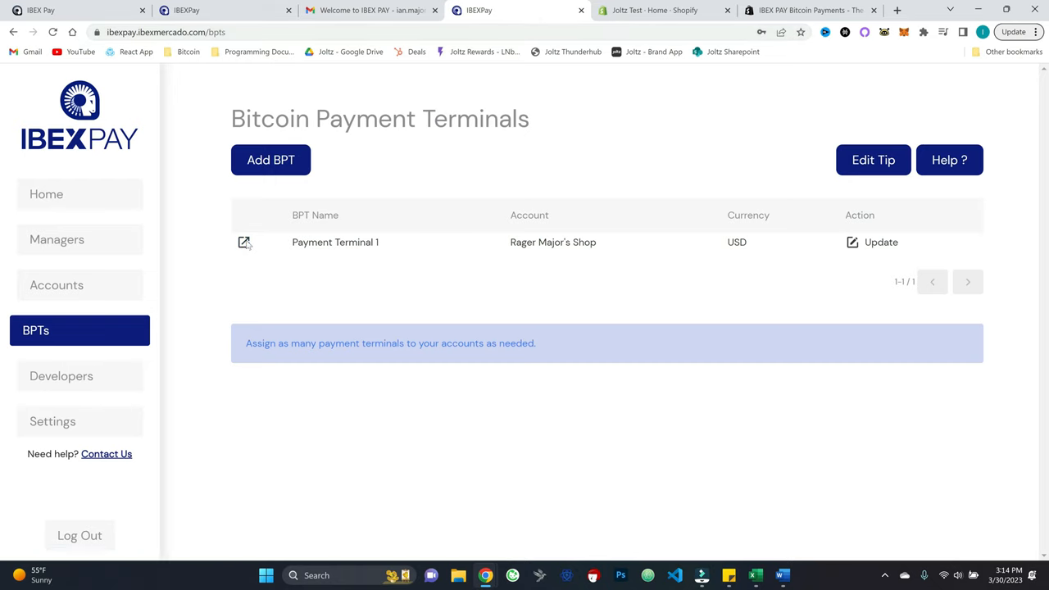
# - Charge $1.00 on Payment Terminal 1 and pay the 3,576-sat invoice from the wallet
pyautogui.click(244, 241)
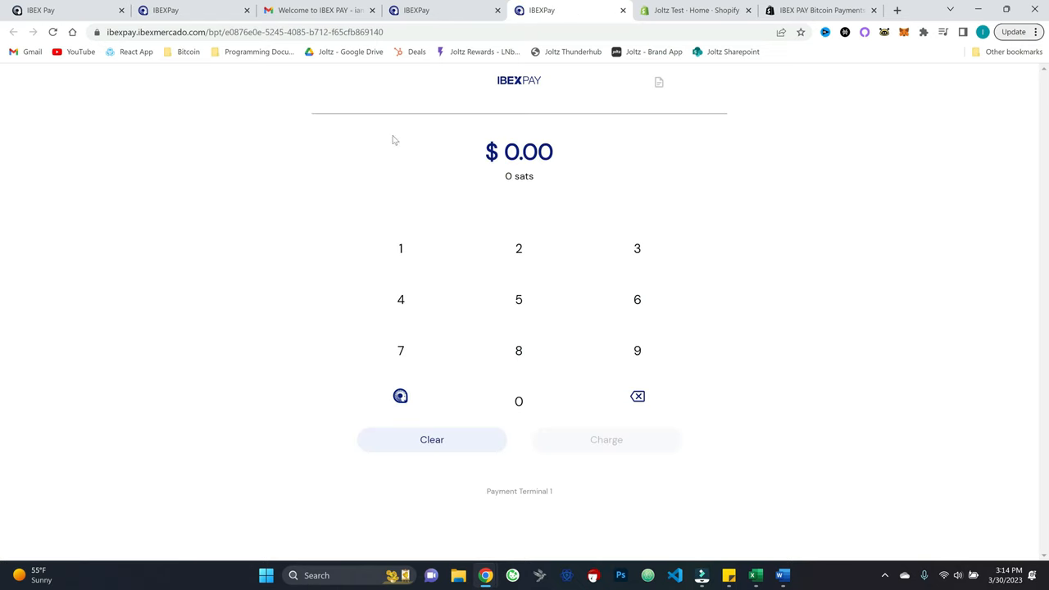
pyautogui.moveTo(771, 190)
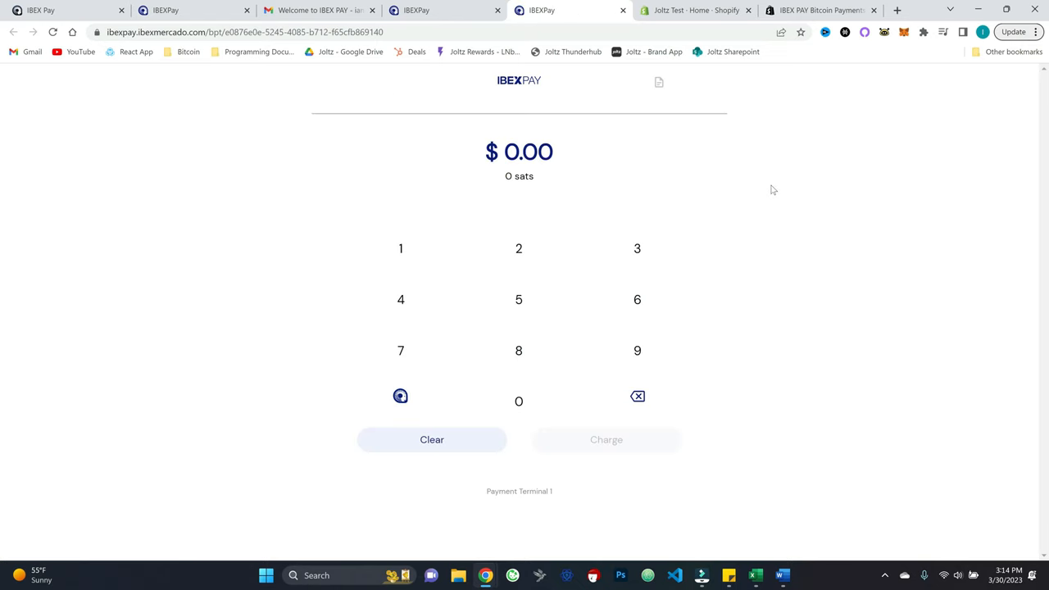
pyautogui.moveTo(401, 259)
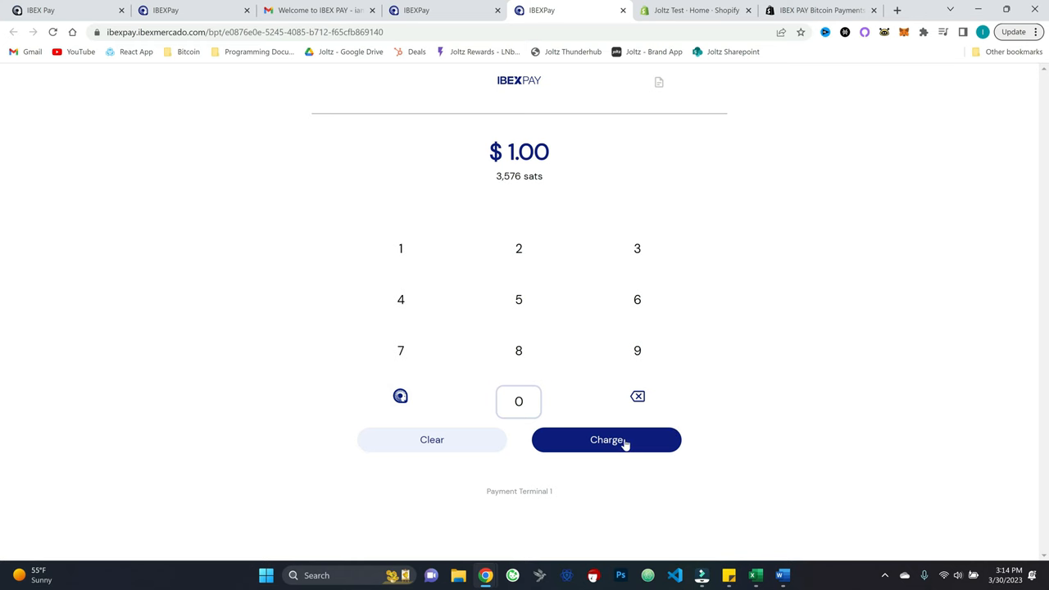
pyautogui.click(605, 439)
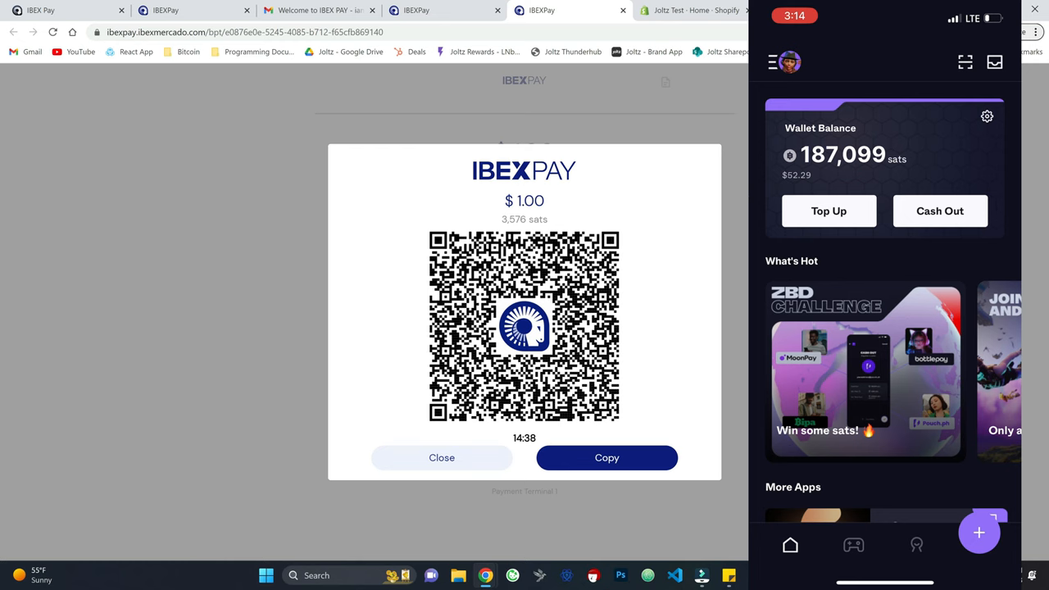
pyautogui.click(965, 62)
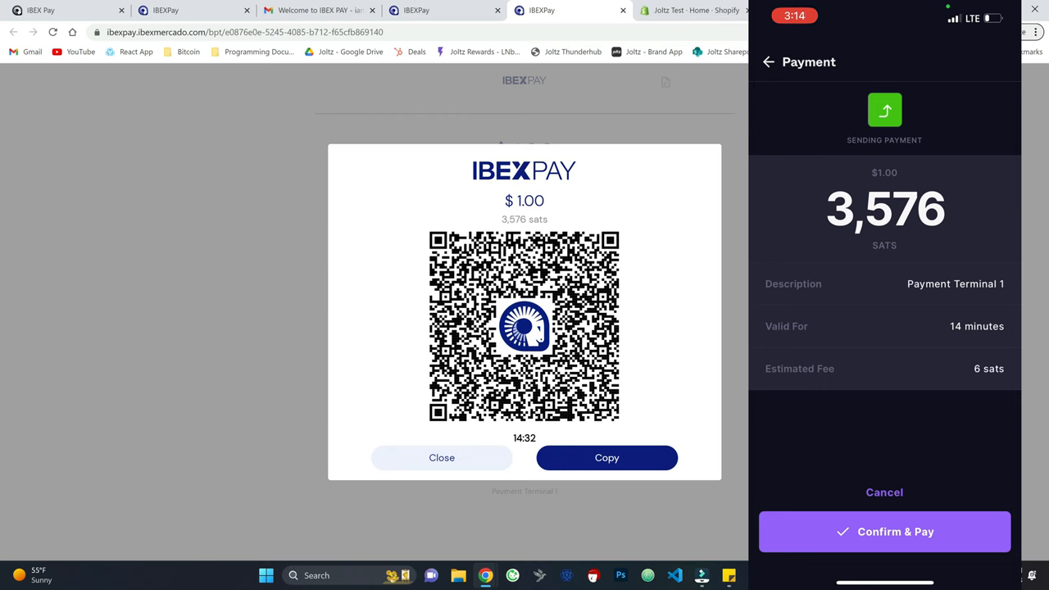
pyautogui.click(884, 530)
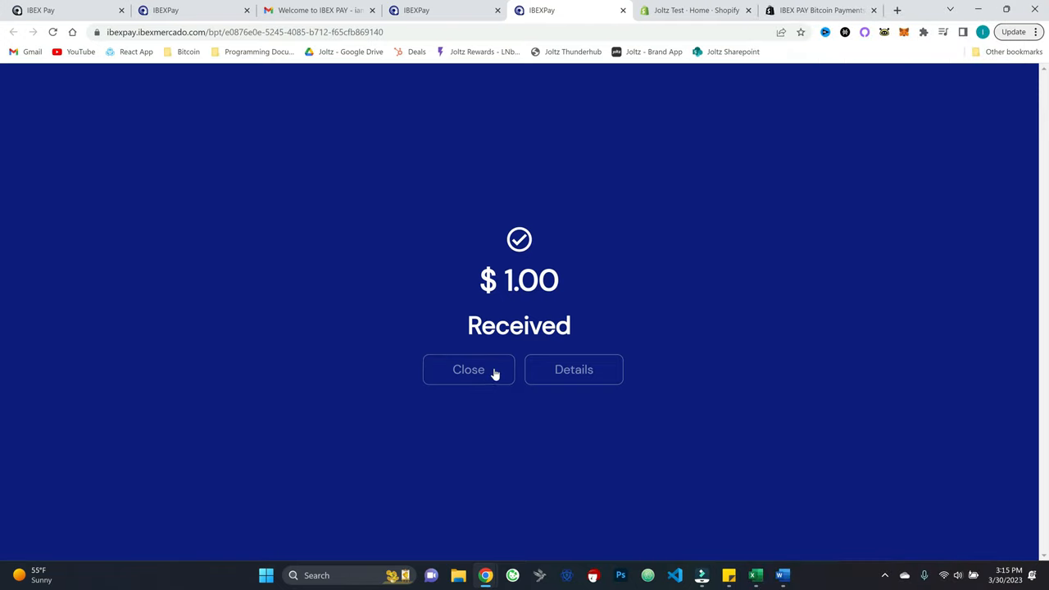
pyautogui.click(467, 369)
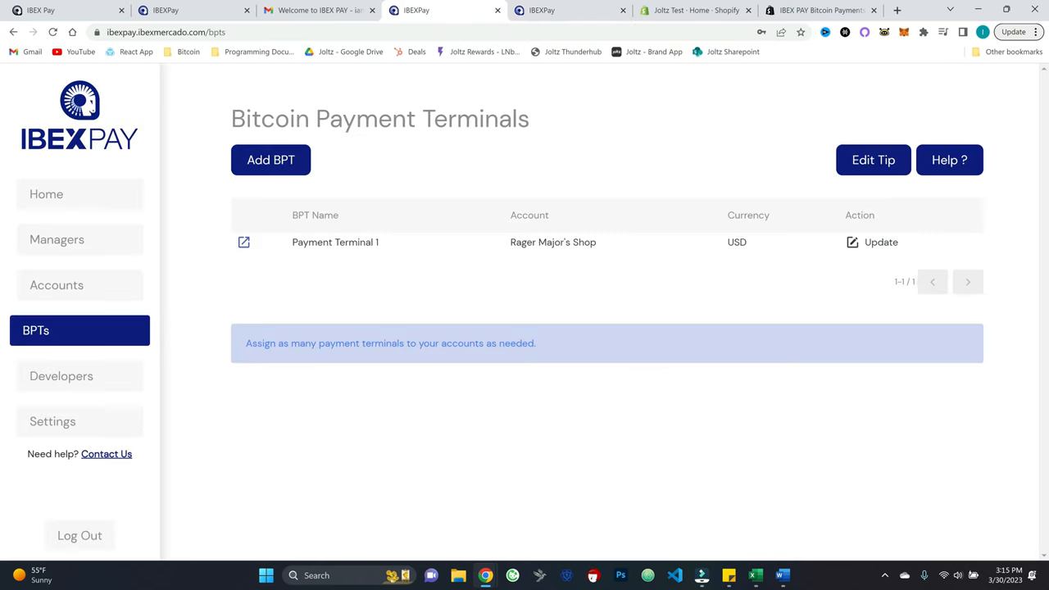
# - Check the $1.00 transaction on the Home dashboard, then return to the terminal tab
pyautogui.click(47, 194)
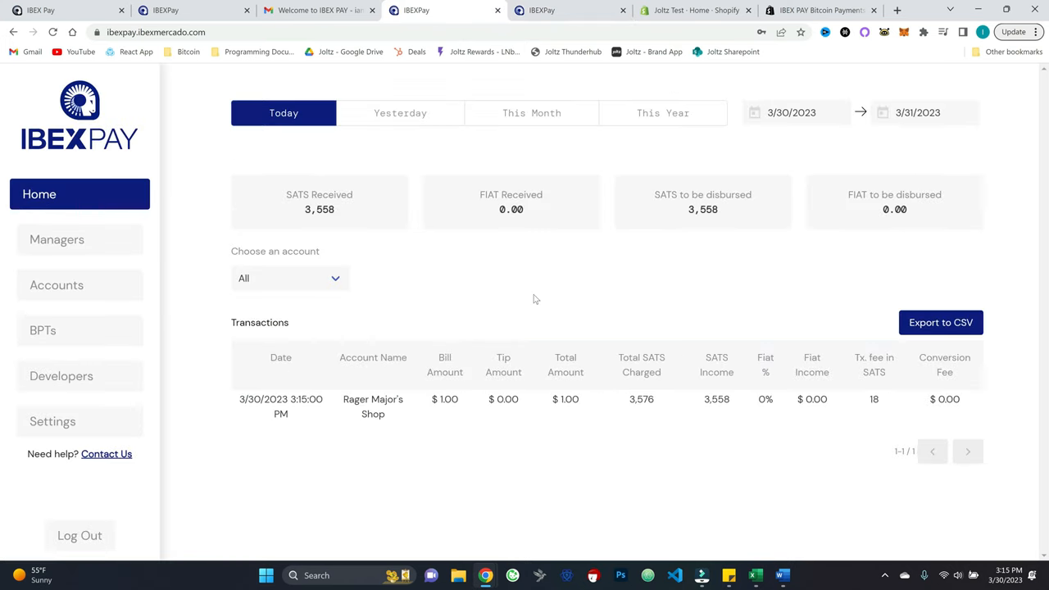
pyautogui.moveTo(528, 300)
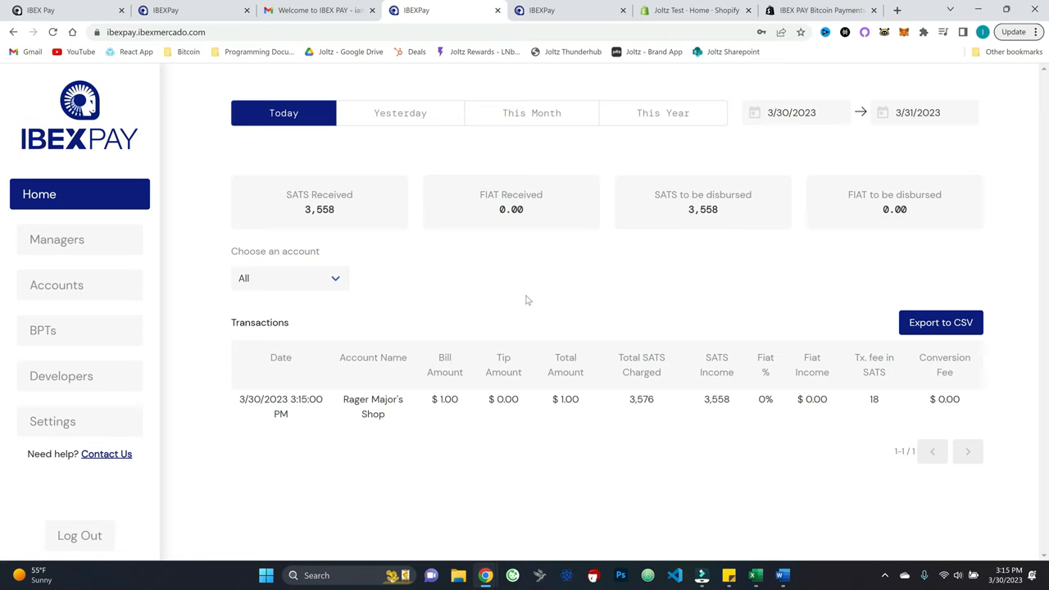
pyautogui.moveTo(637, 425)
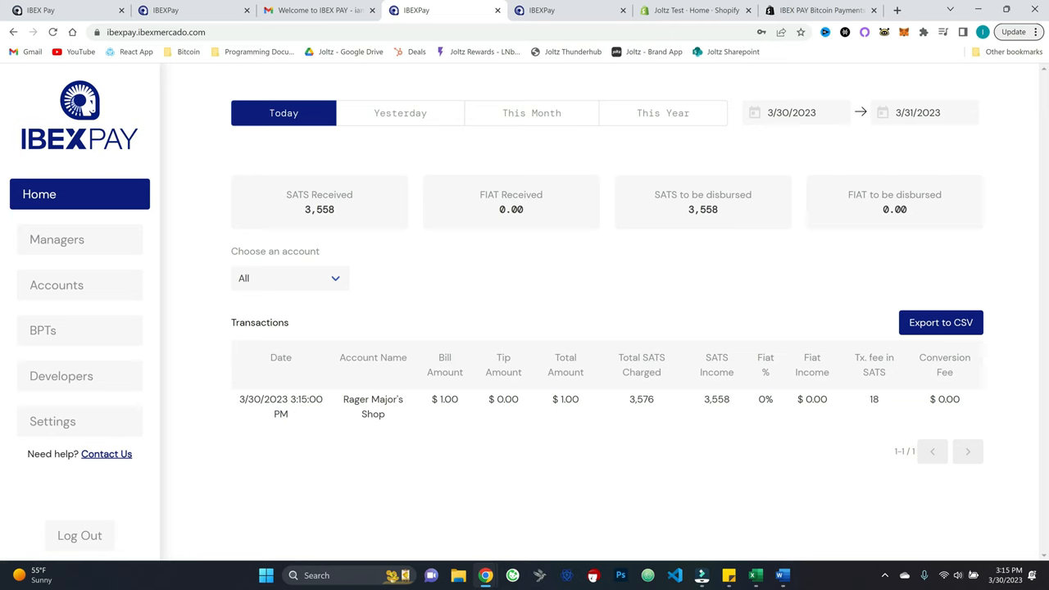
pyautogui.moveTo(860, 433)
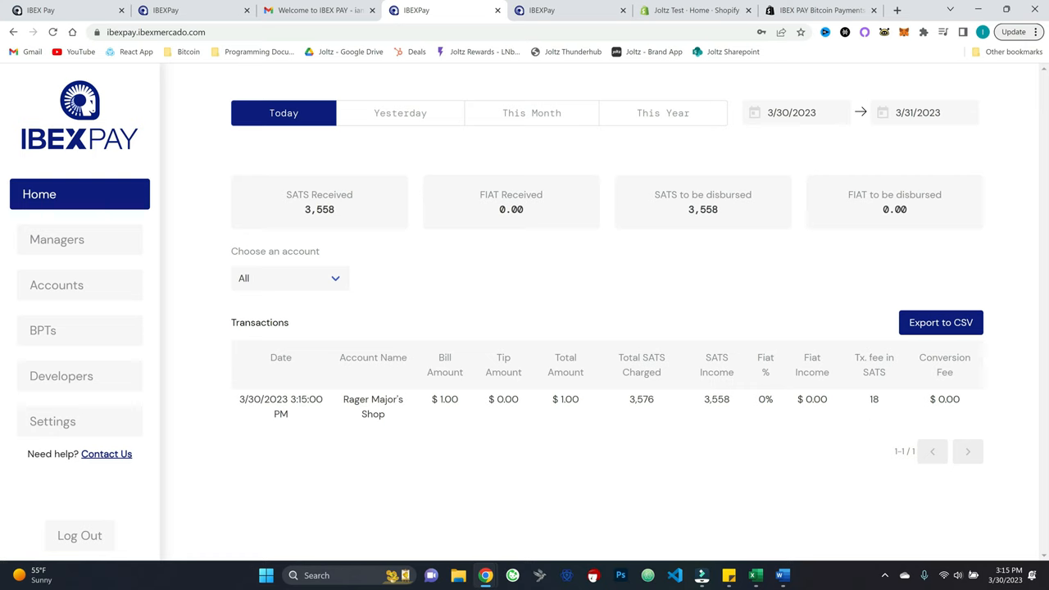
pyautogui.moveTo(848, 385)
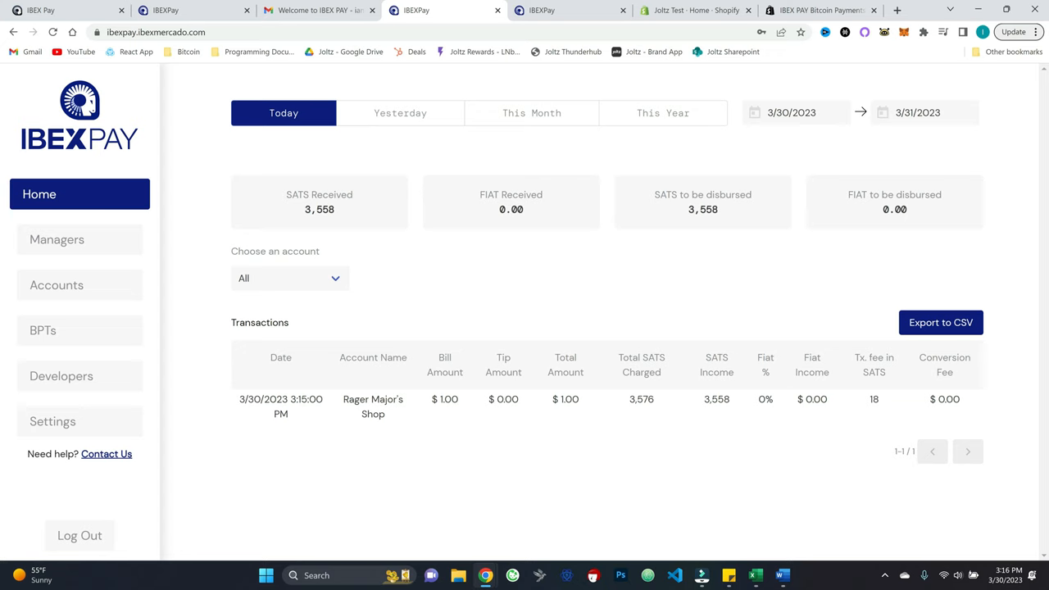
pyautogui.moveTo(640, 422)
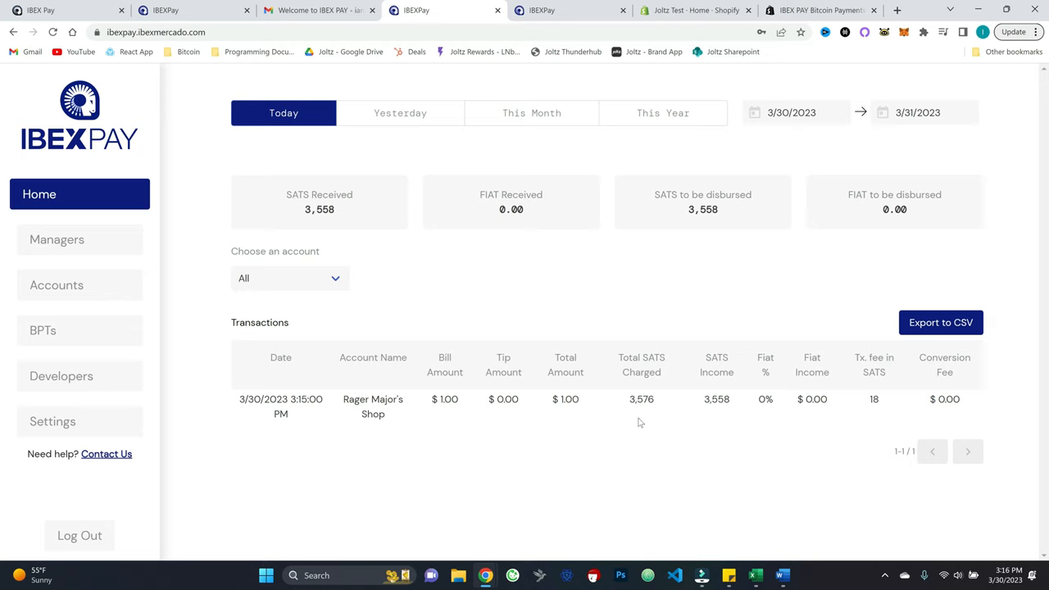
pyautogui.click(568, 10)
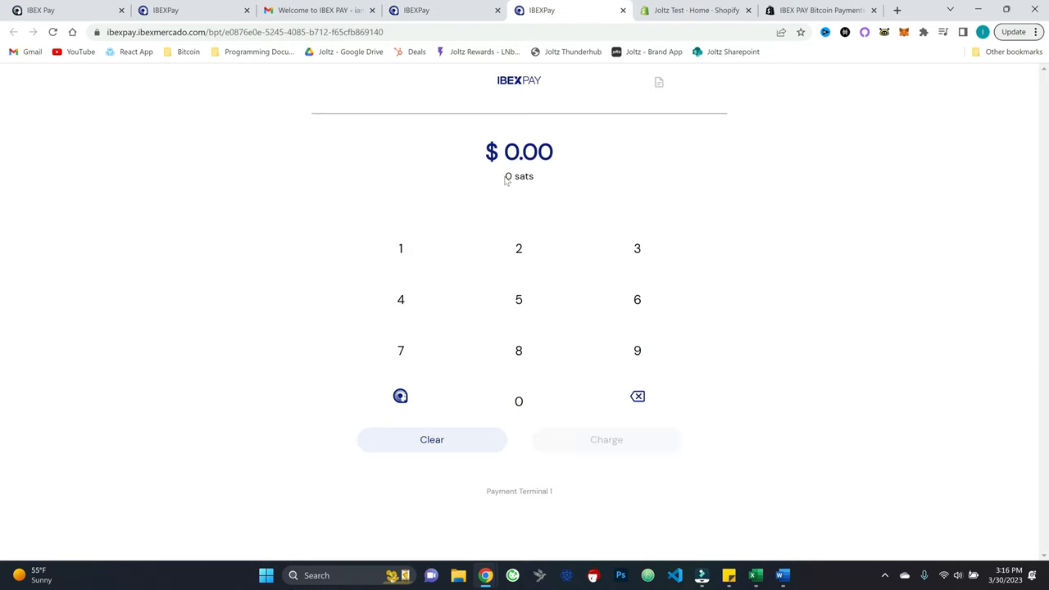
# - Show and close Payment Terminal 1's QR code, then return to the BPTs list
pyautogui.click(49, 284)
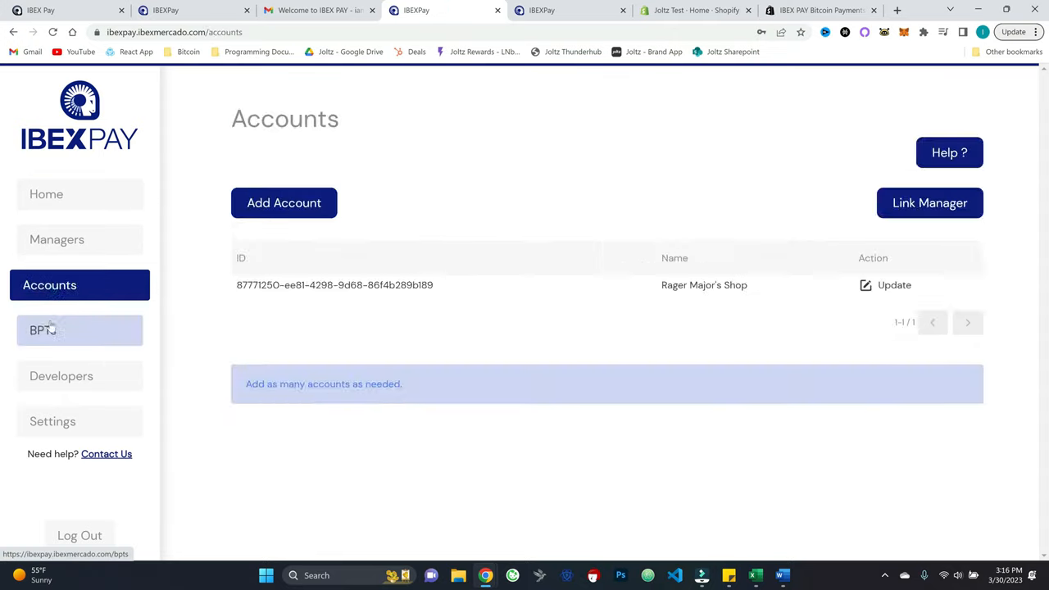
pyautogui.click(79, 329)
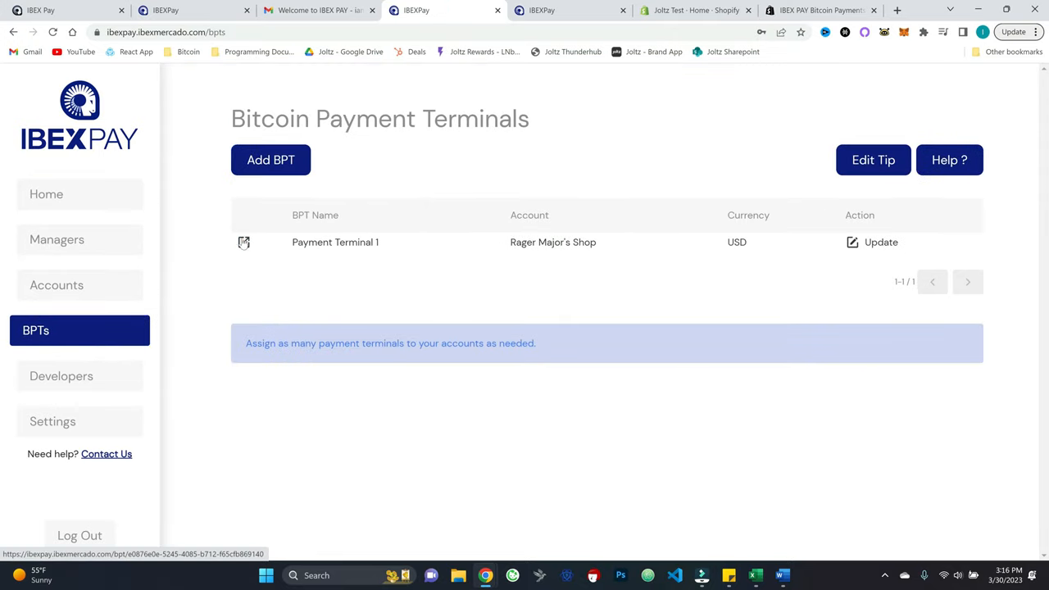
pyautogui.click(243, 241)
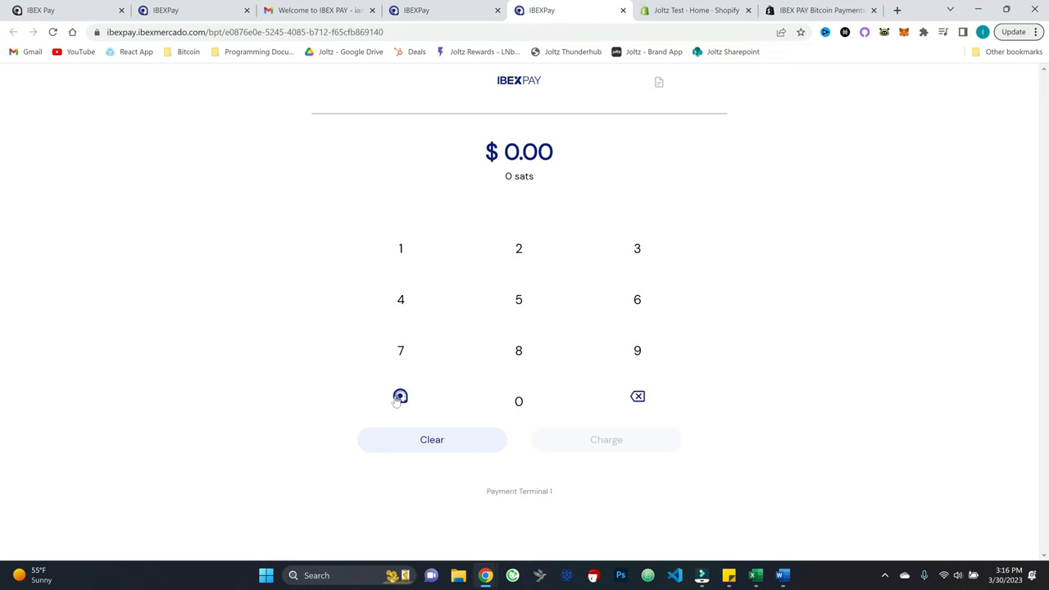
pyautogui.click(401, 396)
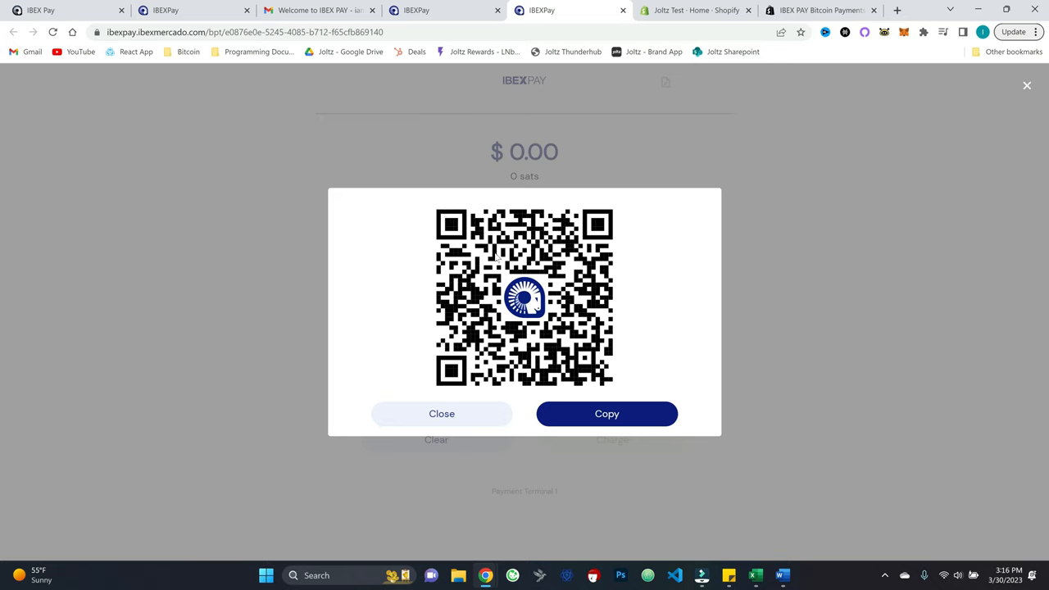
pyautogui.moveTo(261, 259)
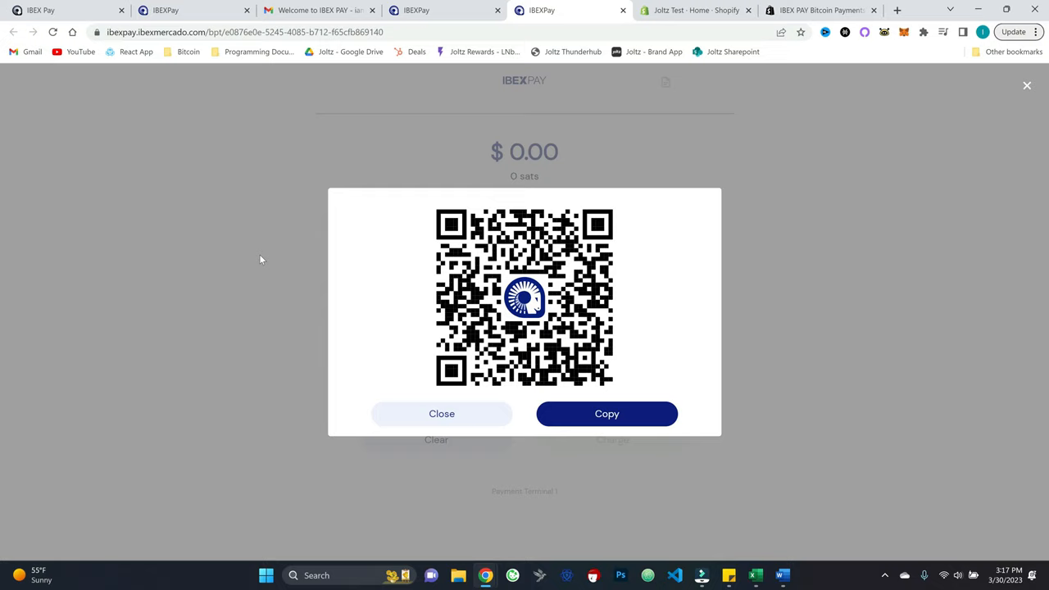
pyautogui.click(441, 413)
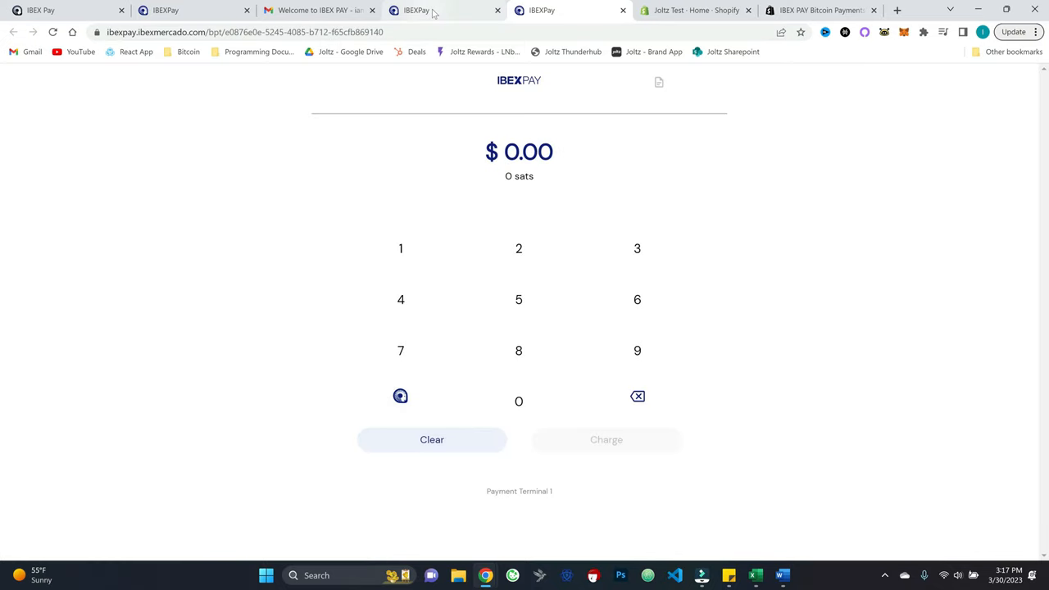
pyautogui.click(443, 10)
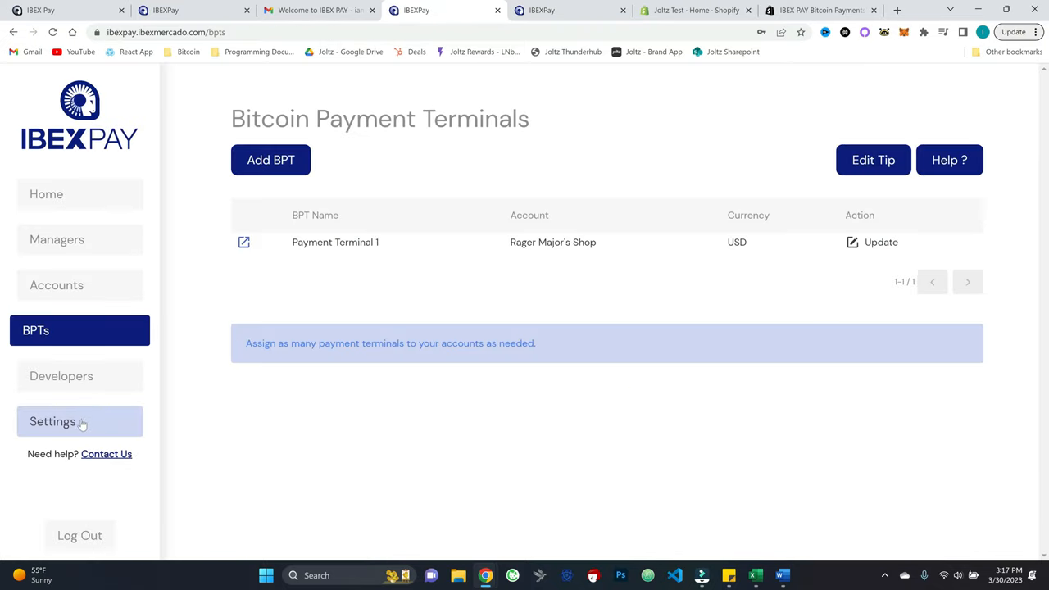
pyautogui.click(53, 420)
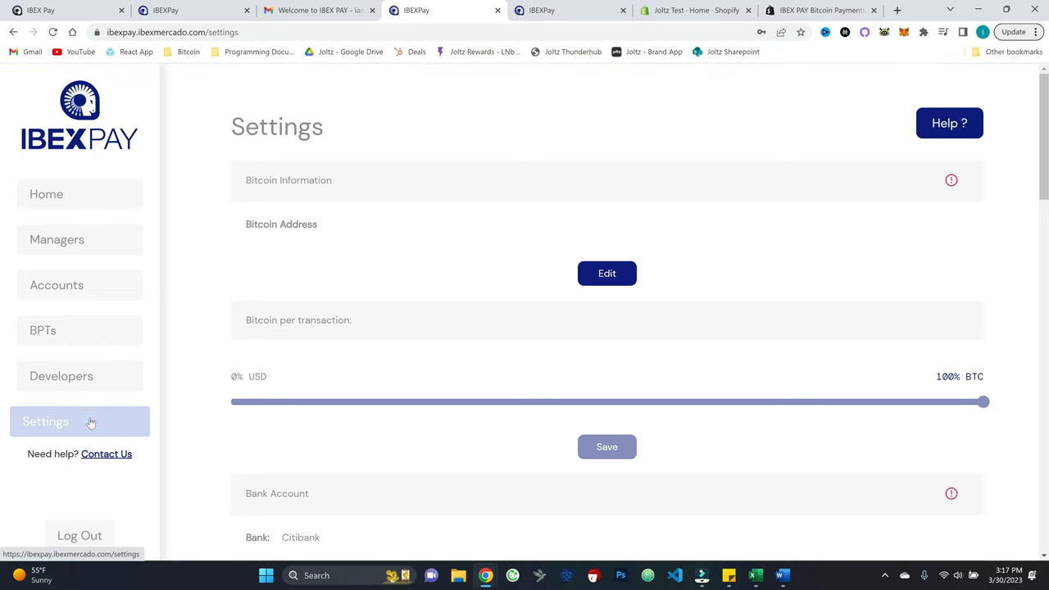
pyautogui.moveTo(332, 193)
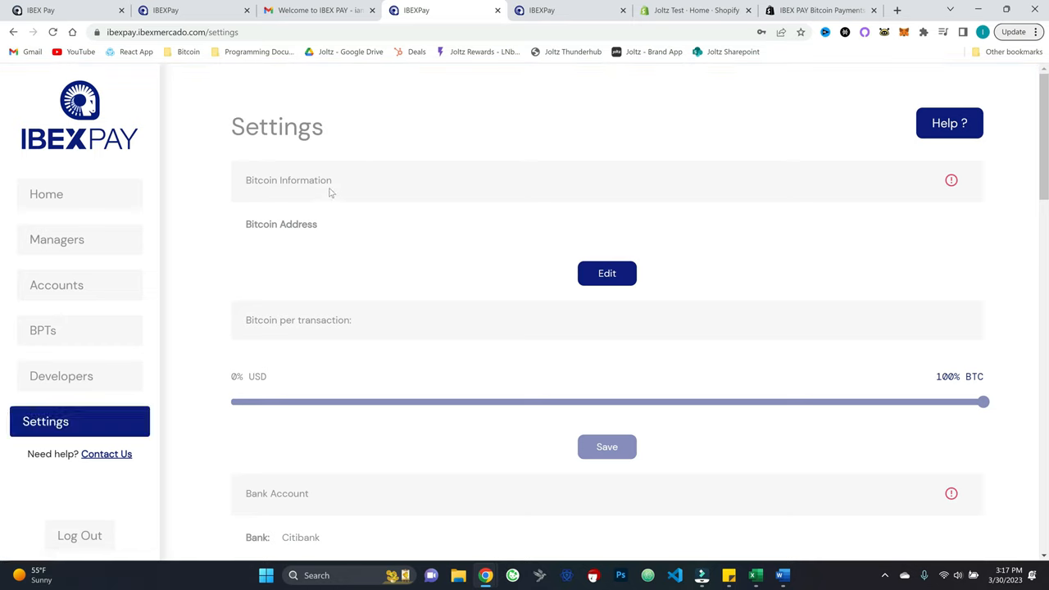
pyautogui.moveTo(334, 182)
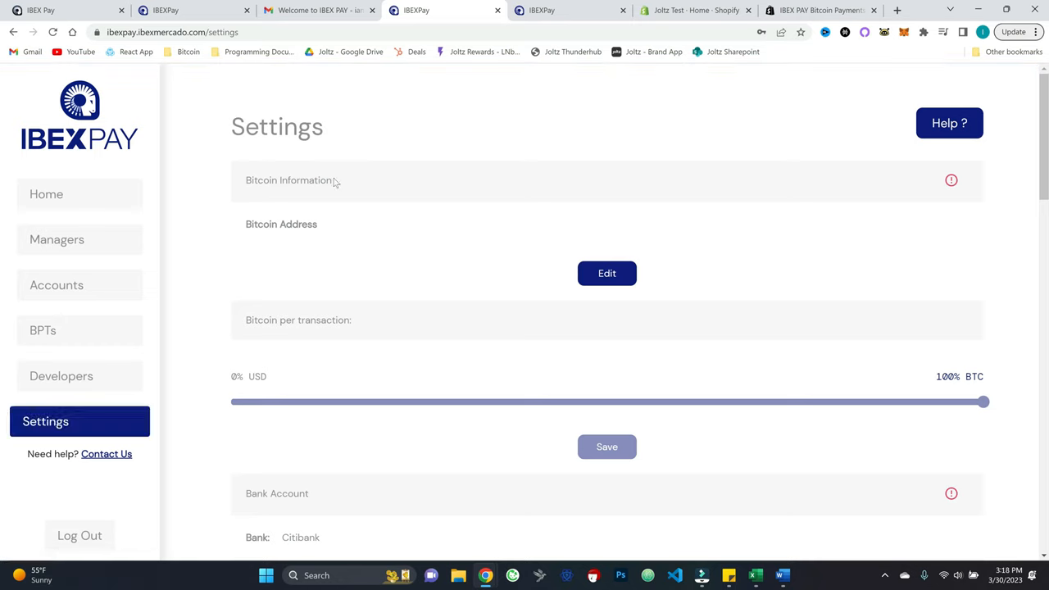
pyautogui.click(606, 272)
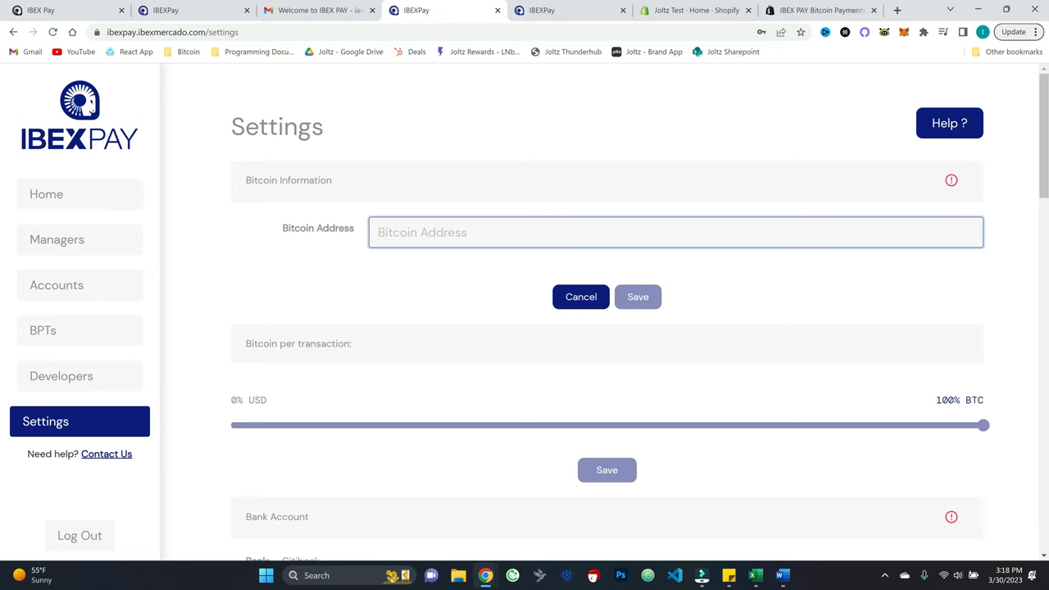
pyautogui.click(580, 297)
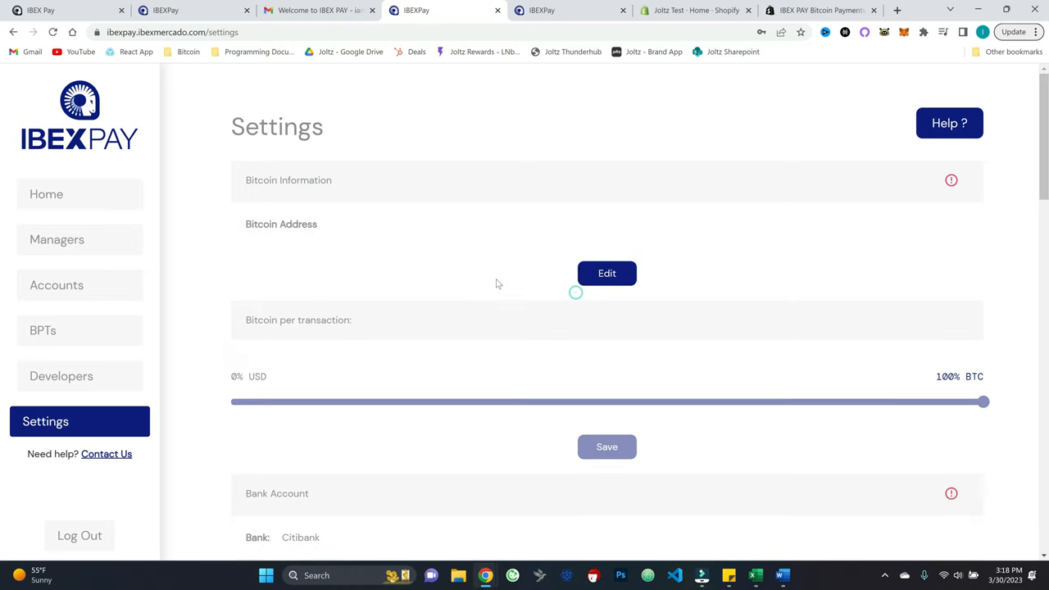
pyautogui.scroll(-3)
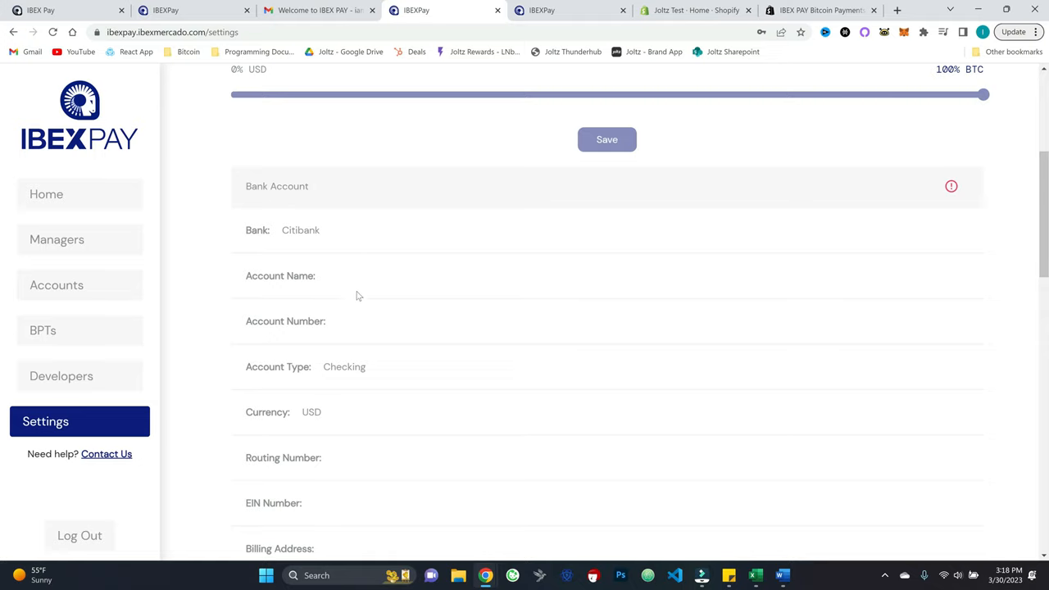
pyautogui.scroll(-3)
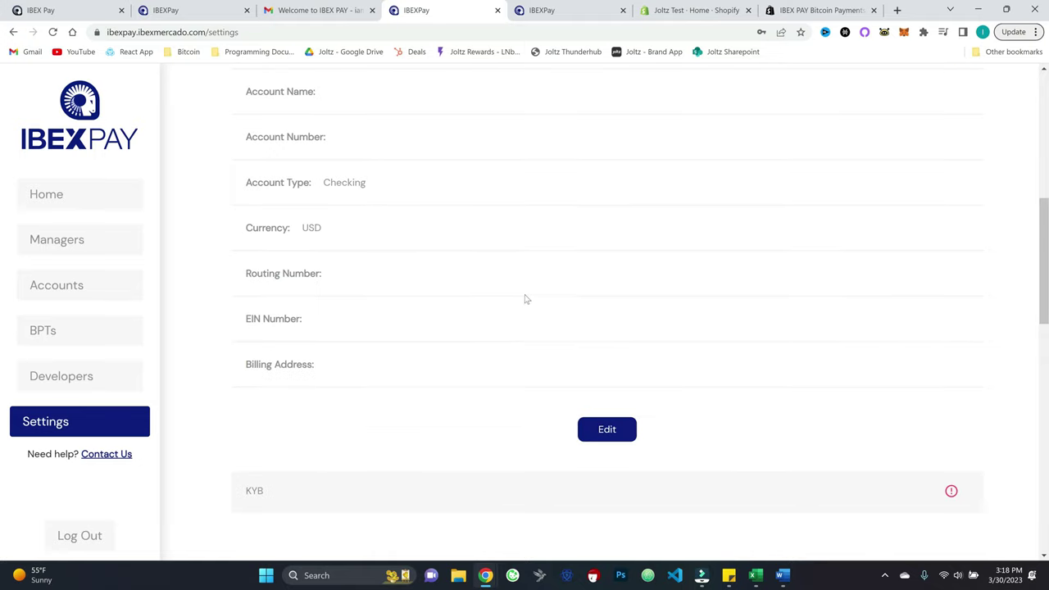
pyautogui.scroll(3)
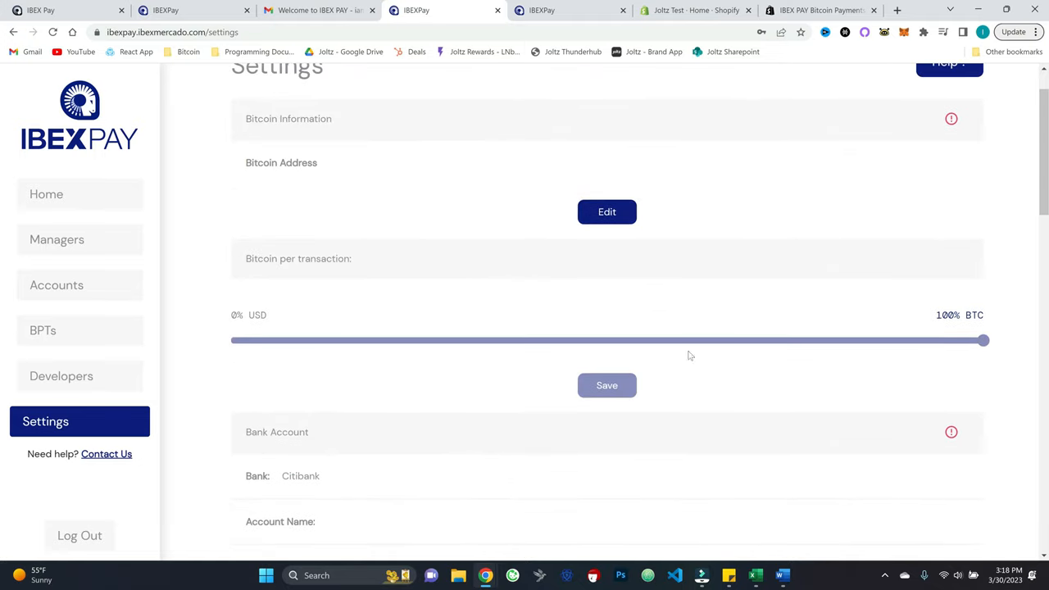
pyautogui.moveTo(774, 386)
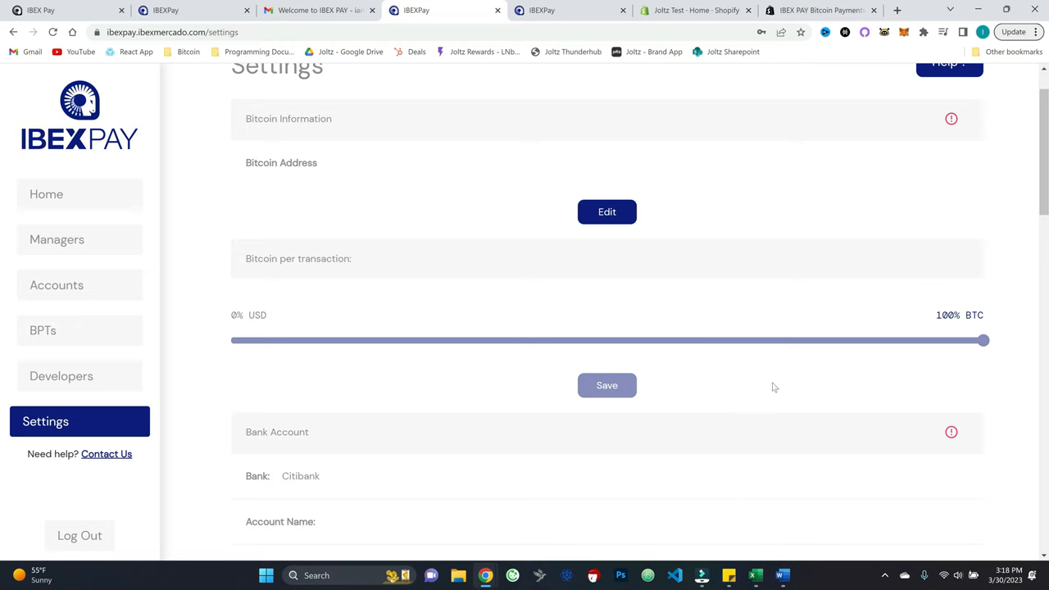
pyautogui.moveTo(974, 299)
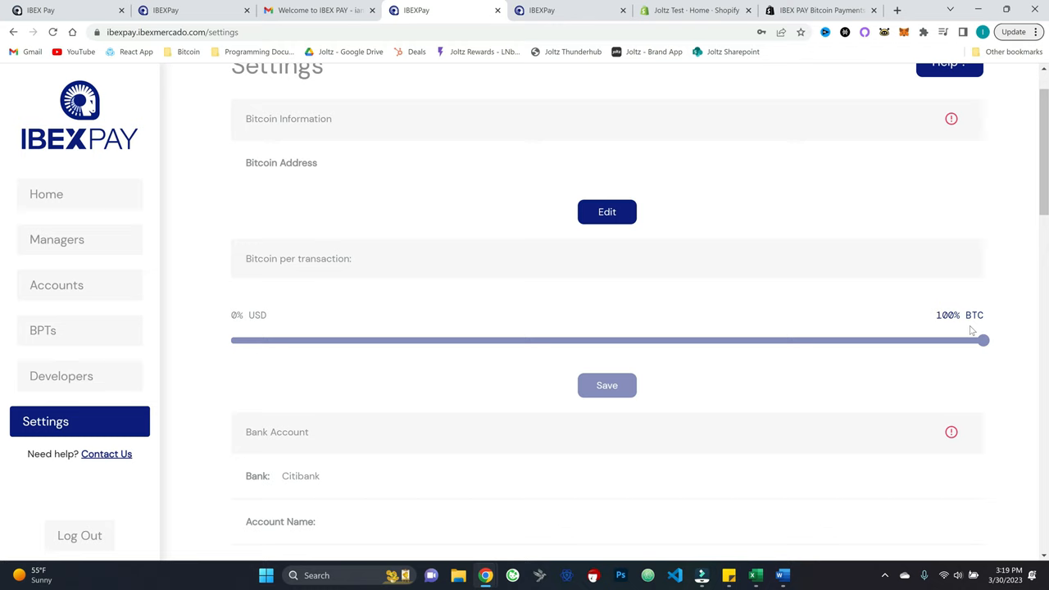
pyautogui.moveTo(631, 323)
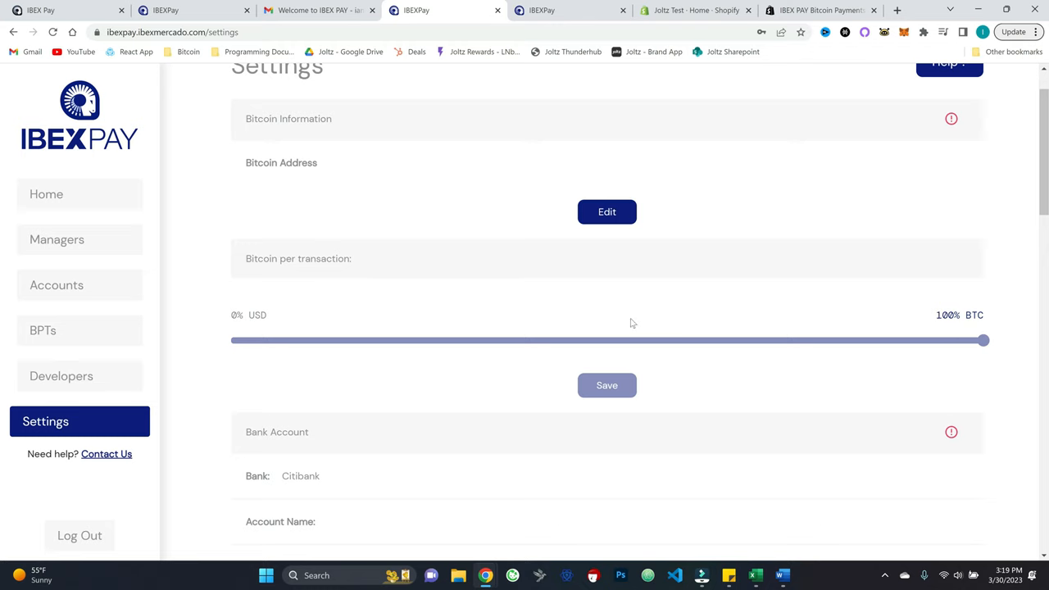
pyautogui.moveTo(585, 335)
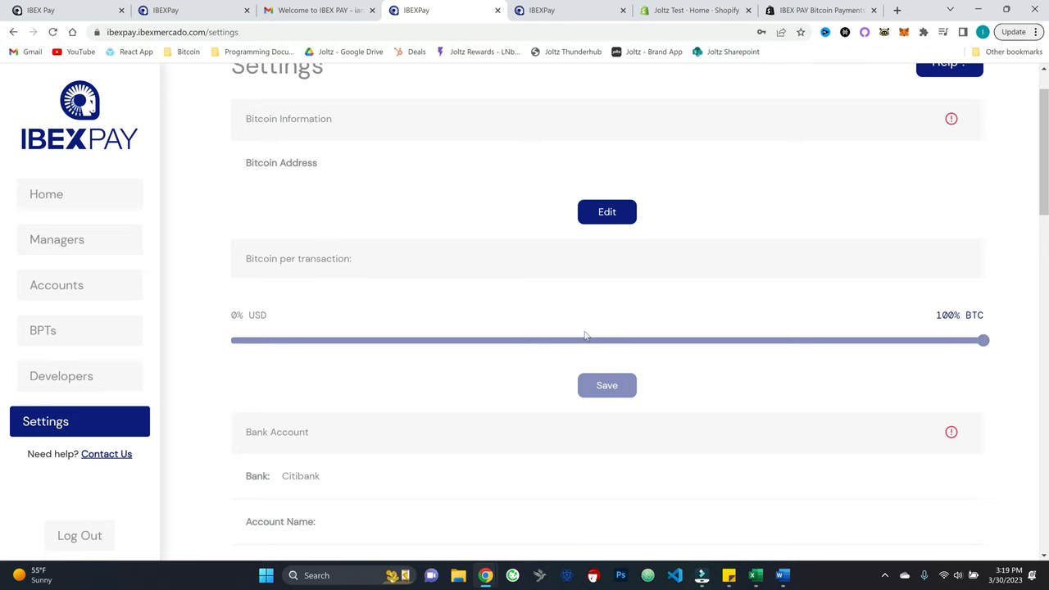
pyautogui.moveTo(588, 317)
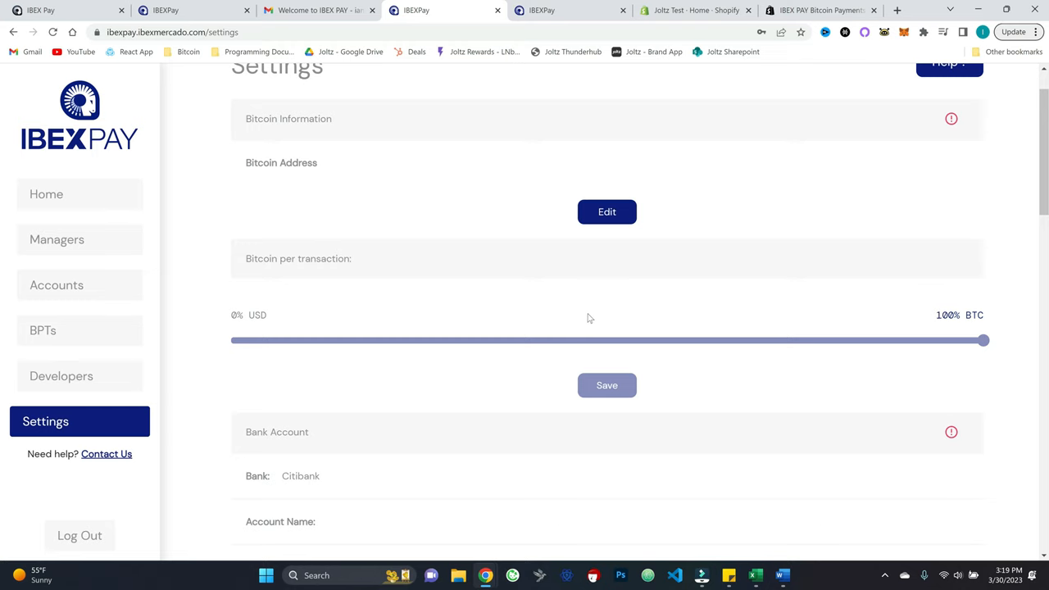
pyautogui.scroll(3)
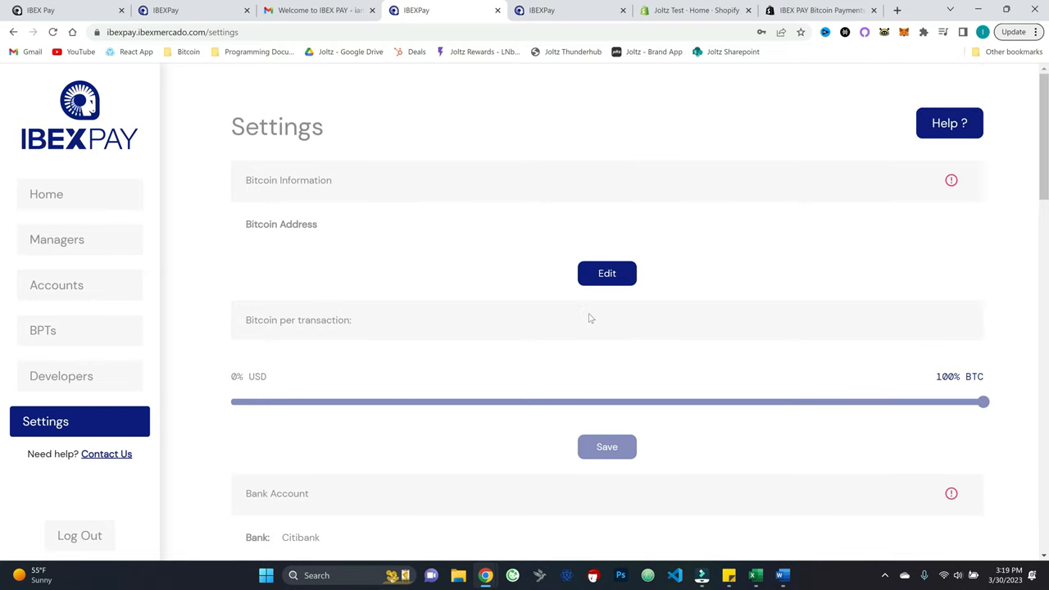
pyautogui.scroll(-3)
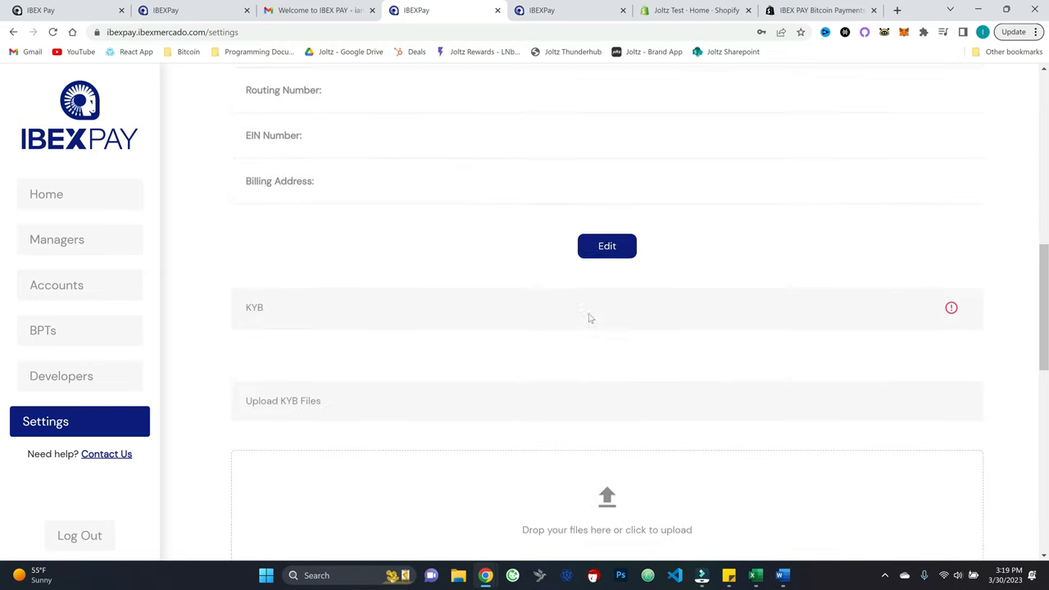
pyautogui.scroll(-3)
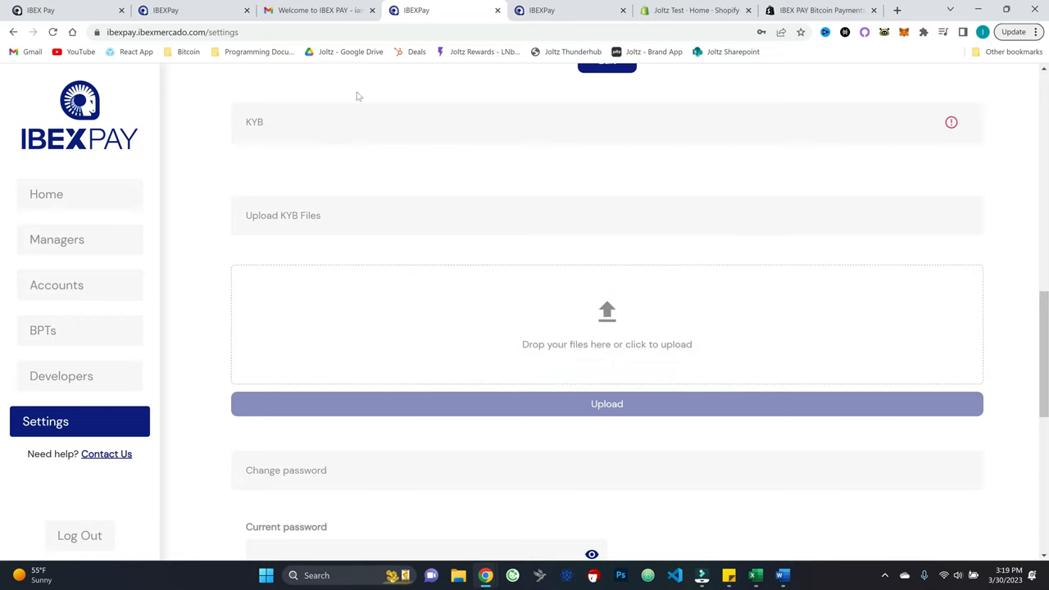
pyautogui.moveTo(313, 138)
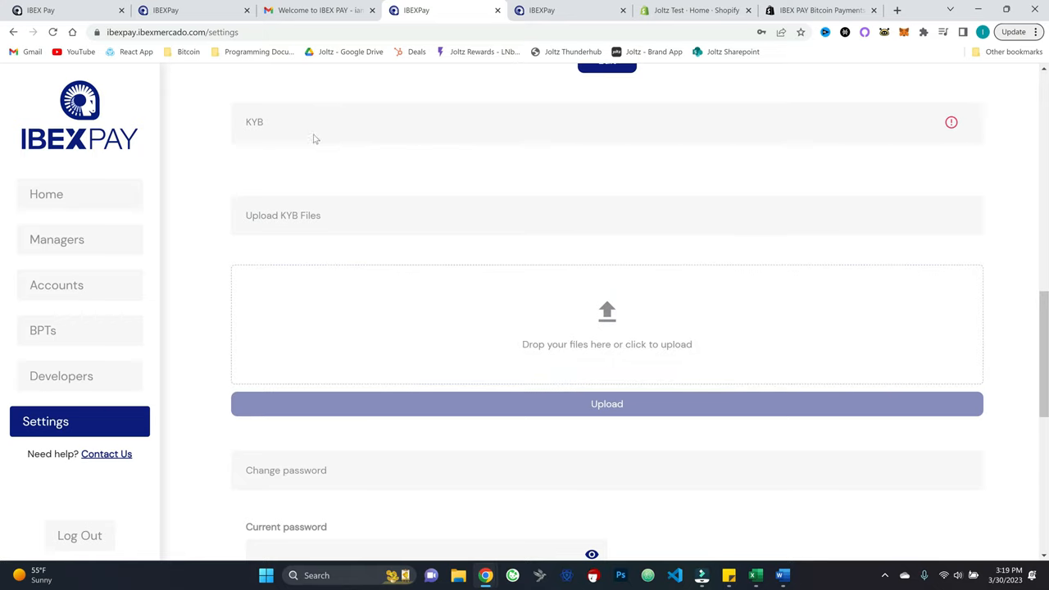
pyautogui.moveTo(375, 137)
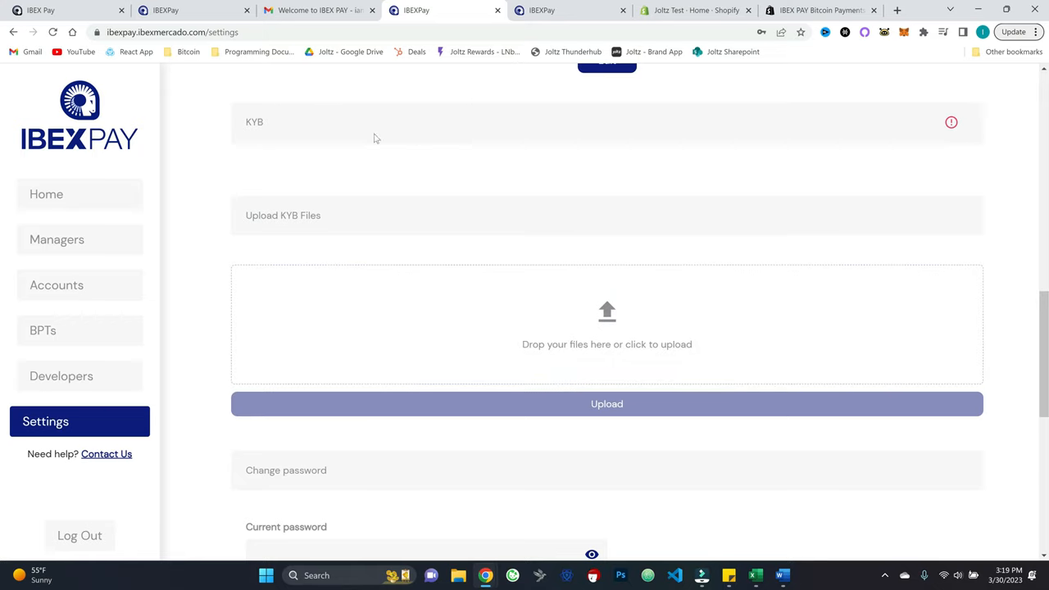
pyautogui.scroll(3)
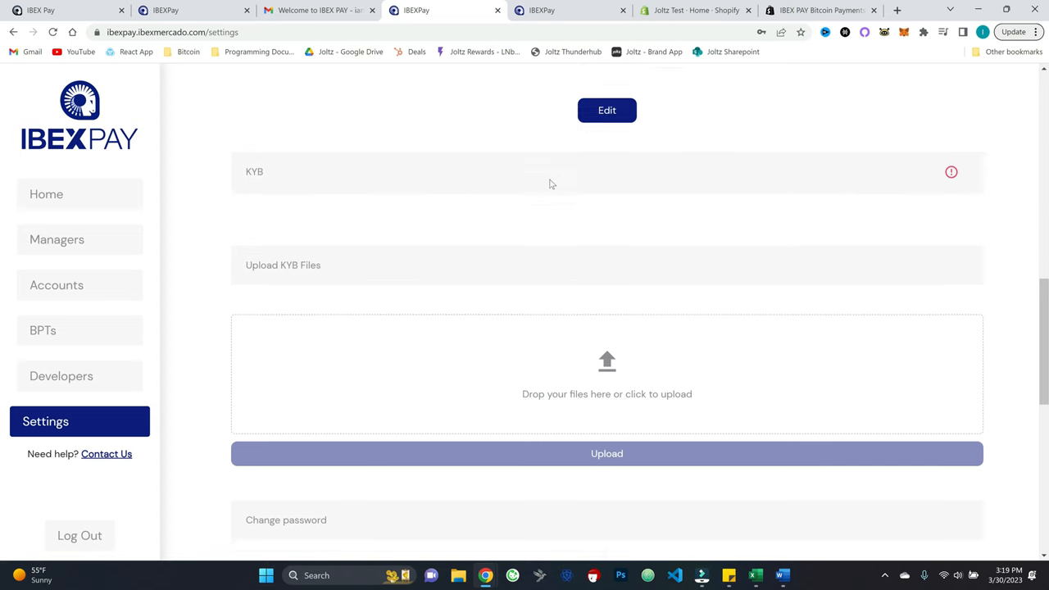
pyautogui.scroll(3)
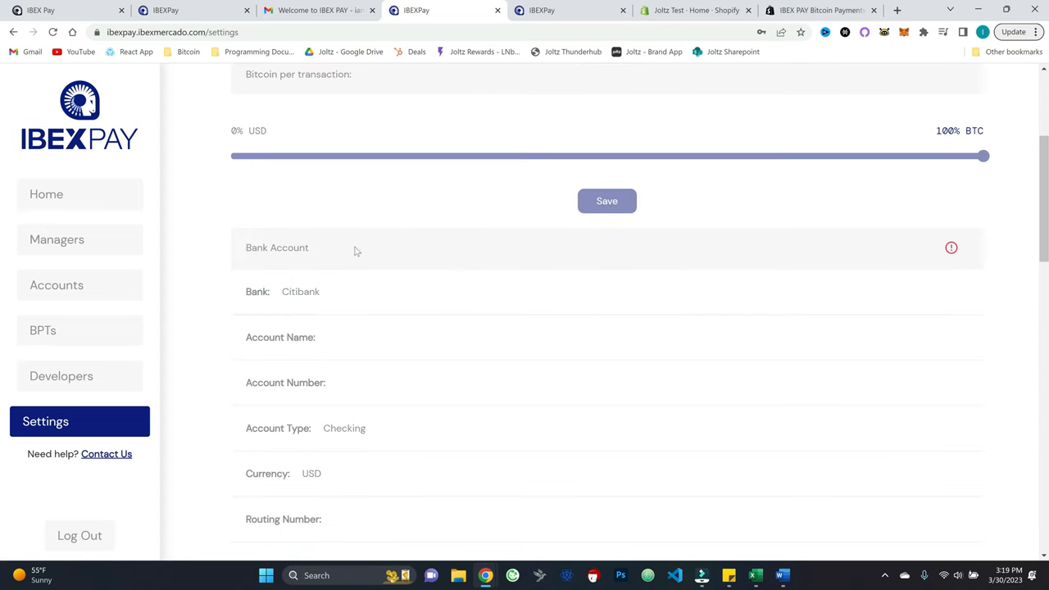
pyautogui.moveTo(387, 255)
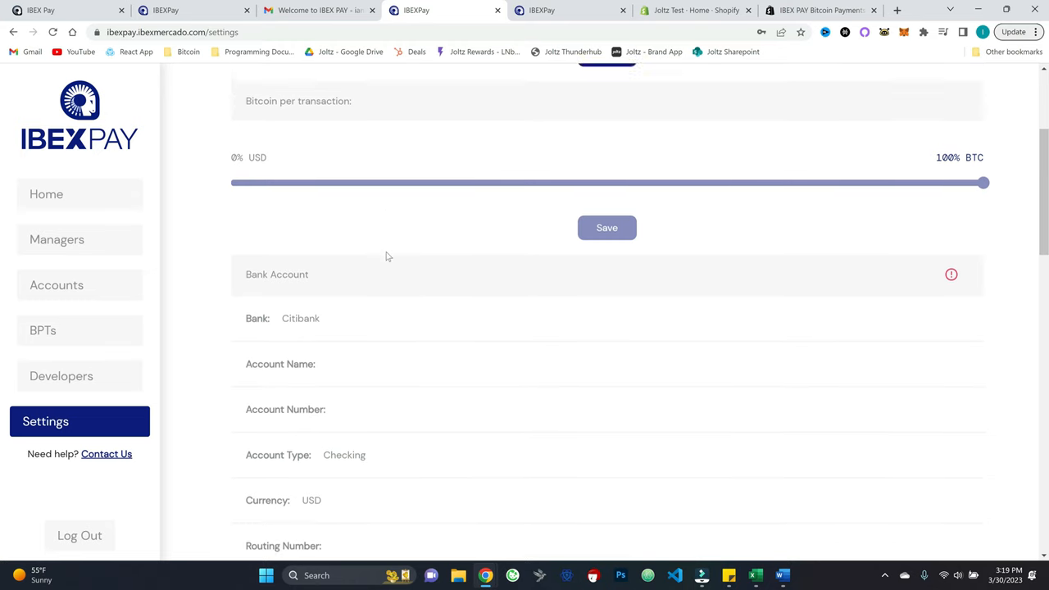
pyautogui.scroll(3)
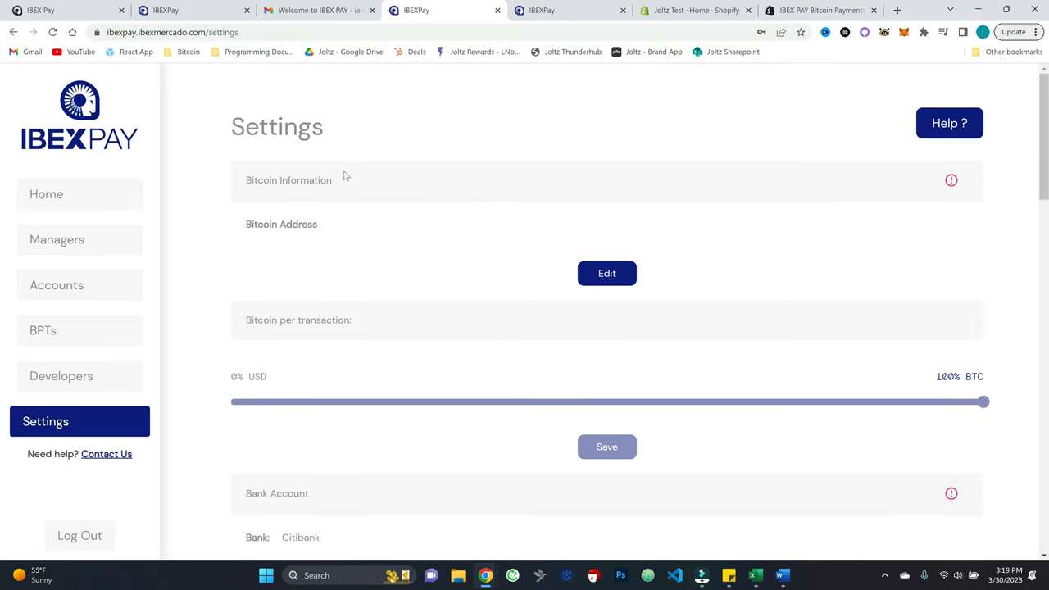
pyautogui.moveTo(424, 279)
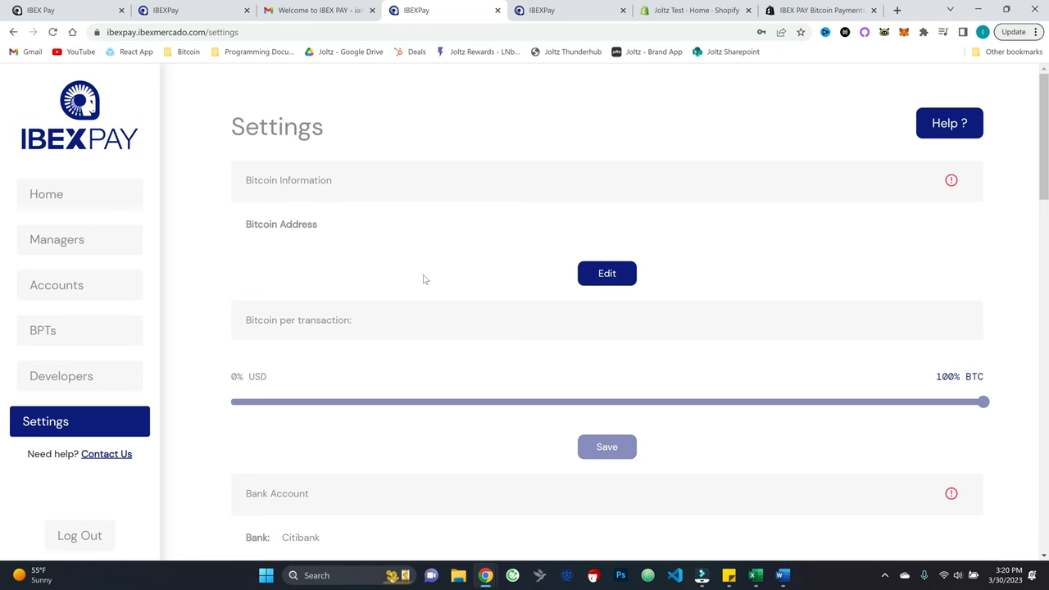
pyautogui.scroll(-3)
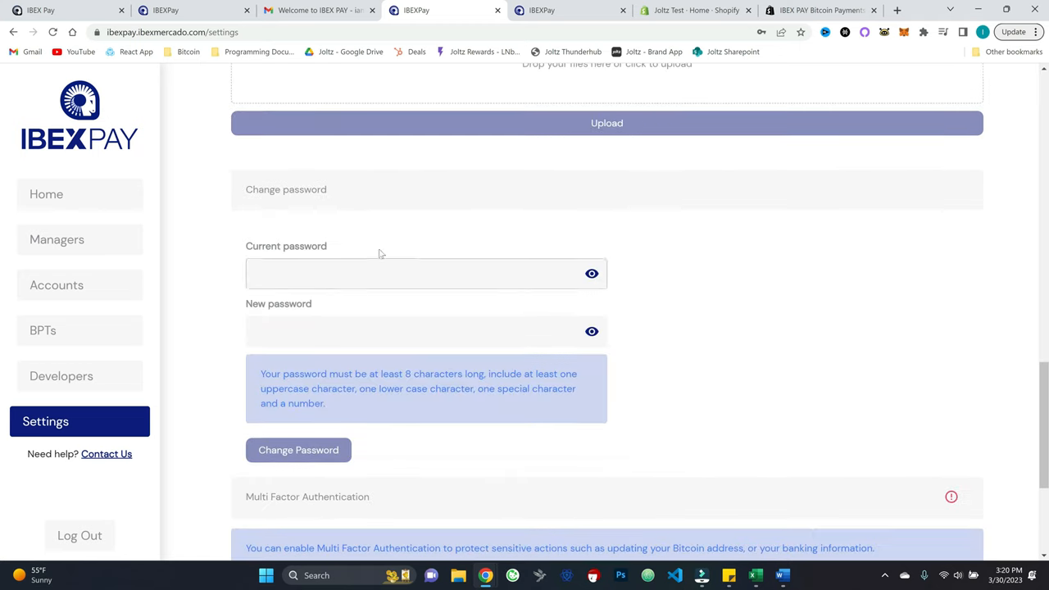
pyautogui.scroll(-3)
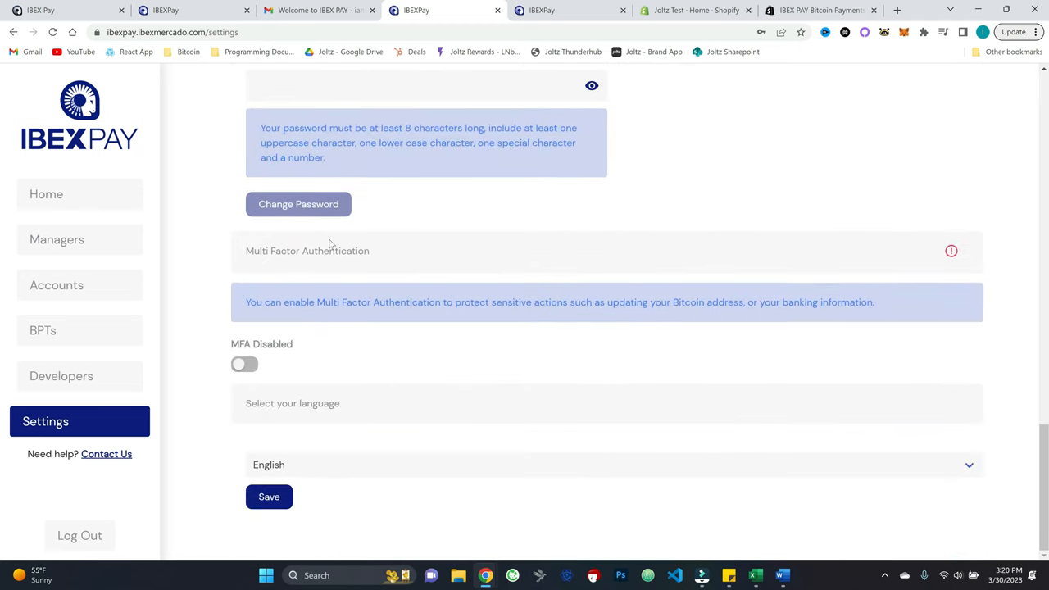
pyautogui.moveTo(511, 327)
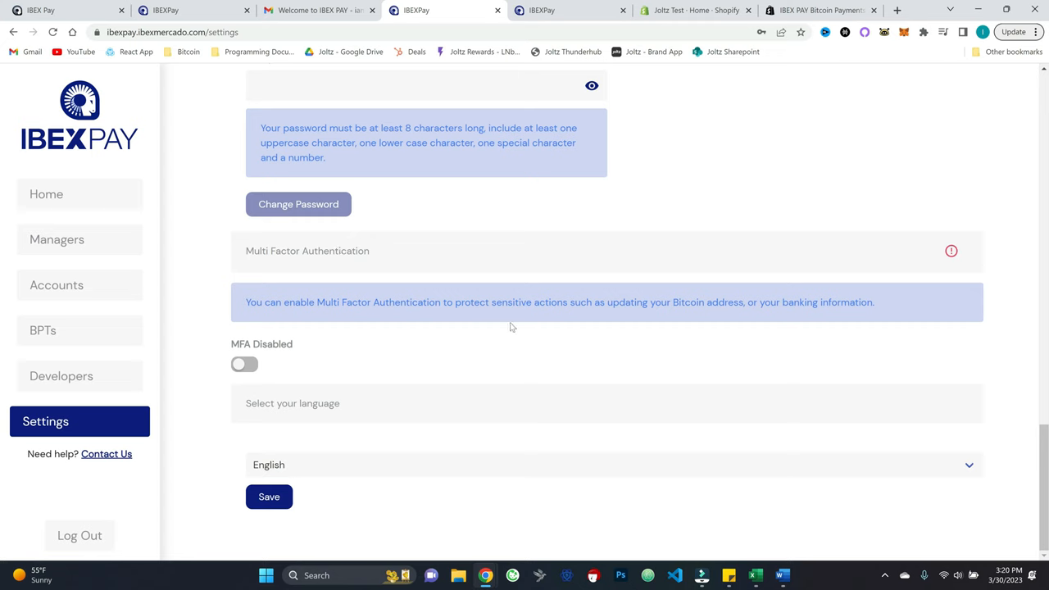
pyautogui.moveTo(500, 327)
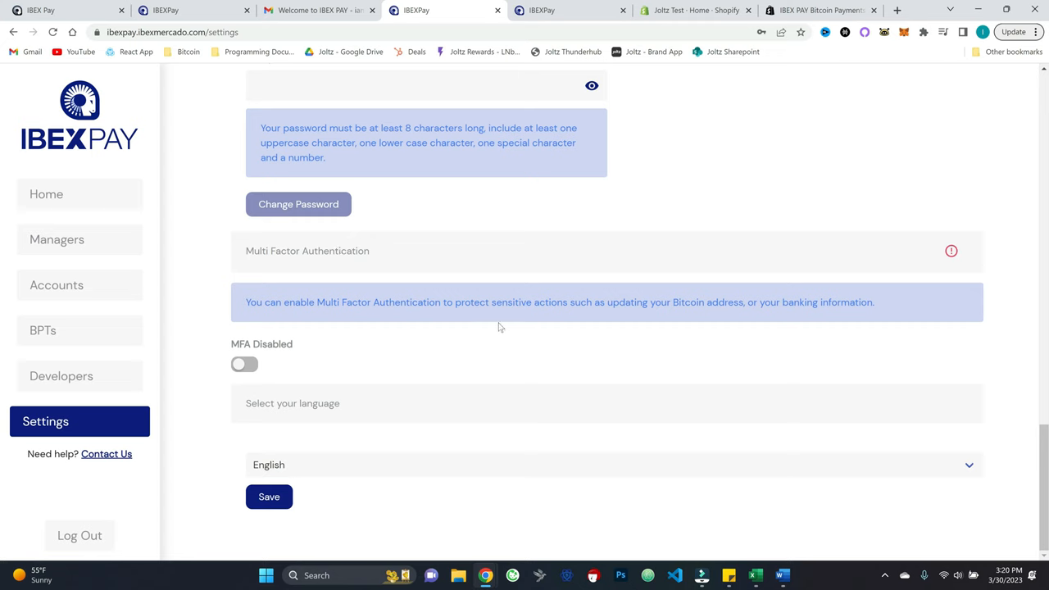
pyautogui.moveTo(492, 329)
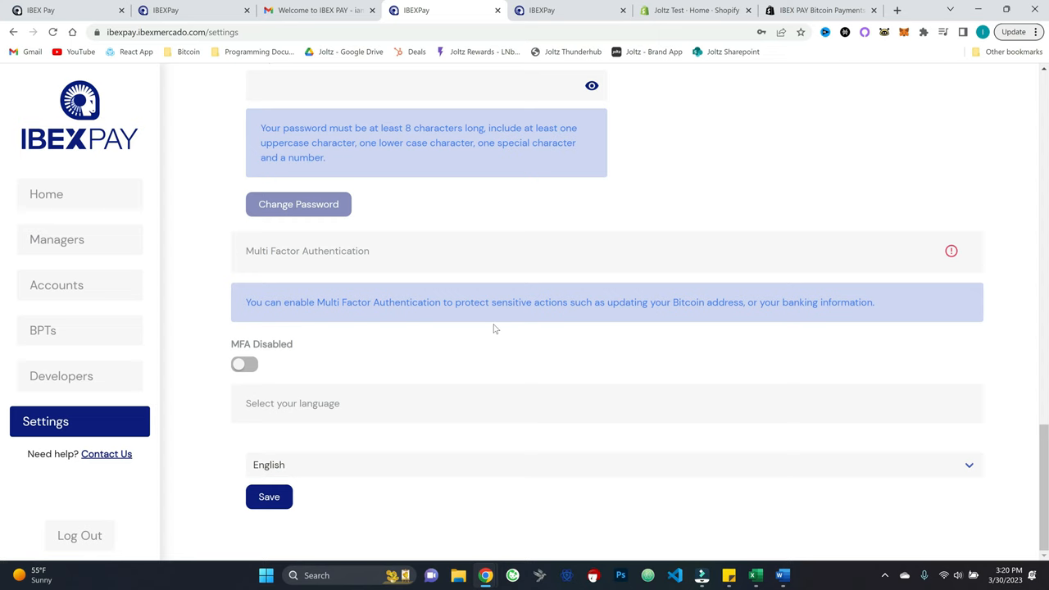
pyautogui.moveTo(295, 344)
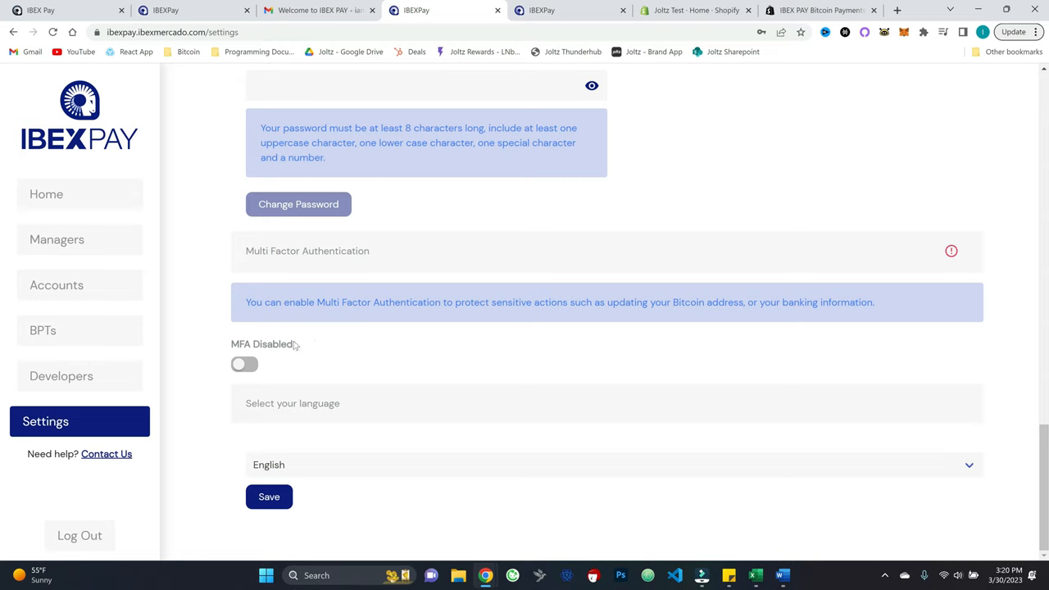
# - Open the ibexpay.io Support page and scroll to its tutorials and Resources
pyautogui.scroll(3)
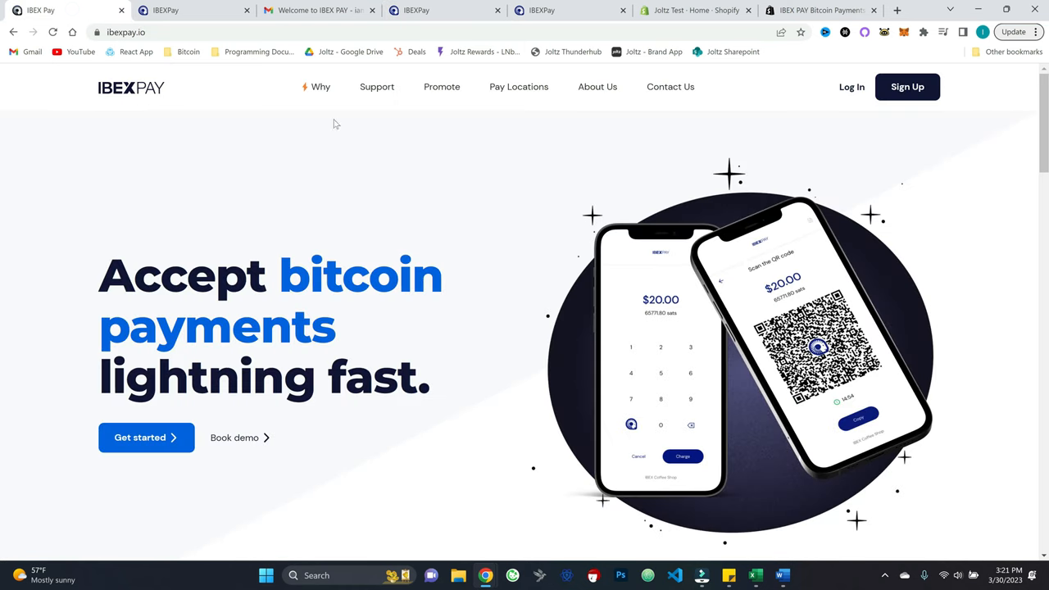
pyautogui.moveTo(377, 86)
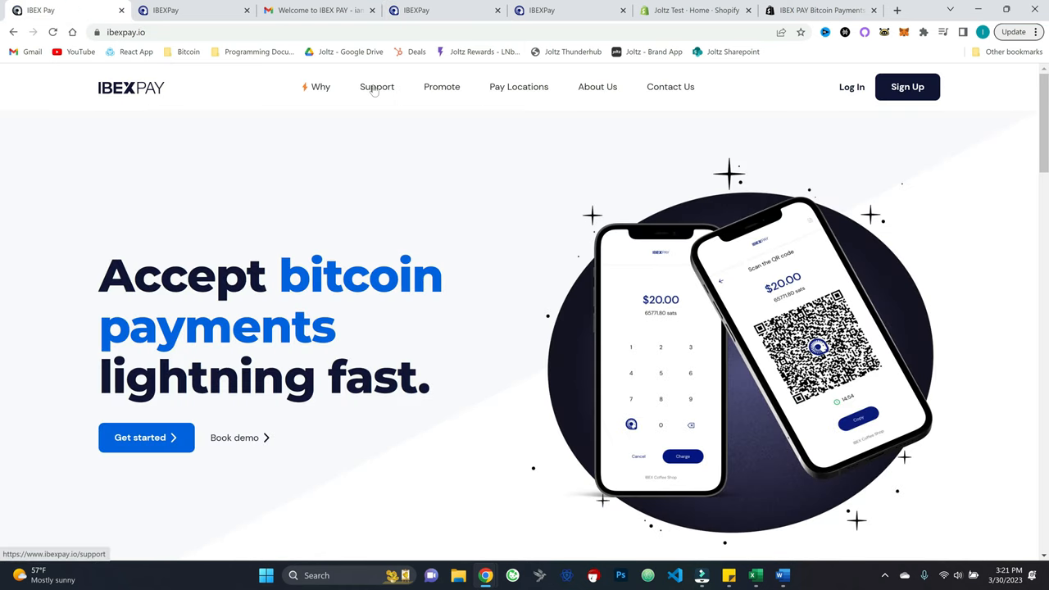
pyautogui.click(377, 86)
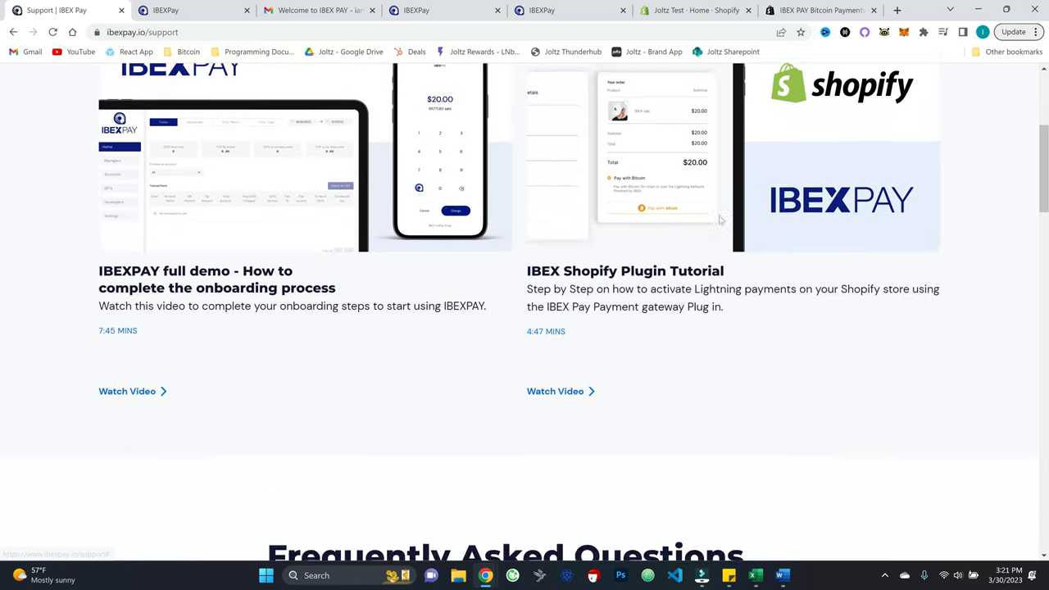
pyautogui.scroll(-3)
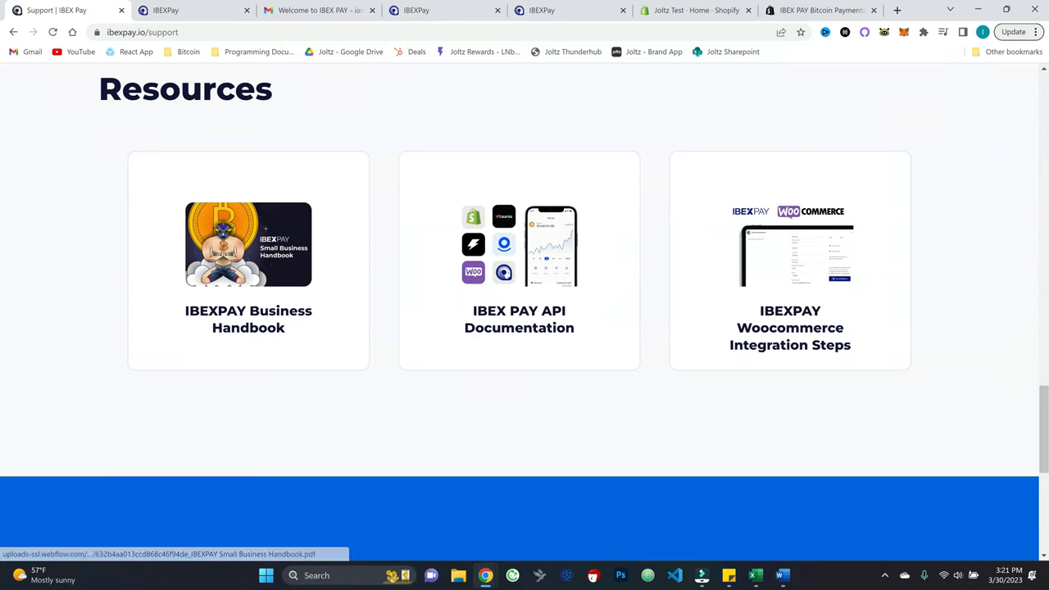
pyautogui.moveTo(532, 136)
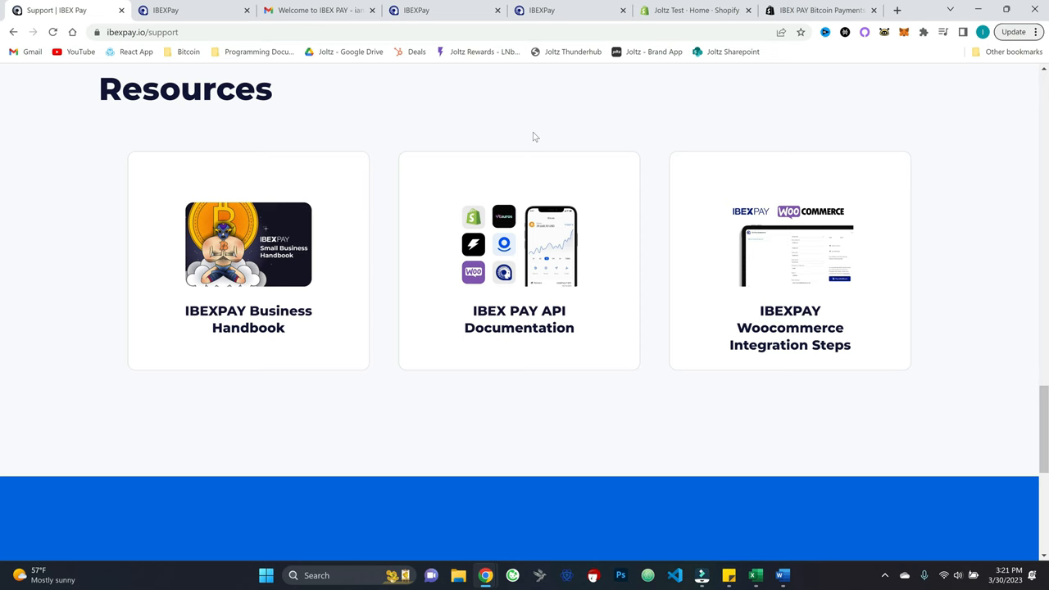
# - Add and authorize the IBEX PAY Bitcoin Payments app for the Joltz Test store
pyautogui.click(692, 9)
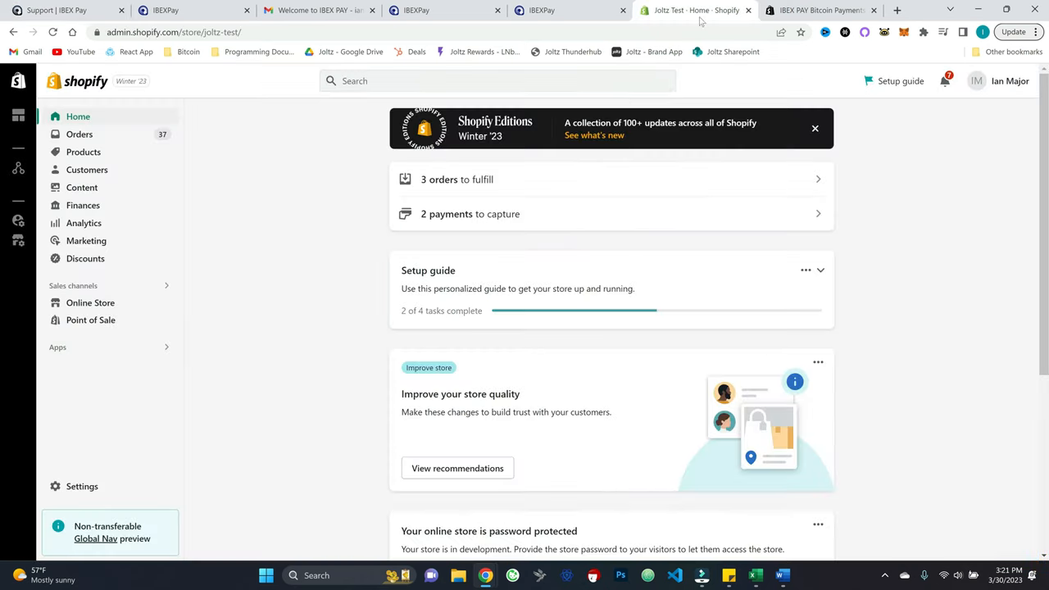
pyautogui.moveTo(150, 100)
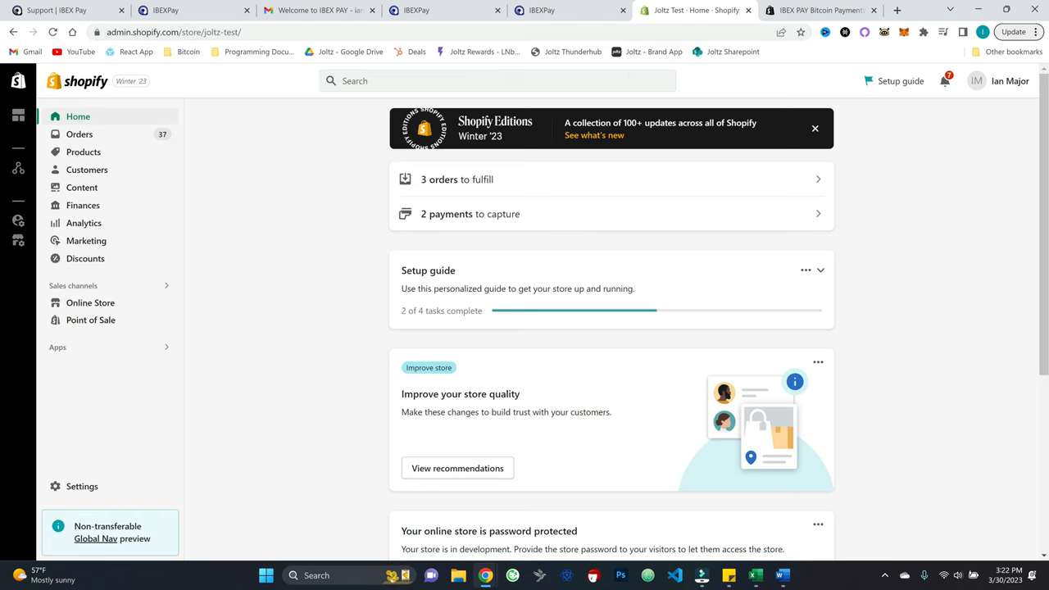
pyautogui.click(819, 10)
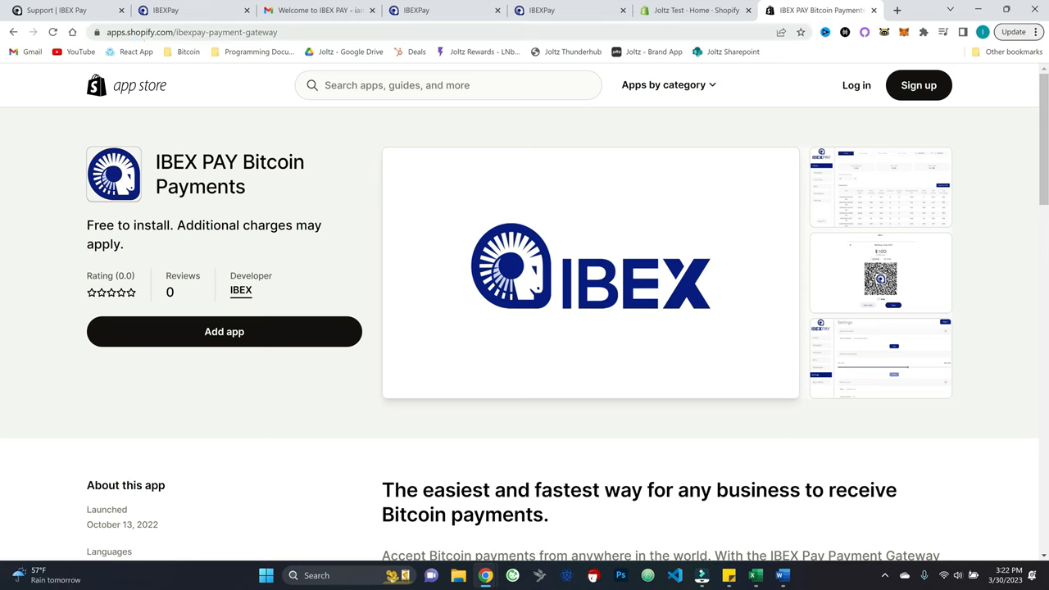
pyautogui.click(223, 331)
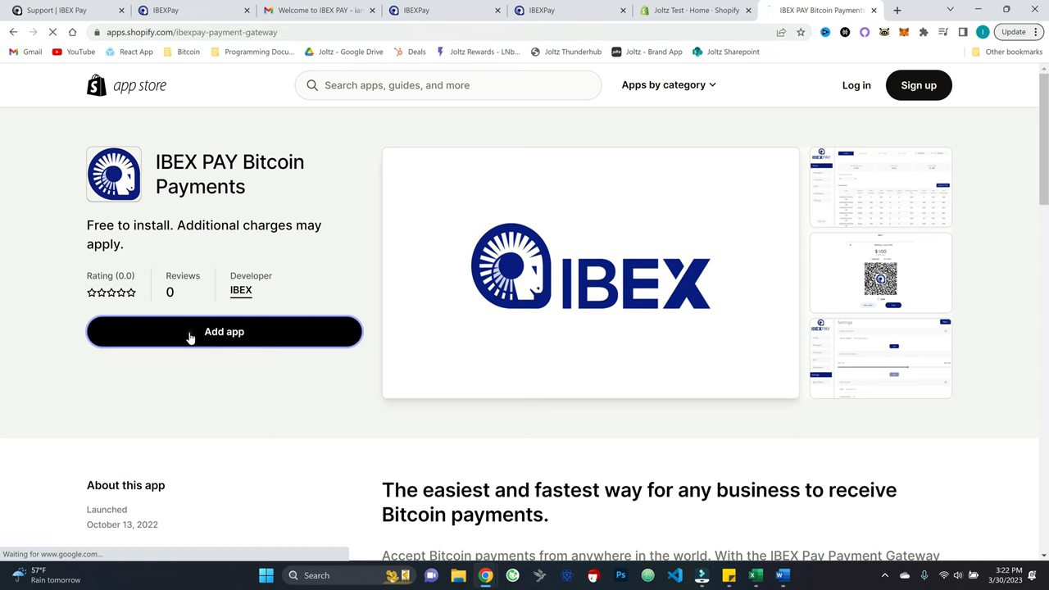
pyautogui.click(224, 331)
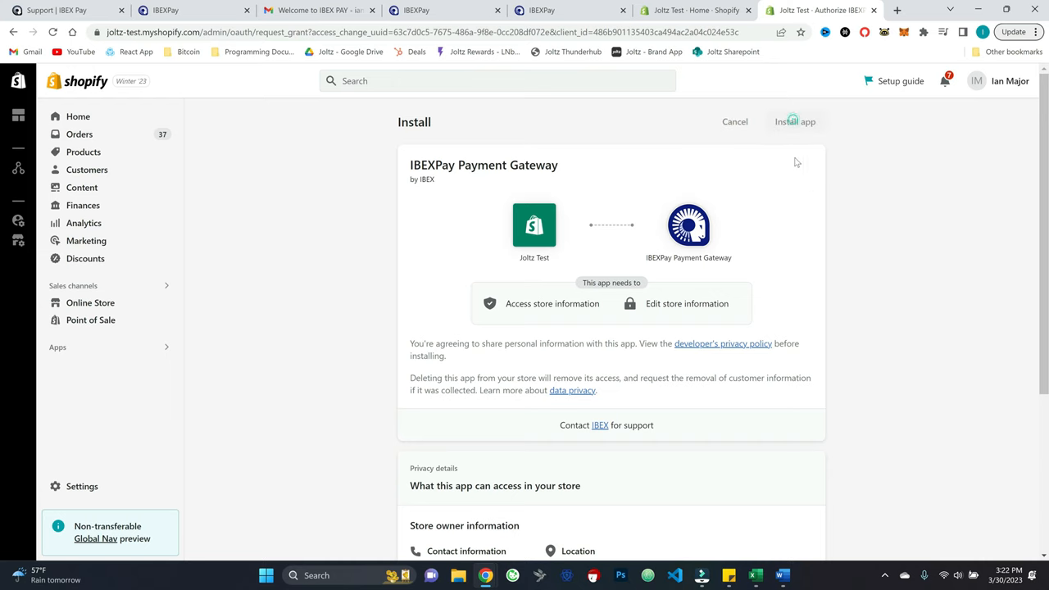
# - Reach the IBEX Pay 'Link a virtual BPT with your store' page, still empty
pyautogui.click(794, 121)
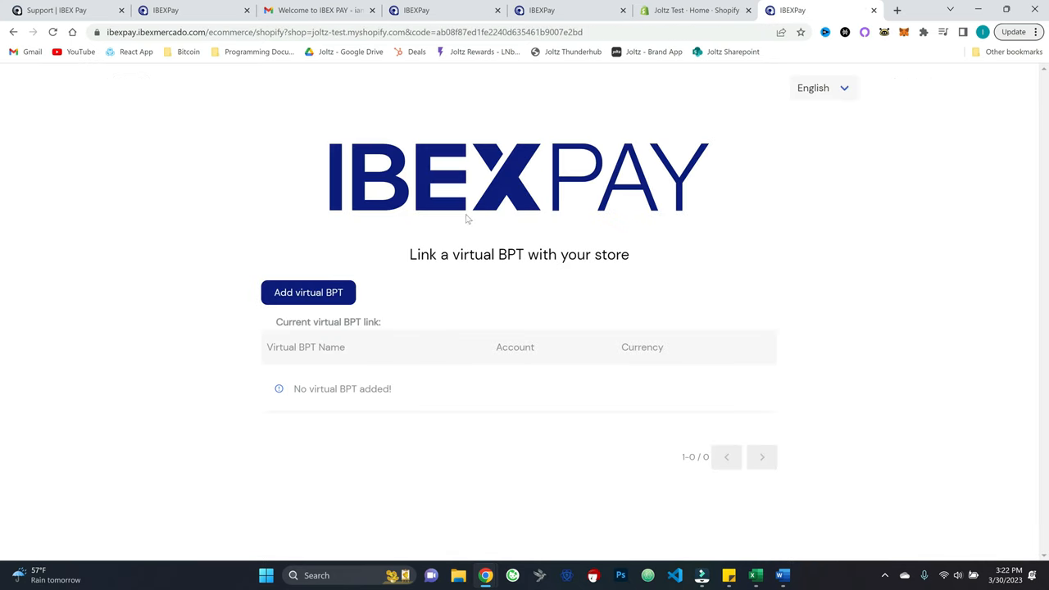
pyautogui.moveTo(242, 177)
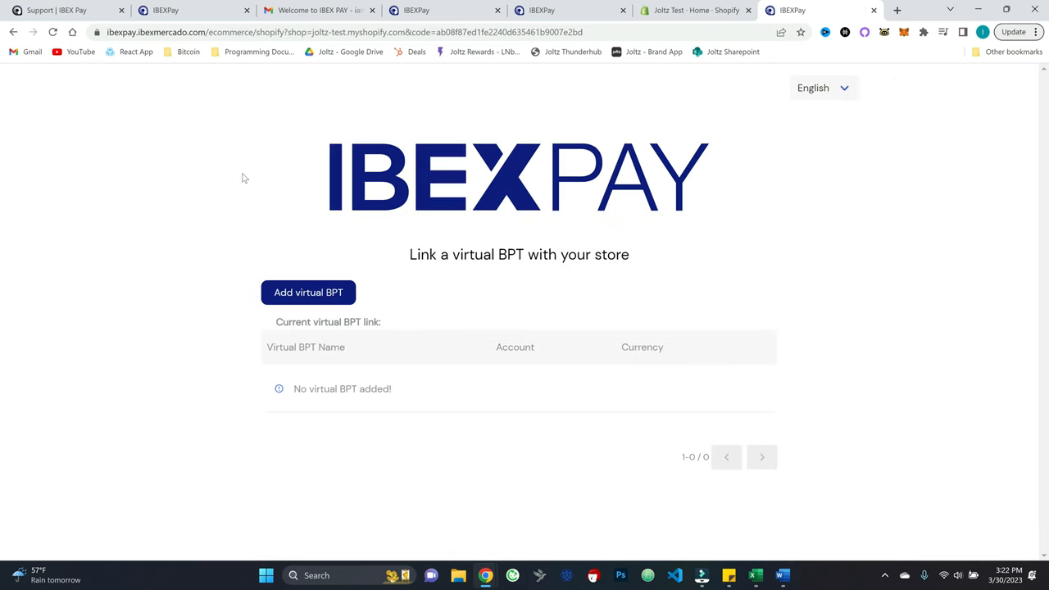
pyautogui.moveTo(171, 231)
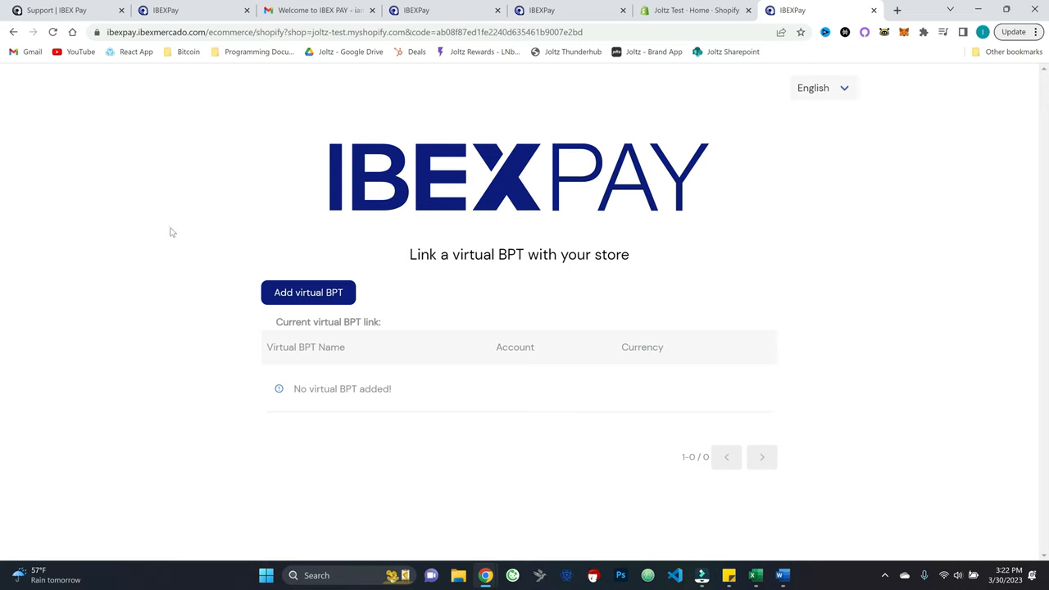
pyautogui.moveTo(188, 307)
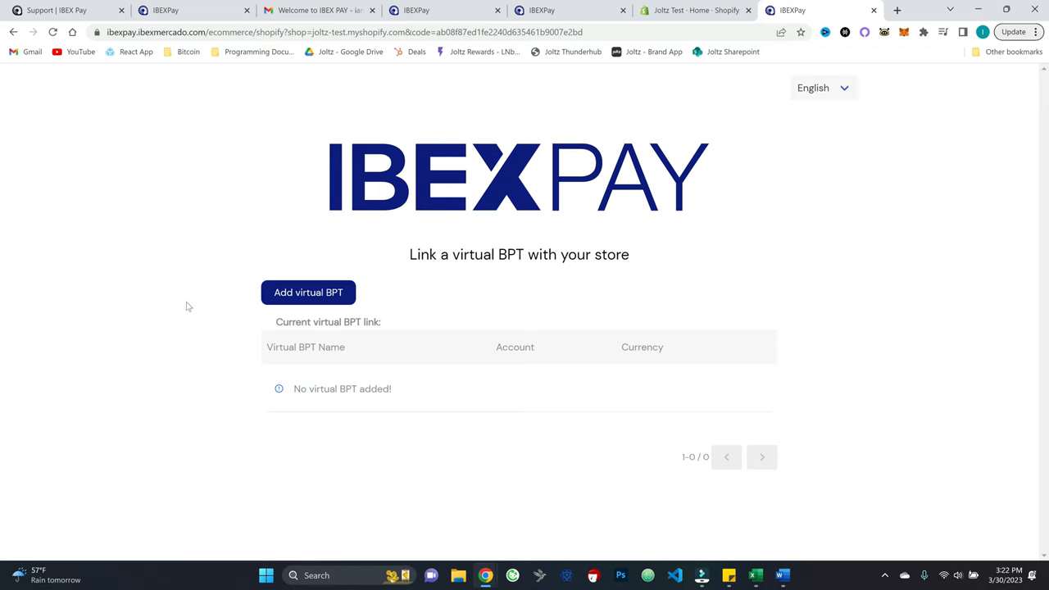
pyautogui.moveTo(308, 292)
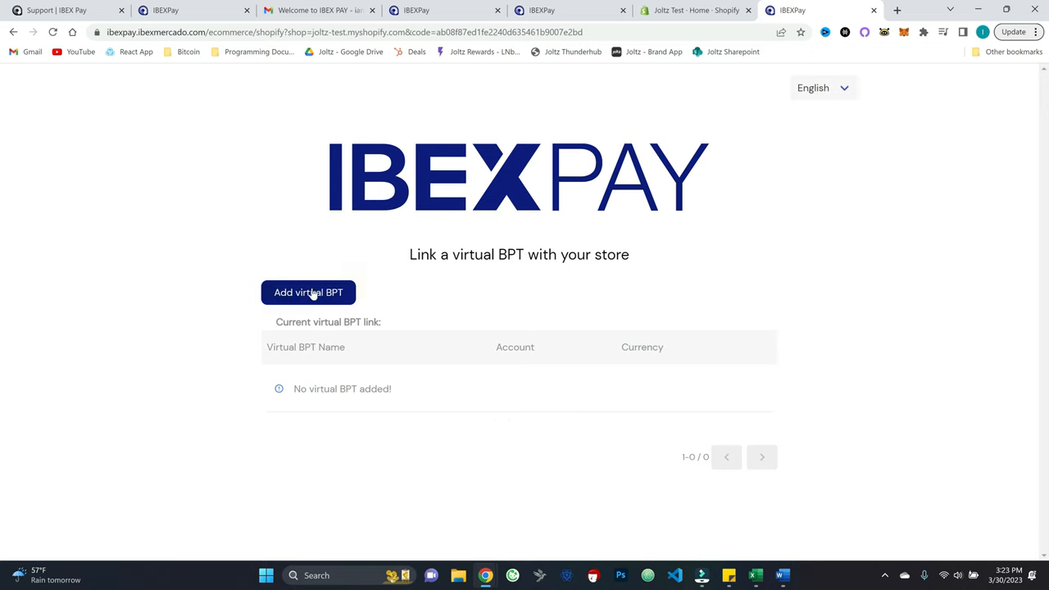
# - Add a USD virtual BPT 'Rager Major's Shopify' on the shop account and link it
pyautogui.click(308, 292)
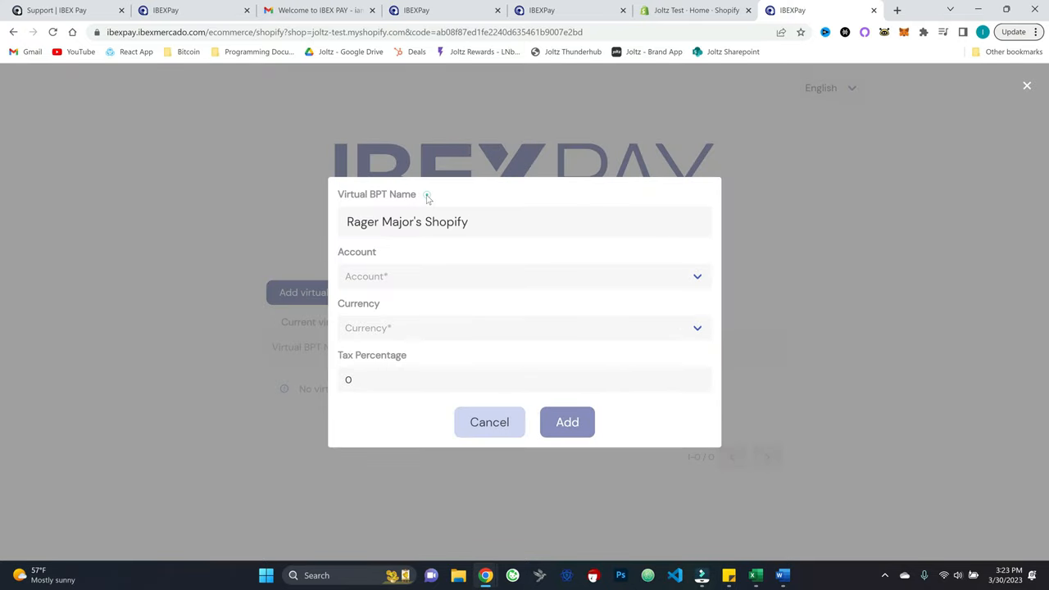
pyautogui.click(524, 276)
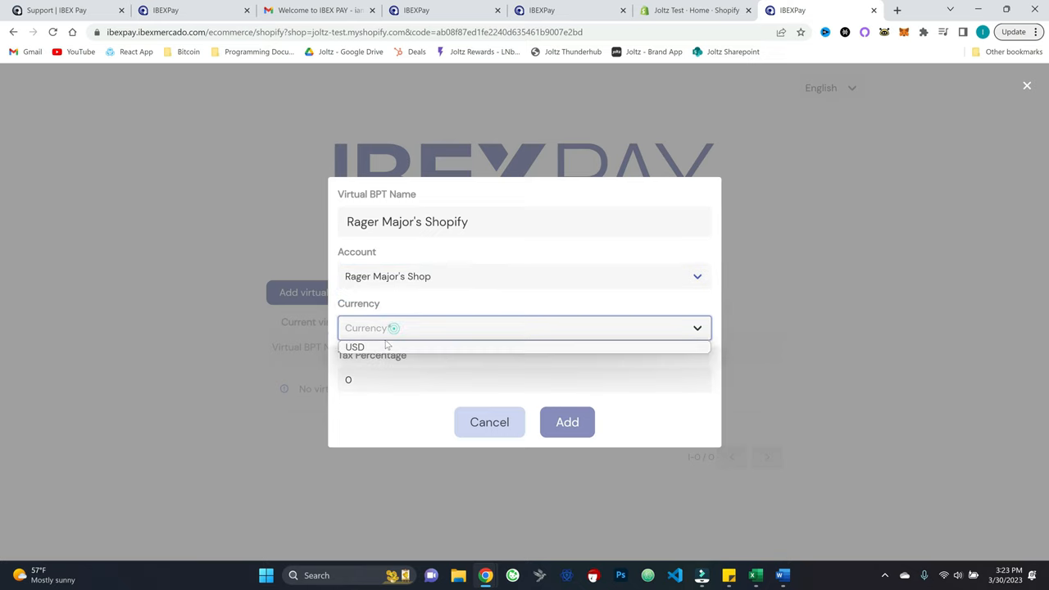
pyautogui.click(355, 346)
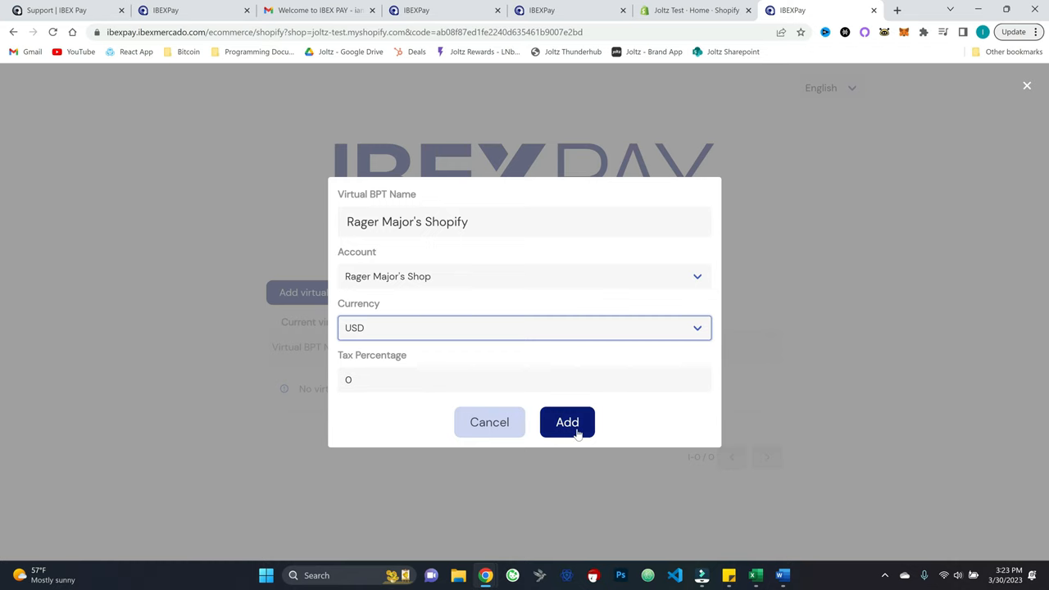
pyautogui.click(567, 422)
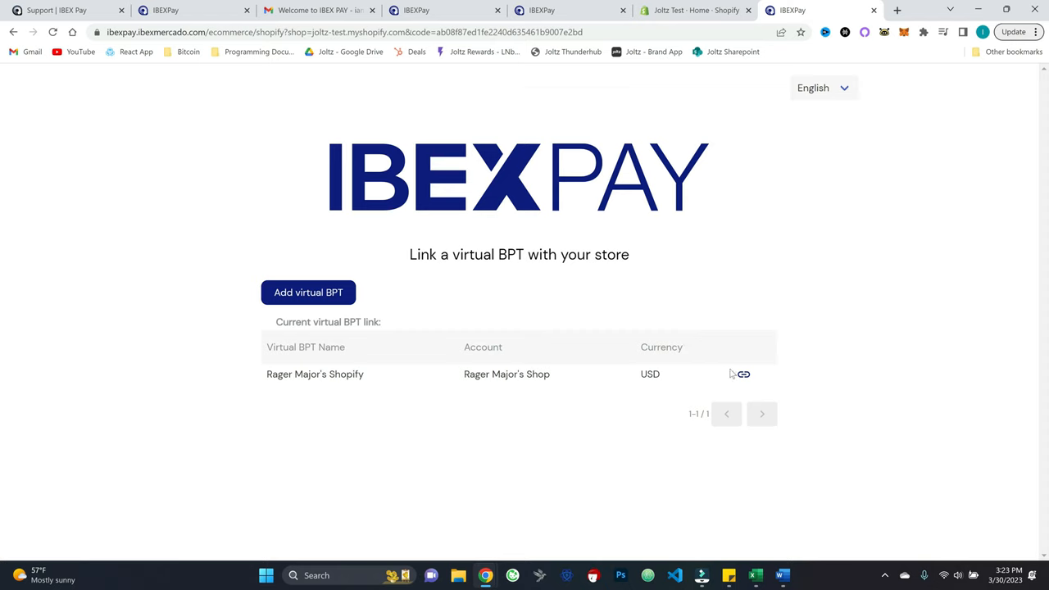
pyautogui.moveTo(741, 375)
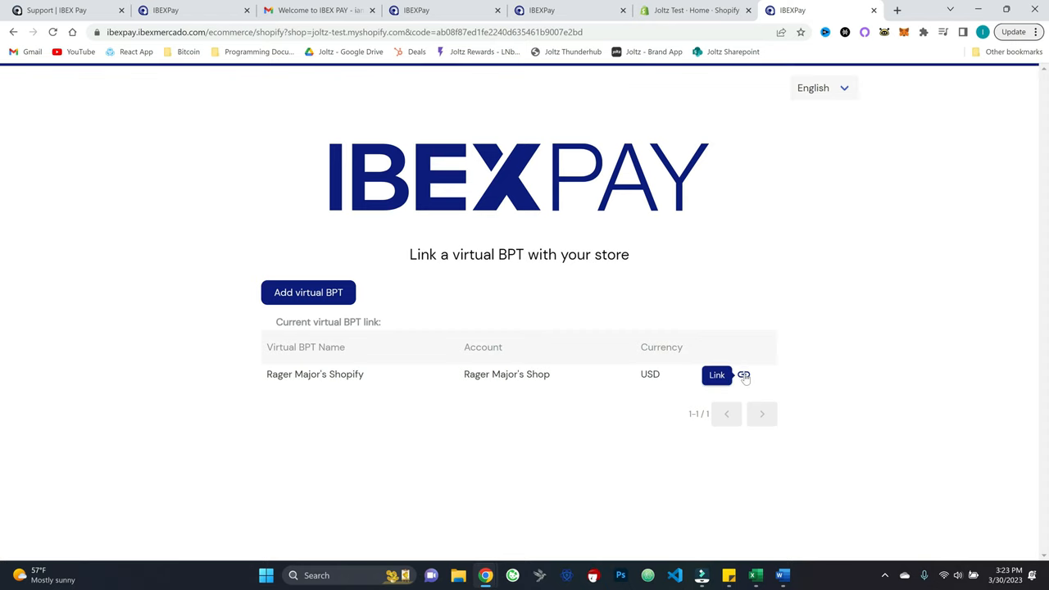
pyautogui.click(716, 375)
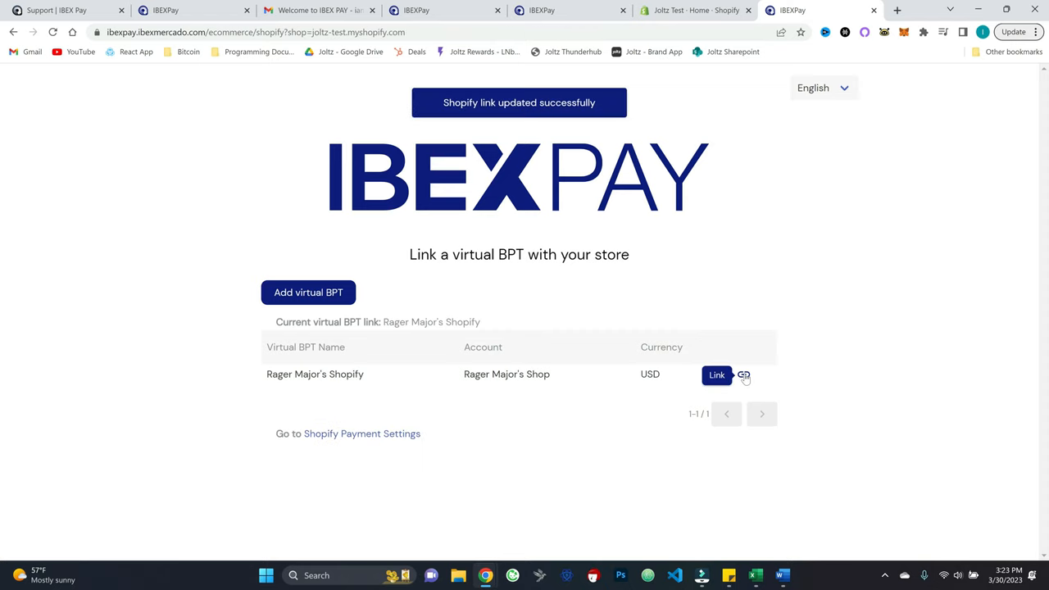
pyautogui.moveTo(361, 433)
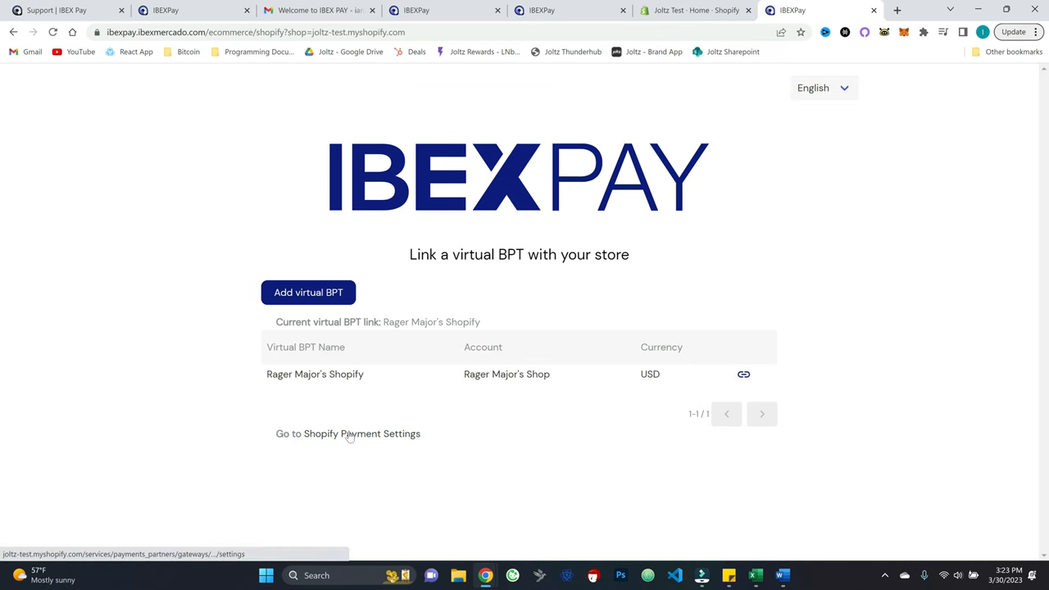
pyautogui.moveTo(347, 433)
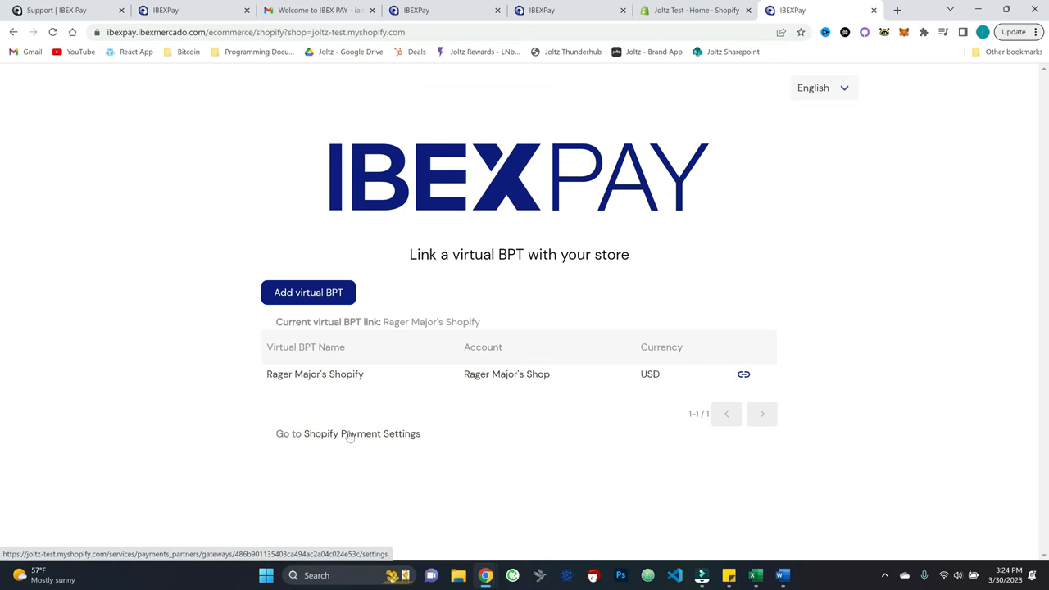
# - Activate the IBEXPay Payment Gateway in its Shopify payment settings
pyautogui.click(348, 433)
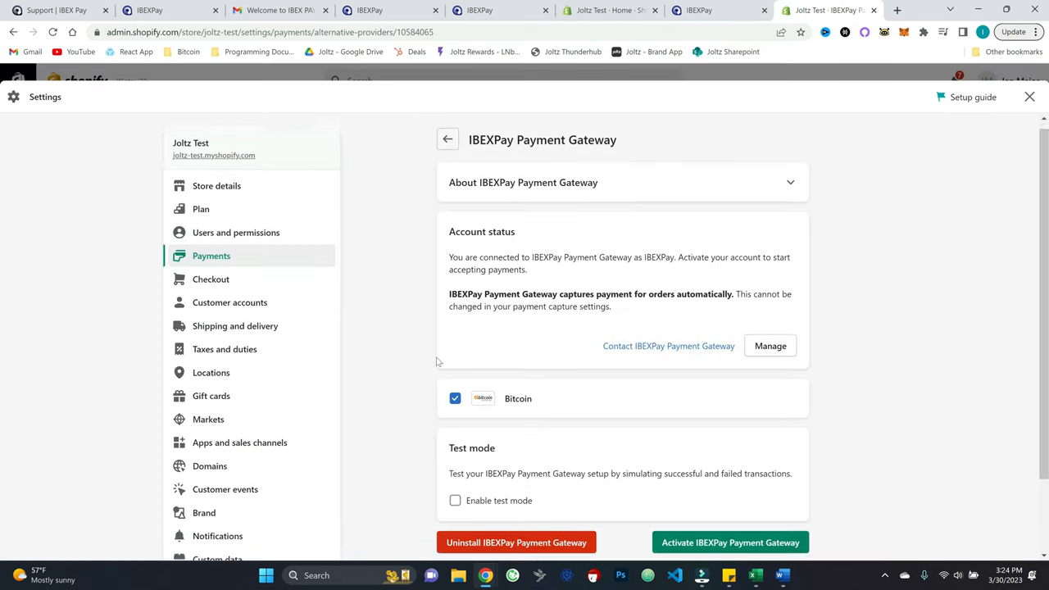
pyautogui.scroll(-3)
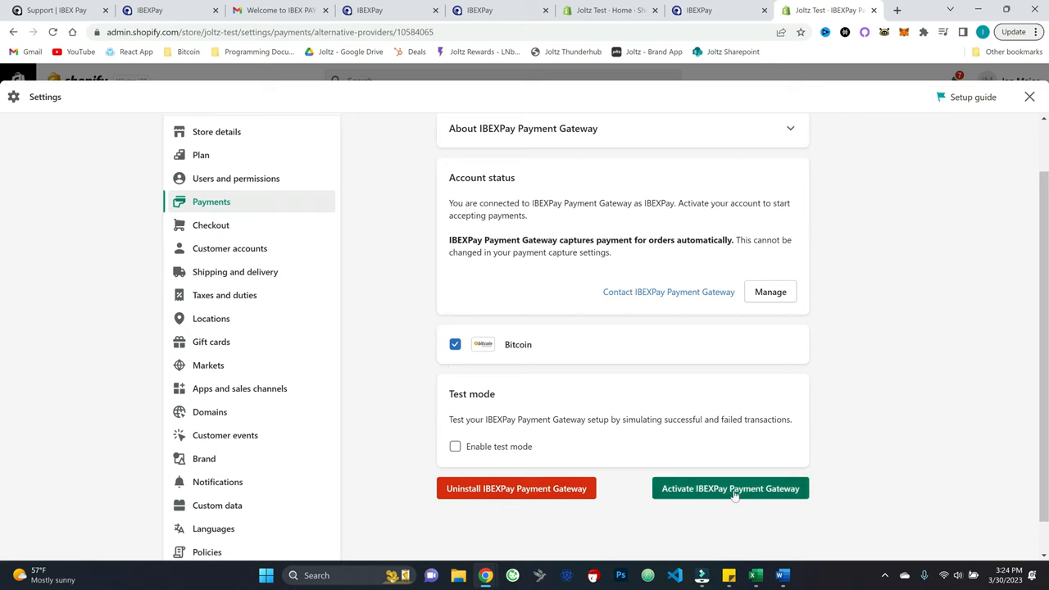
pyautogui.click(729, 488)
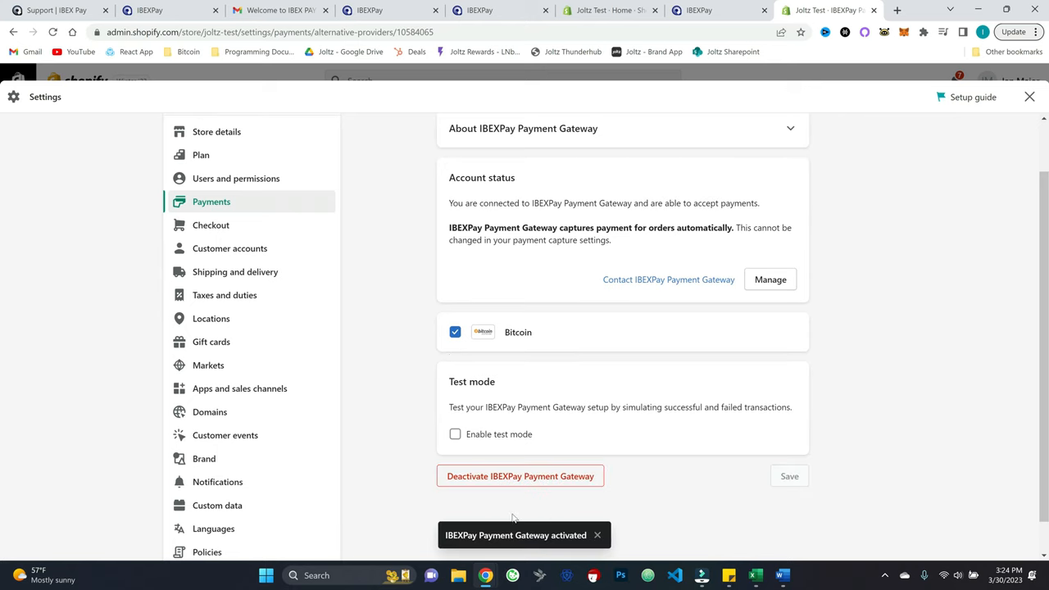
pyautogui.moveTo(387, 297)
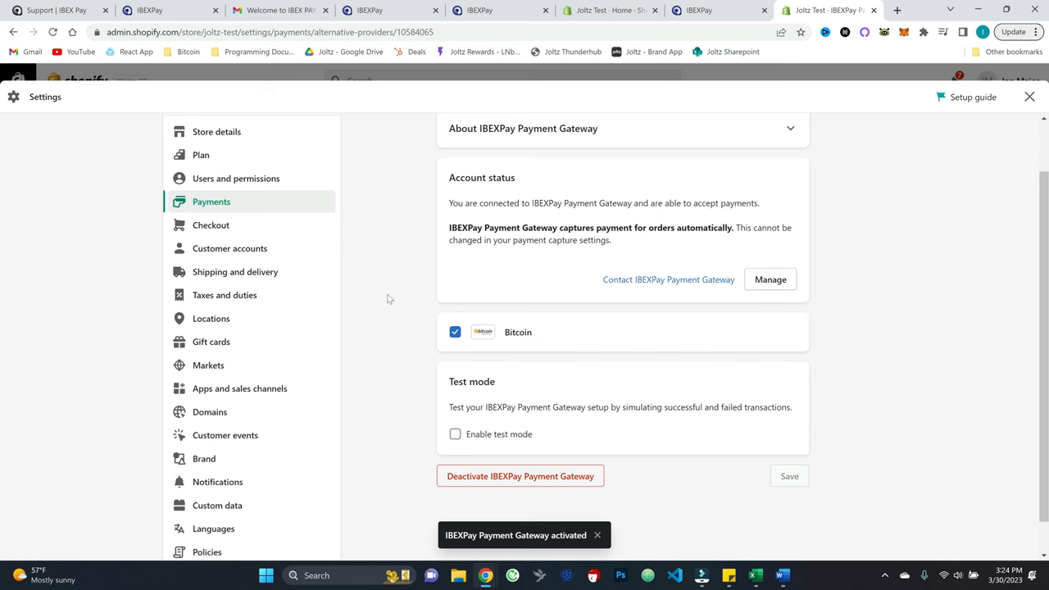
# - Confirm IBEXPay Payment Gateway shows Active alongside OpenNode under payment providers
pyautogui.click(210, 202)
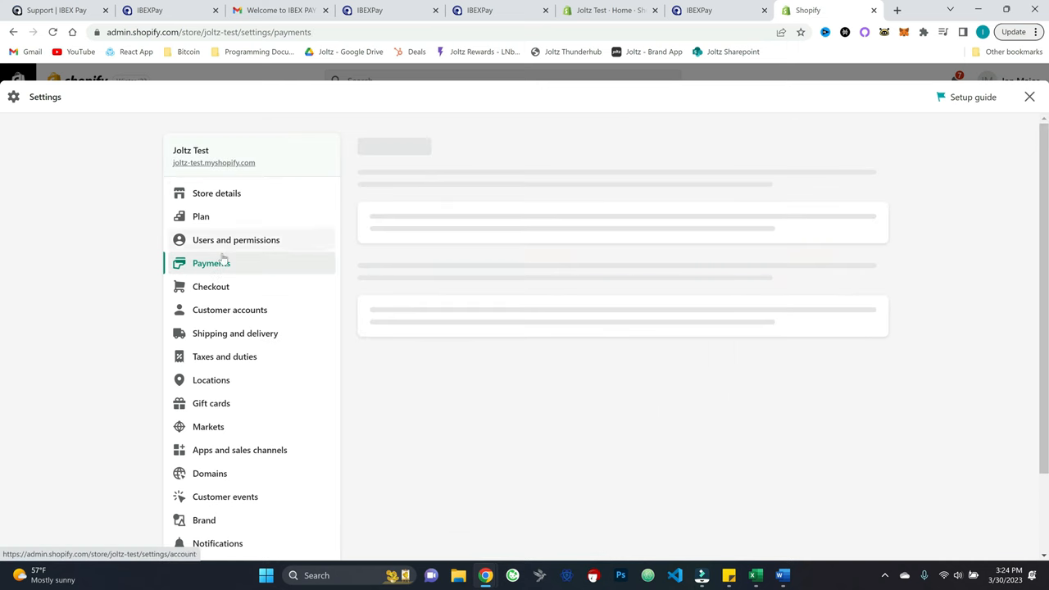
pyautogui.click(211, 263)
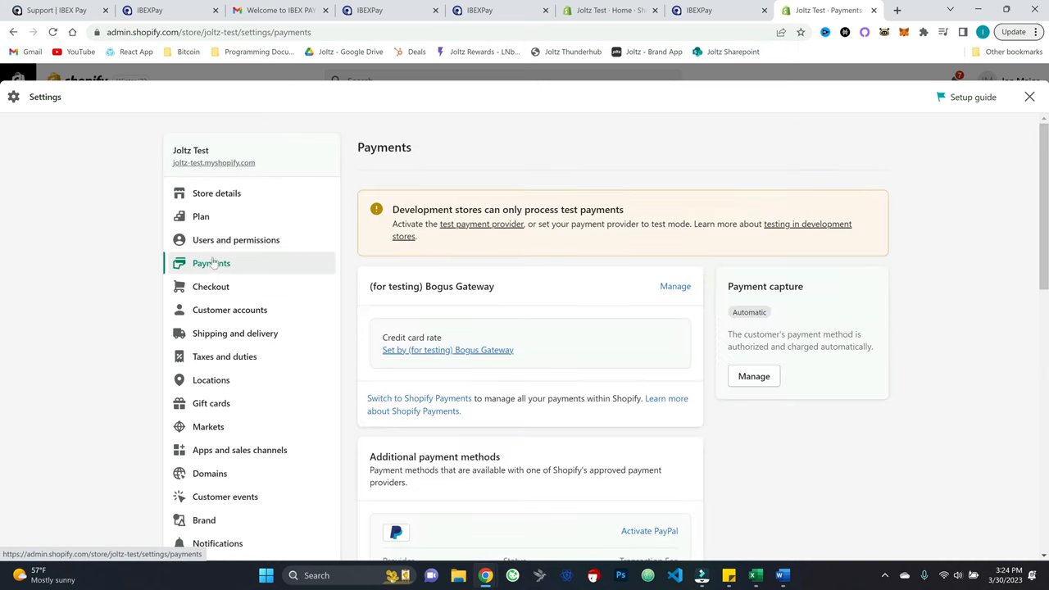
pyautogui.scroll(-3)
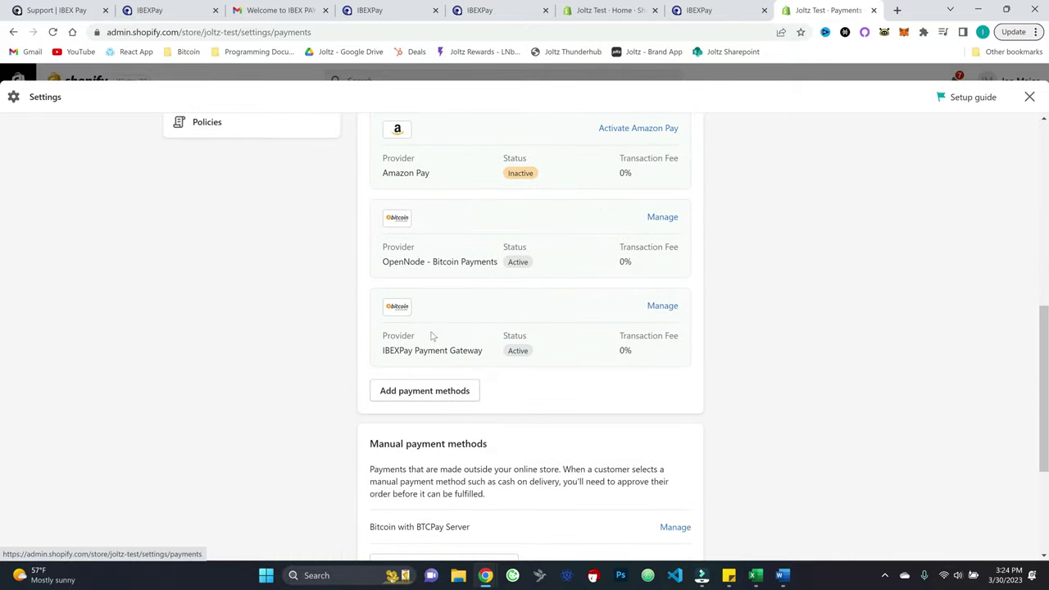
pyautogui.doubleClick(432, 350)
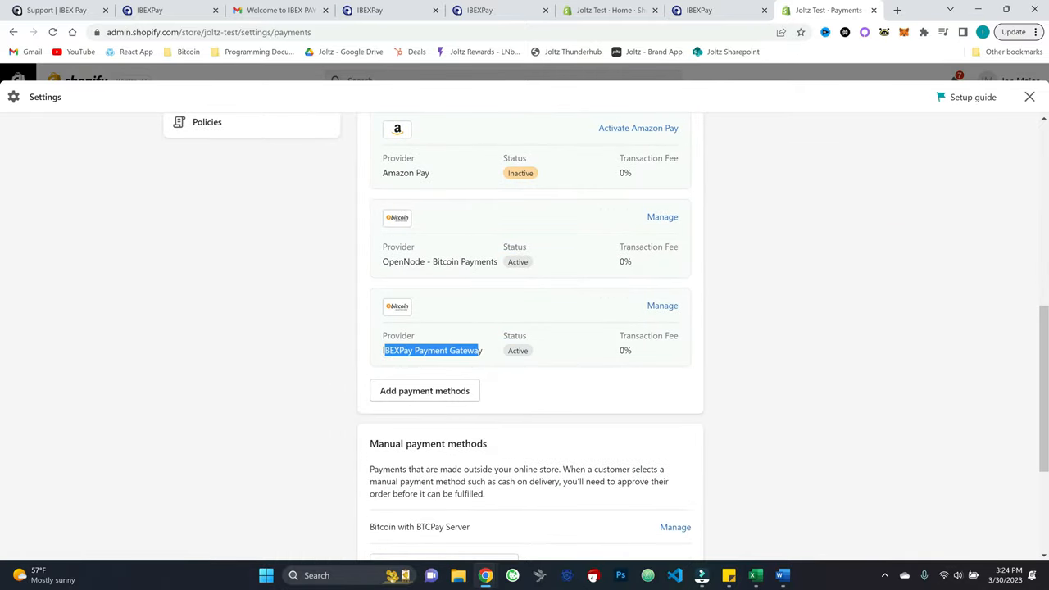
pyautogui.click(320, 352)
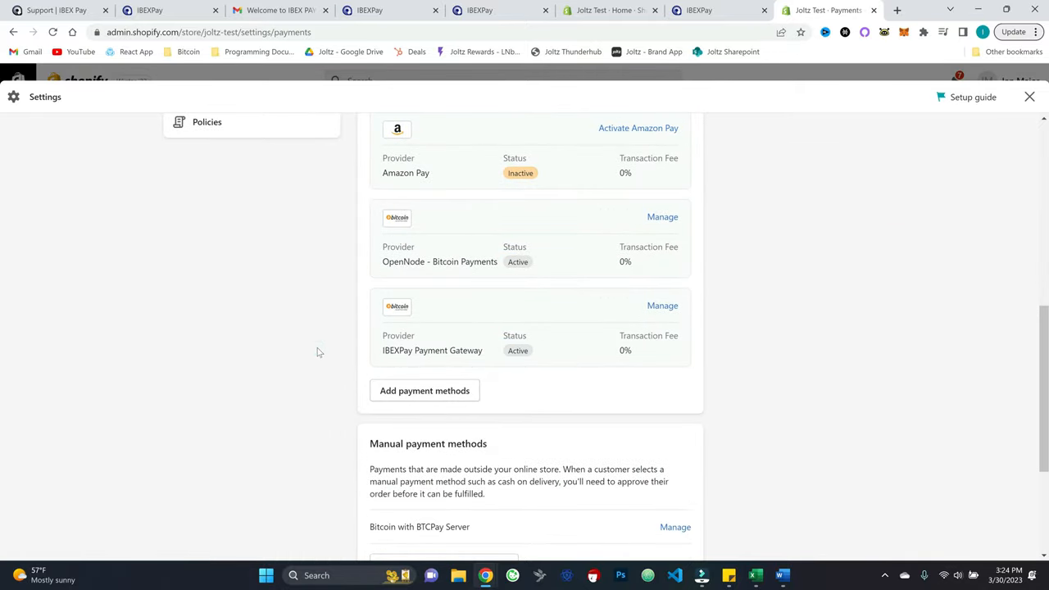
# - Buy the $2.00 example product and select 'Pay with Bitcoin. Powered by IBEX' ($6.90 total)
pyautogui.click(896, 10)
pyautogui.write('joltz-test.myshopify.com')
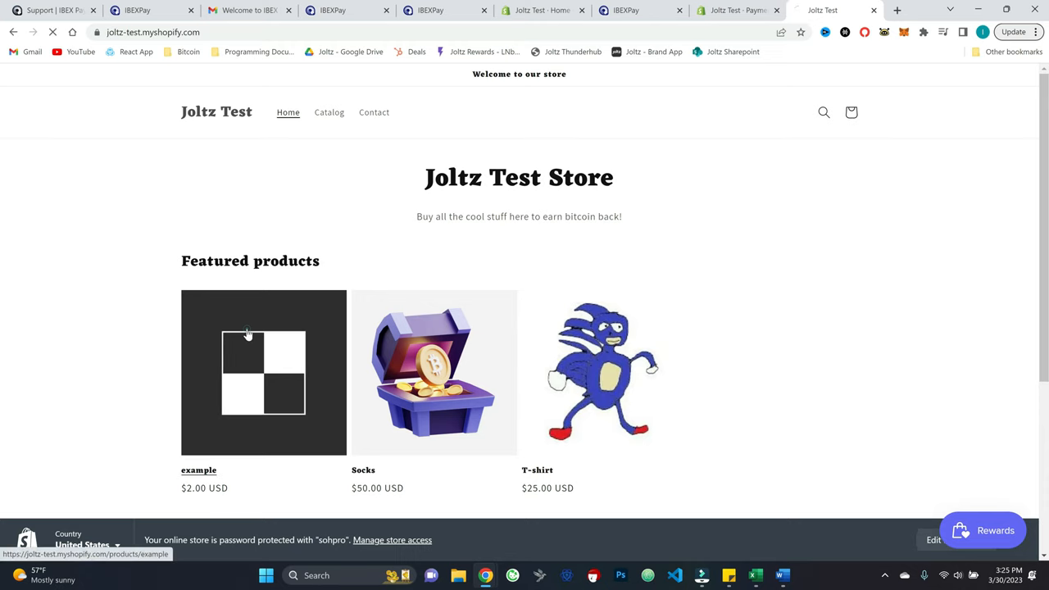
pyautogui.click(263, 372)
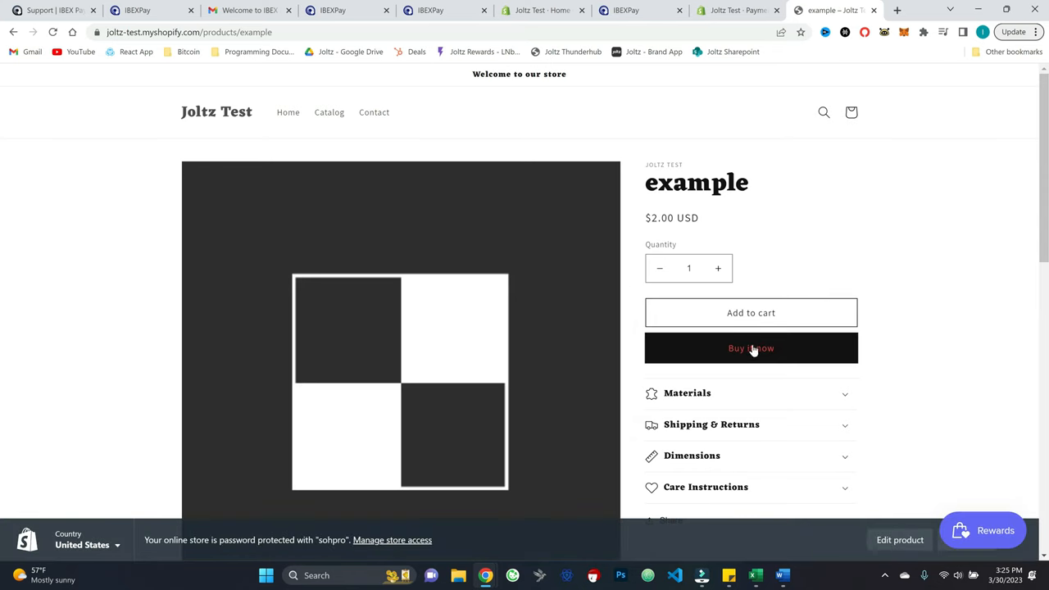
pyautogui.click(750, 348)
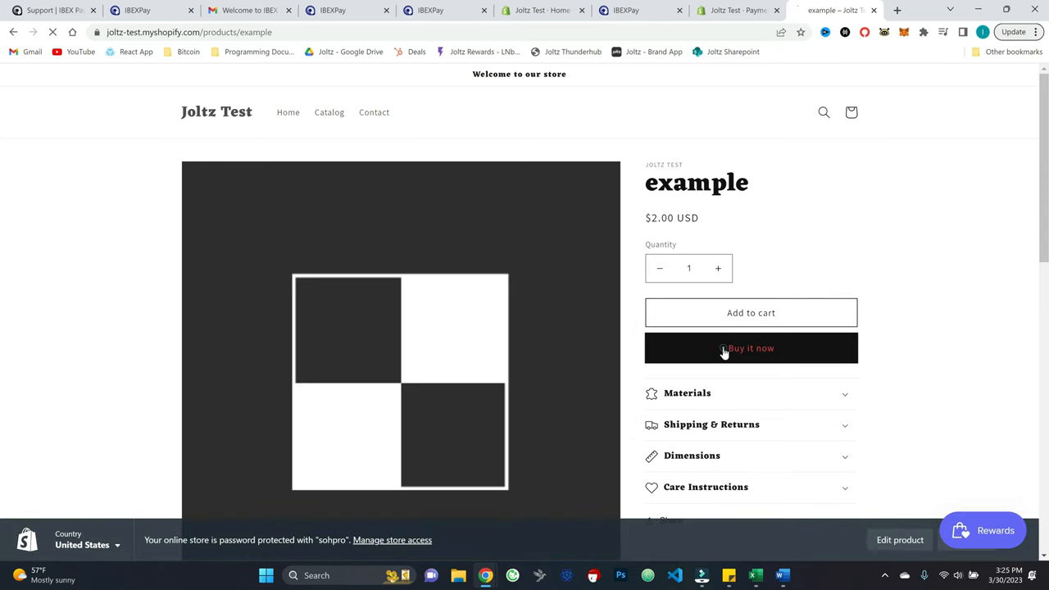
pyautogui.click(750, 347)
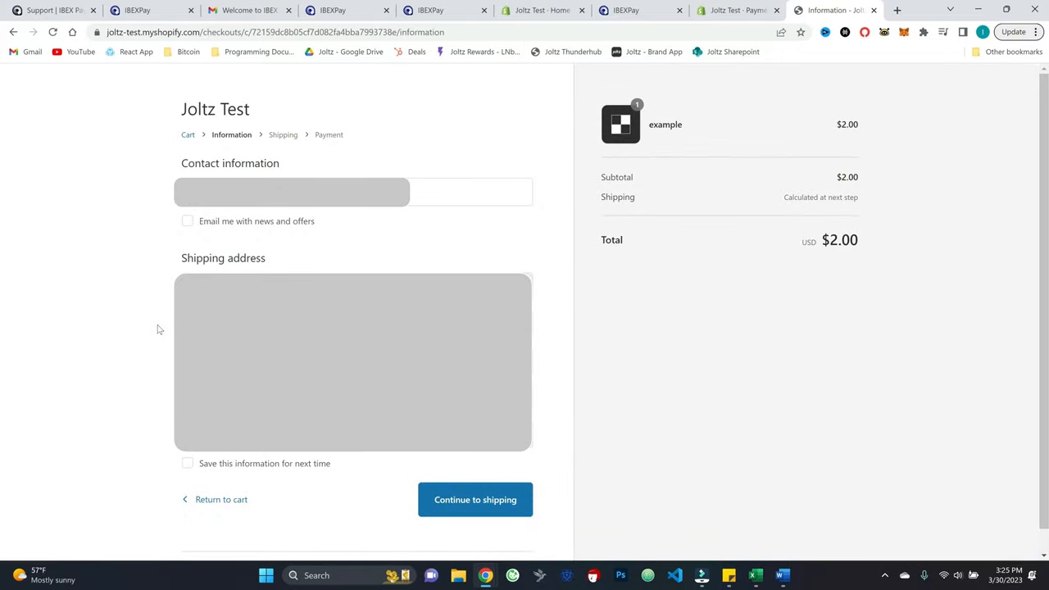
pyautogui.click(474, 499)
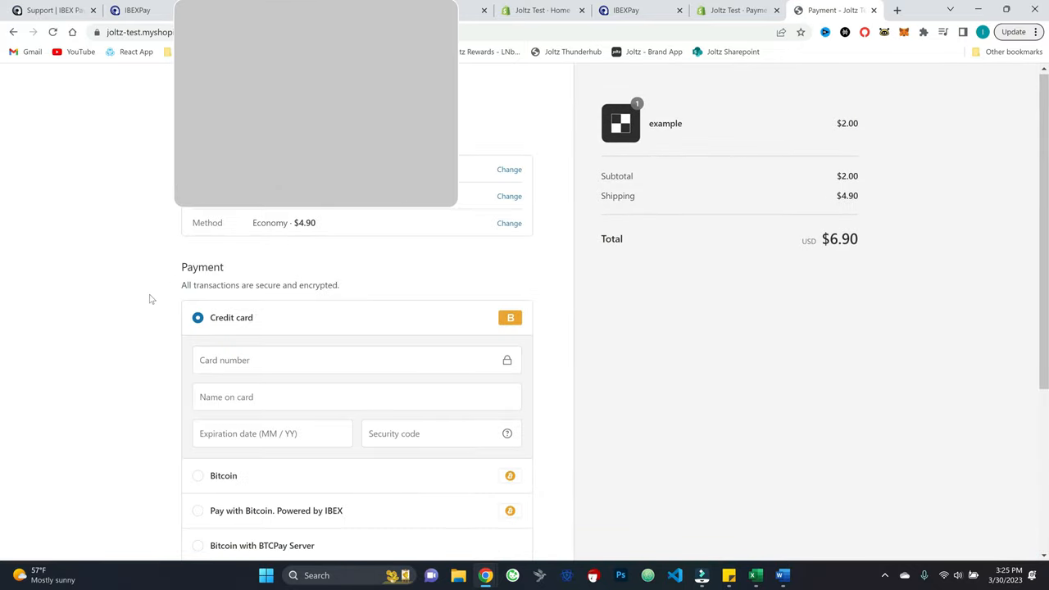
pyautogui.scroll(-3)
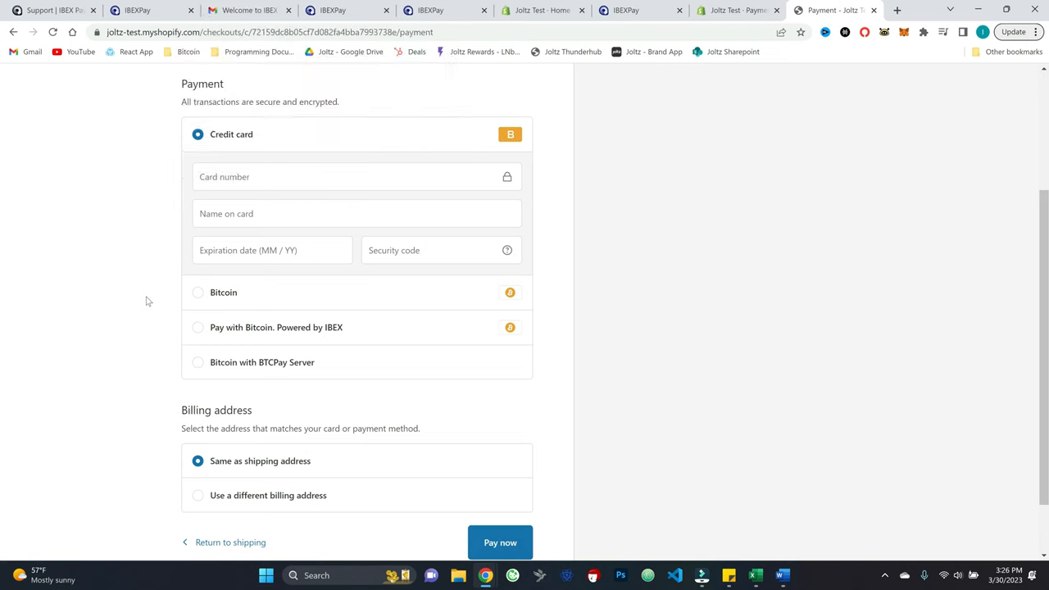
pyautogui.moveTo(296, 334)
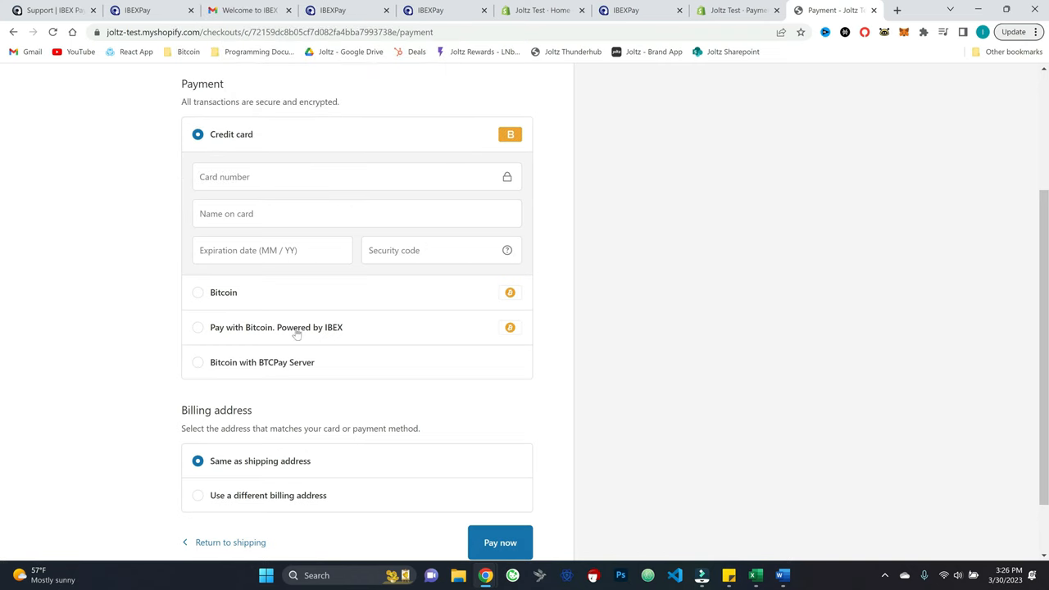
pyautogui.click(197, 327)
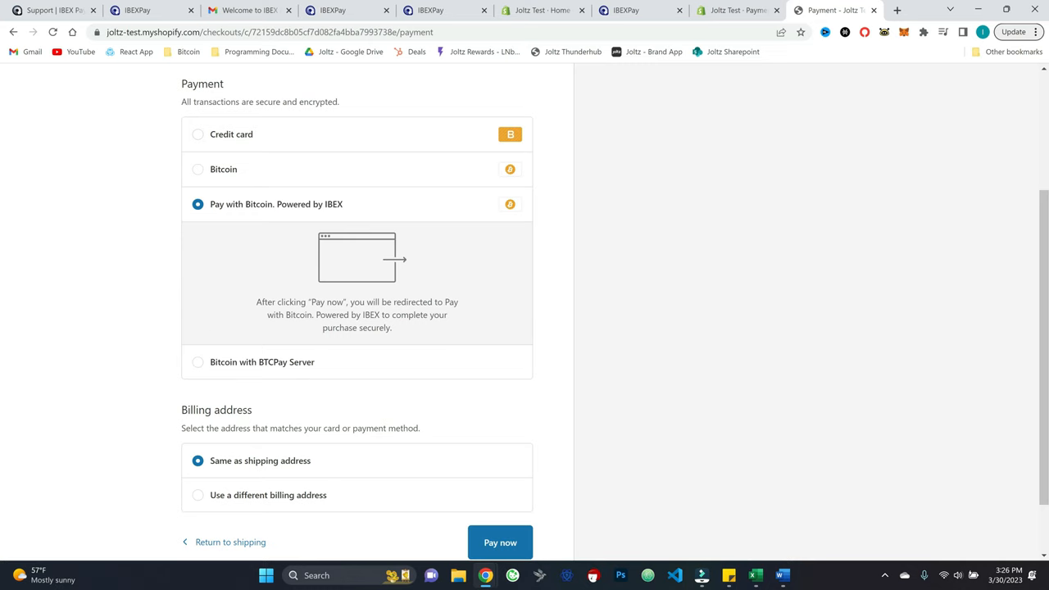
pyautogui.moveTo(402, 326)
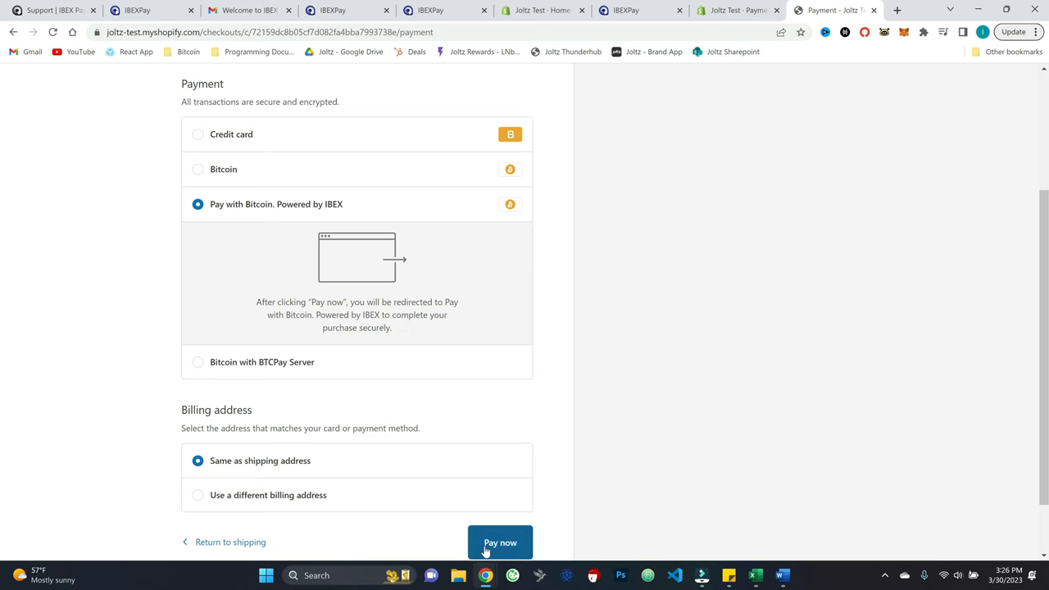
# - Pay now, view on-chain then Lightning, and pay the 24,659-sat invoice for order #1038
pyautogui.click(499, 542)
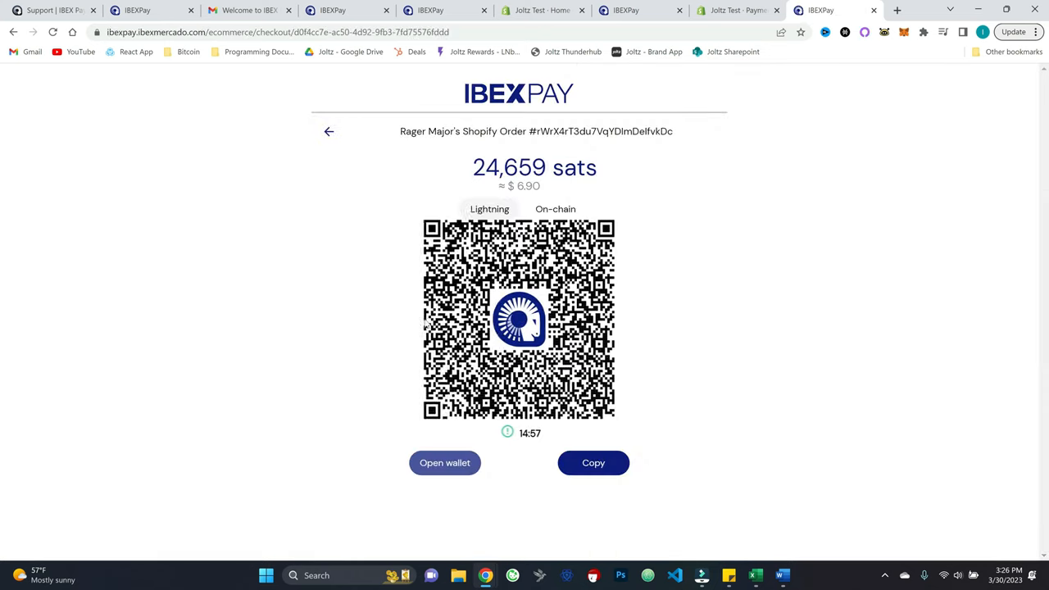
pyautogui.moveTo(656, 383)
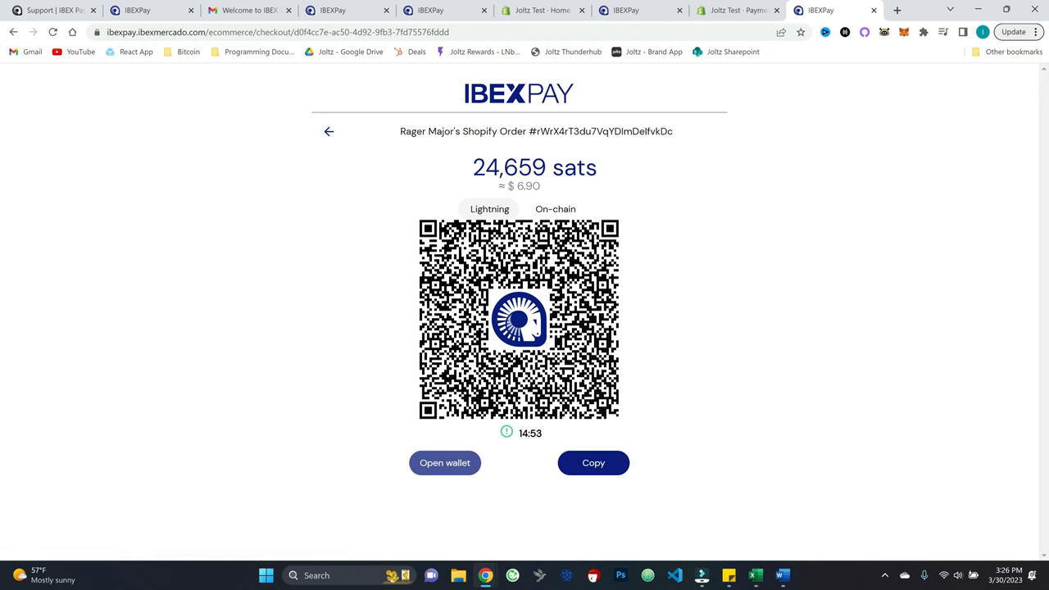
pyautogui.click(555, 208)
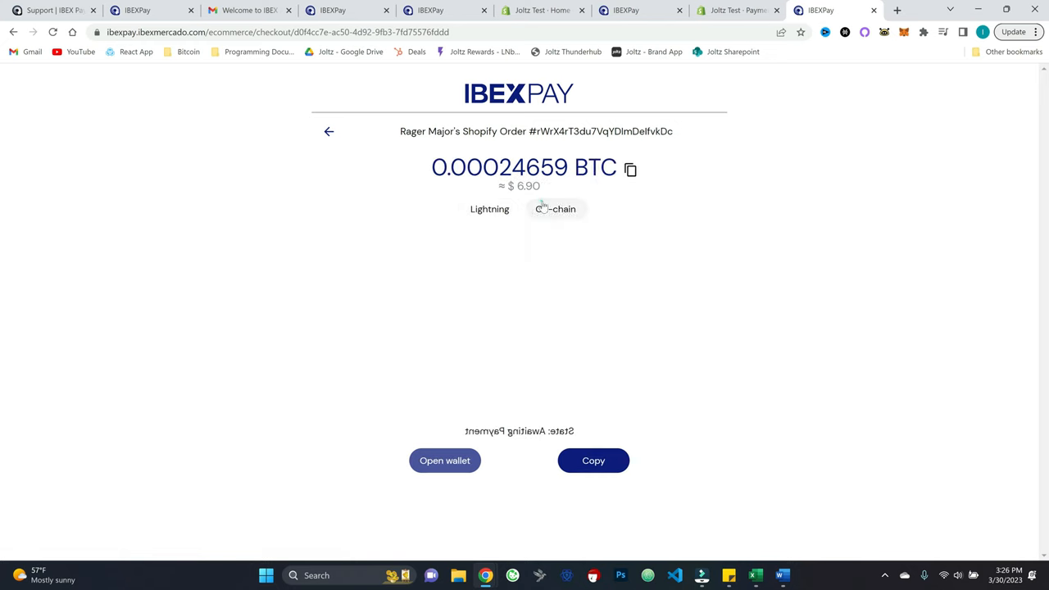
pyautogui.click(489, 208)
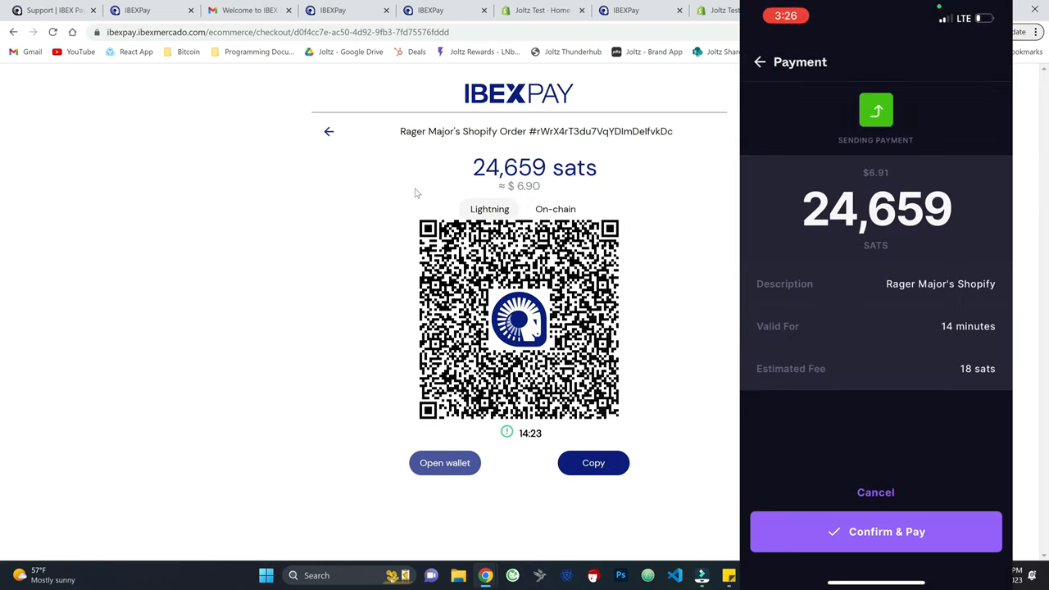
pyautogui.click(875, 531)
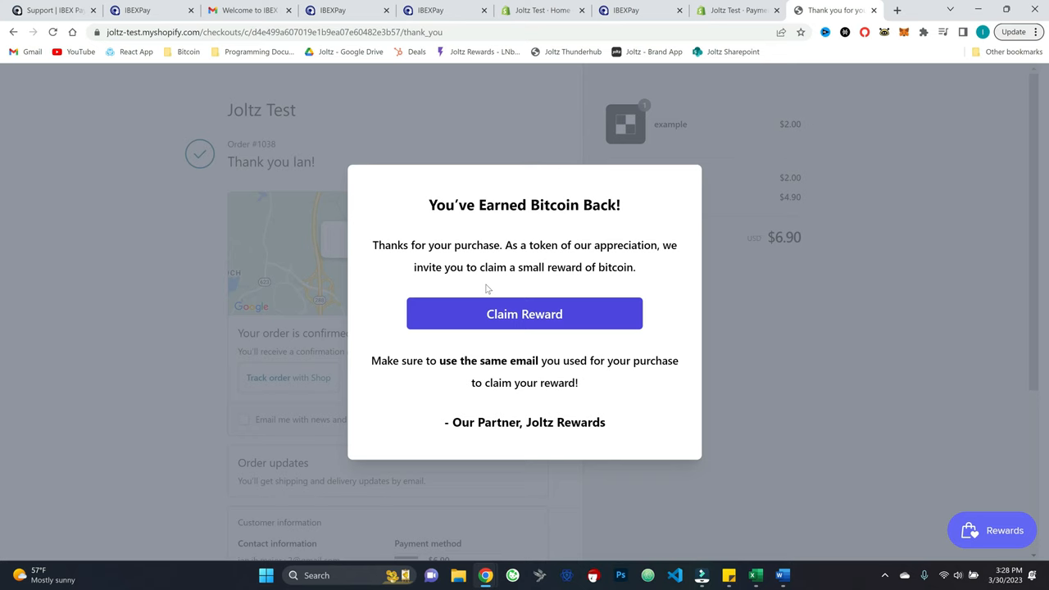
pyautogui.moveTo(479, 307)
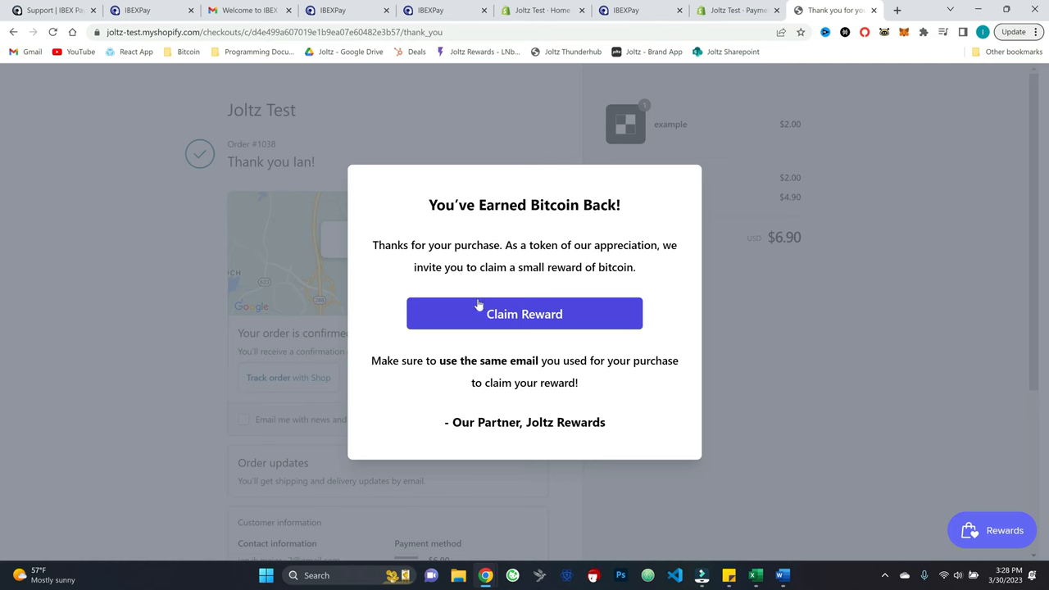
# - Claim the purchase reward and withdraw 100 sats to Alby, confirming the withdrawal
pyautogui.click(523, 314)
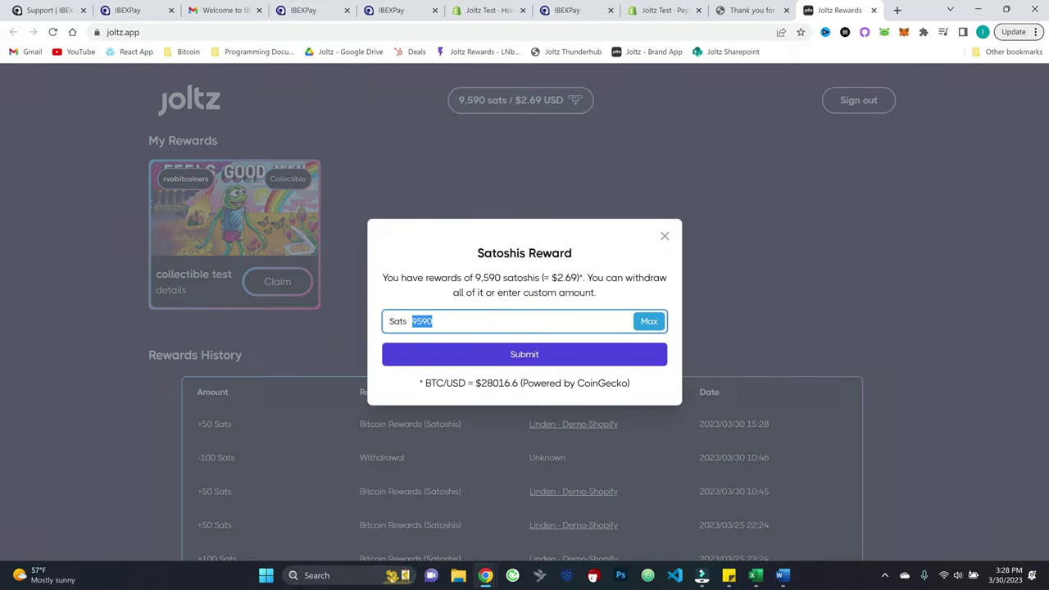
pyautogui.write('100')
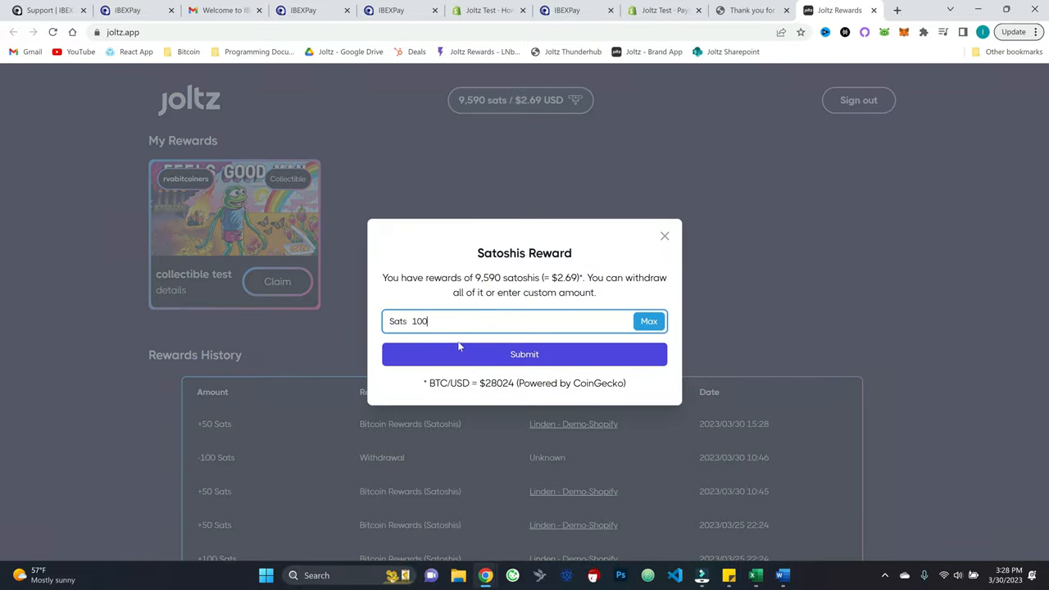
pyautogui.click(524, 354)
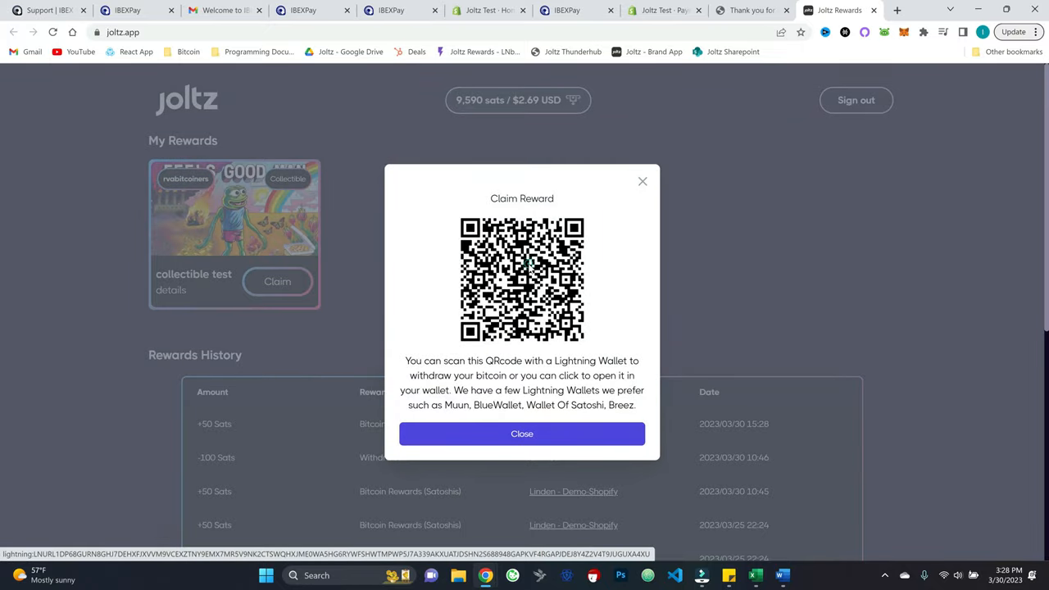
pyautogui.click(521, 279)
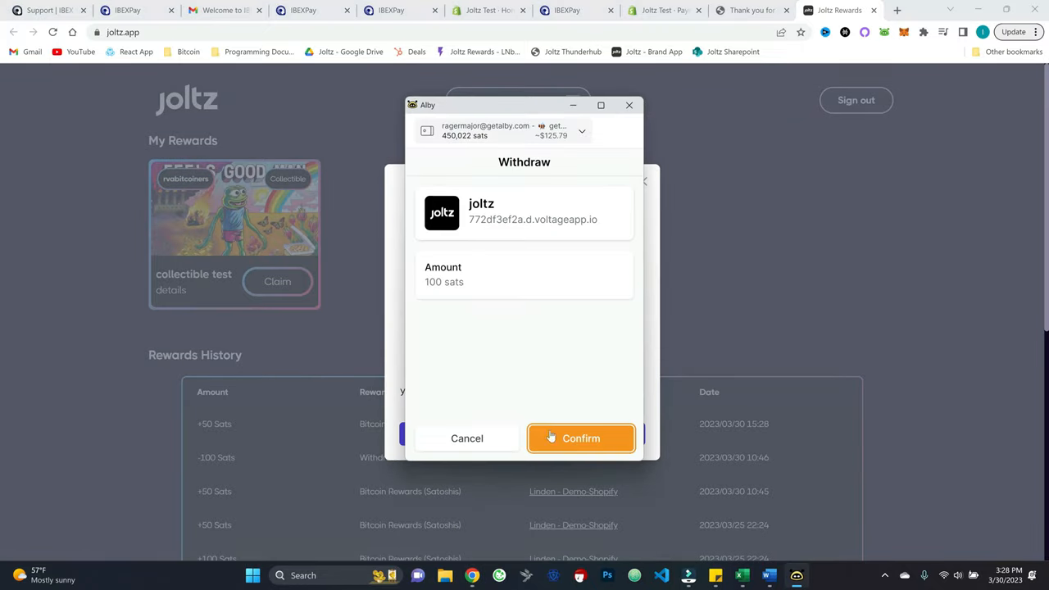
pyautogui.click(581, 438)
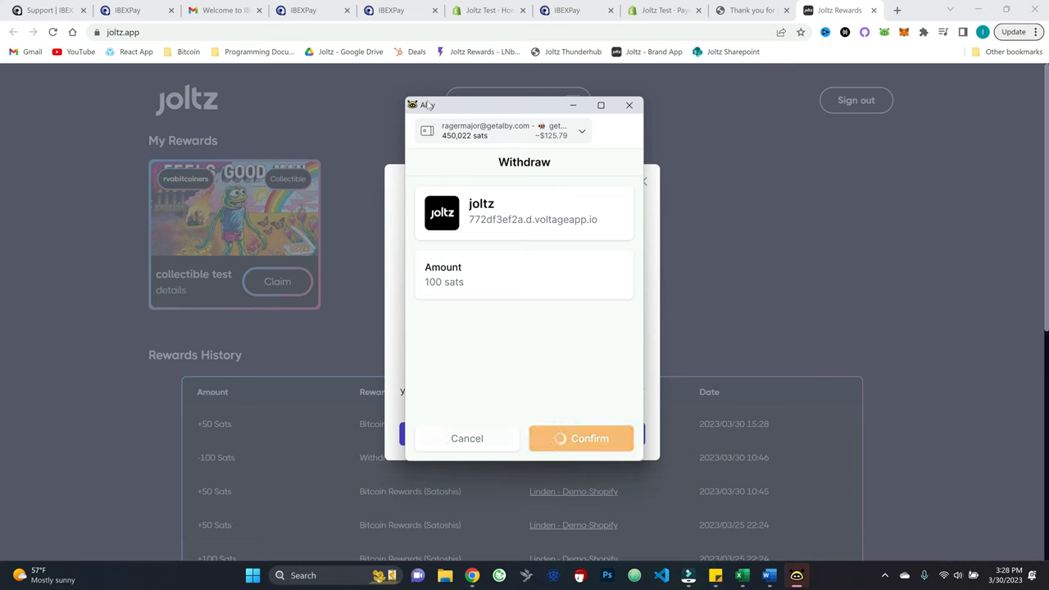
pyautogui.click(581, 437)
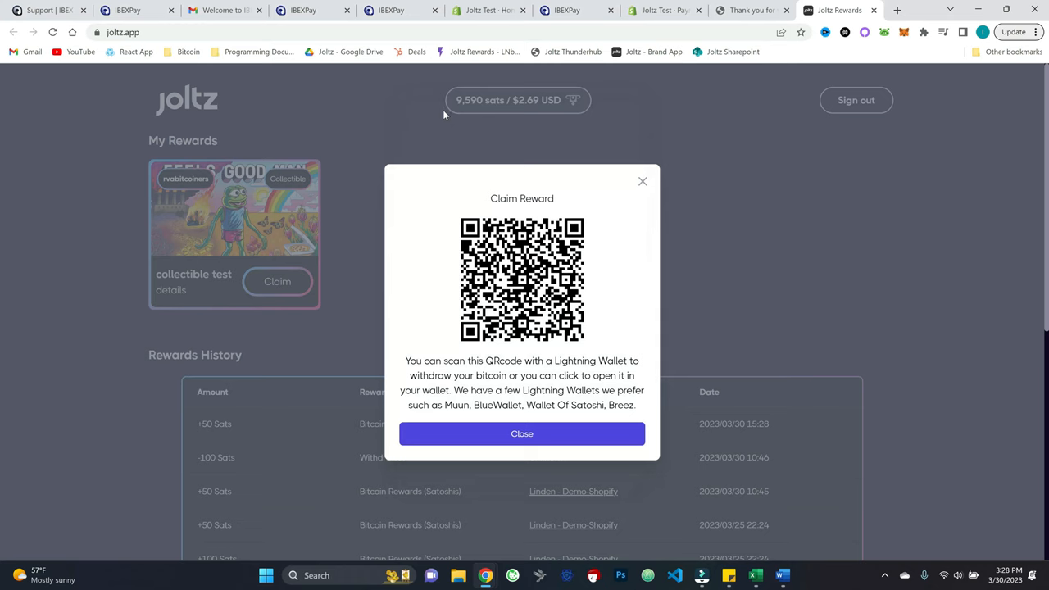
pyautogui.moveTo(689, 218)
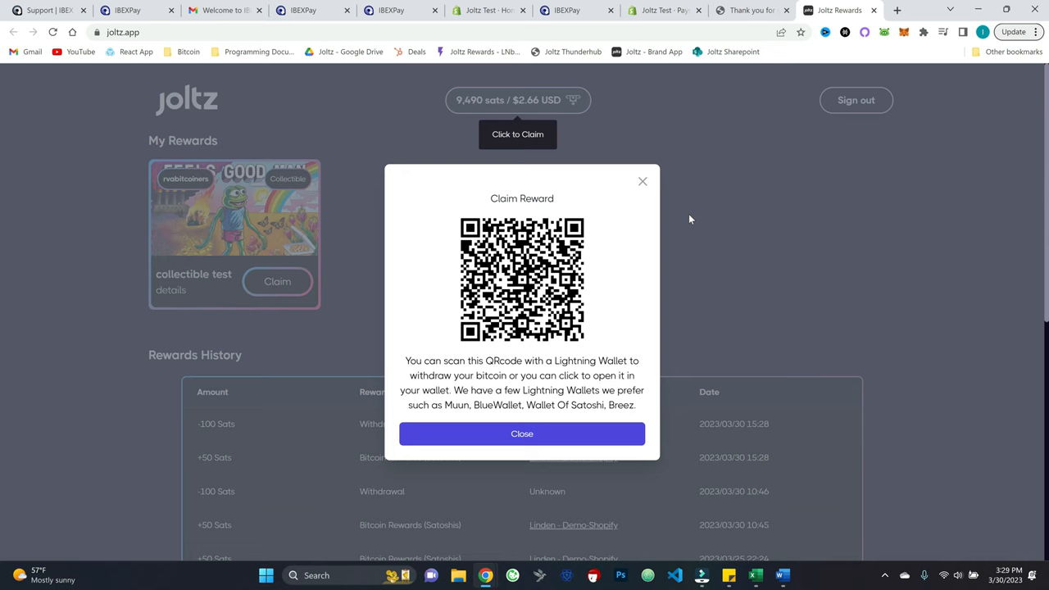
pyautogui.moveTo(747, 158)
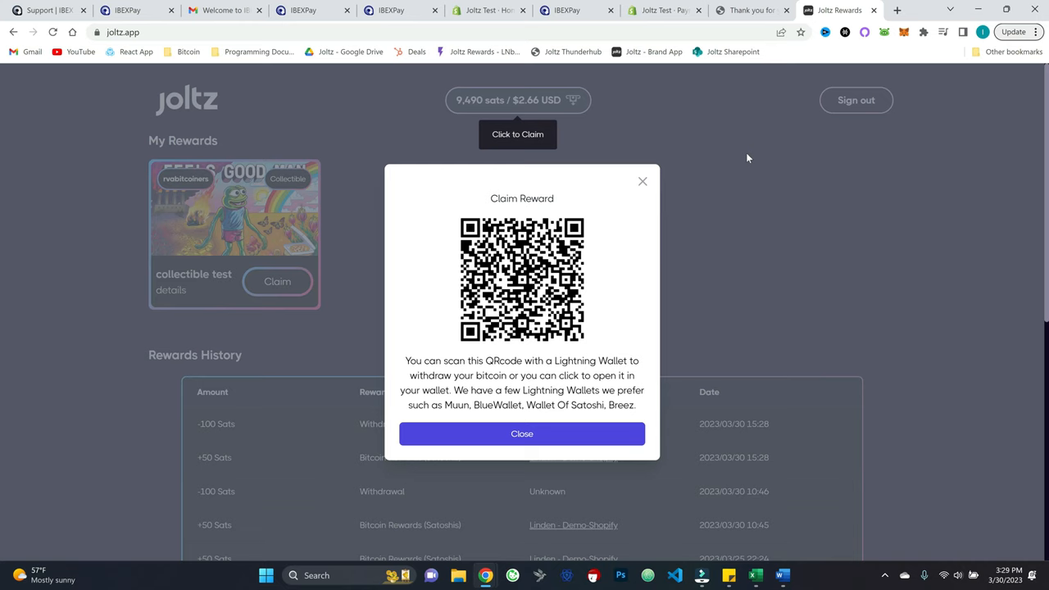
pyautogui.moveTo(792, 235)
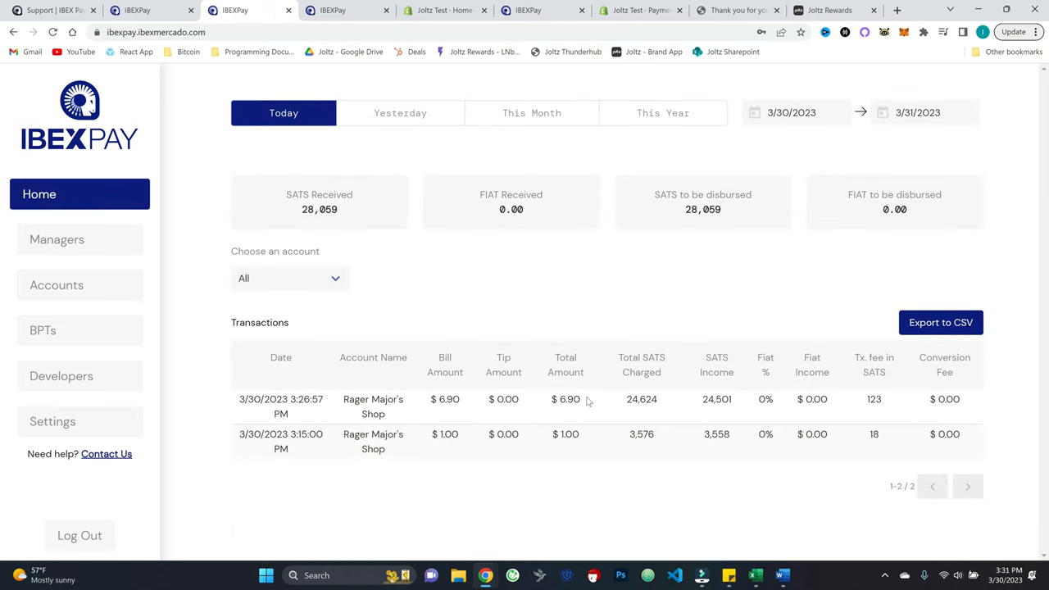
pyautogui.moveTo(611, 286)
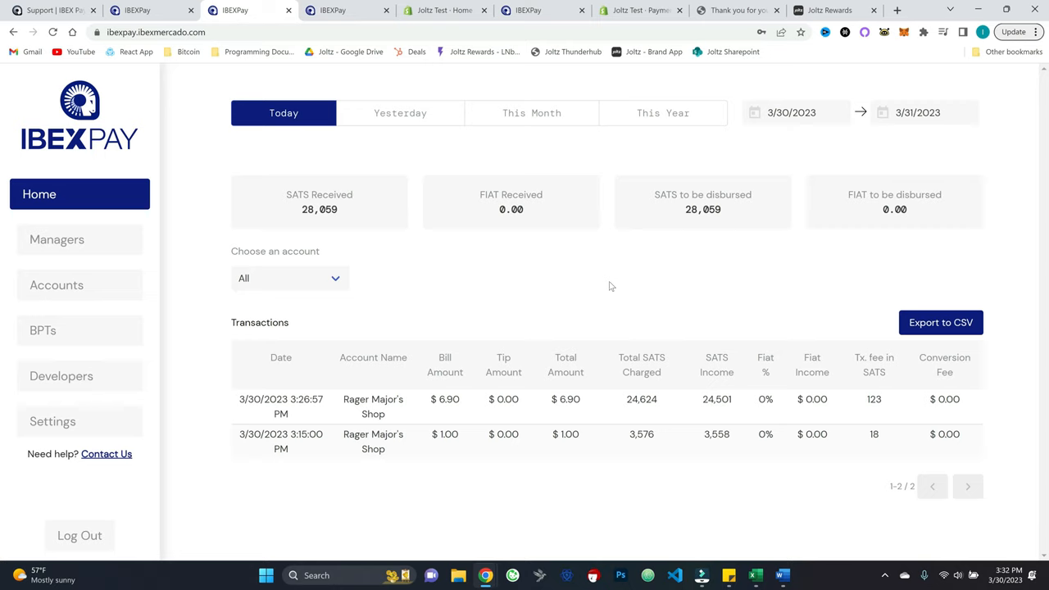
# - Review today's IBEX Pay transactions showing the $6.90 payment, 28,059 sats received
pyautogui.click(830, 10)
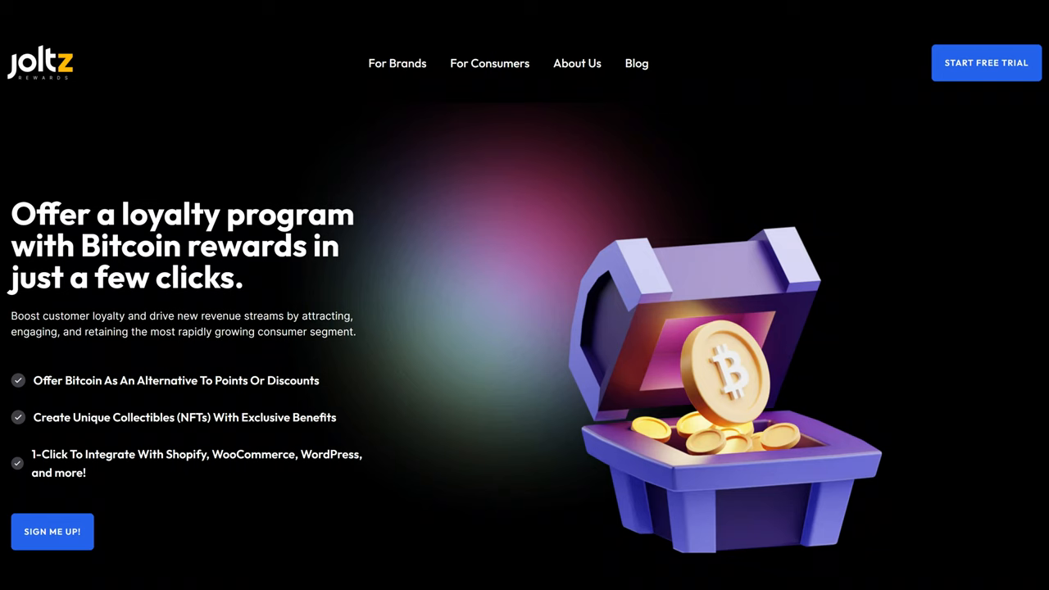